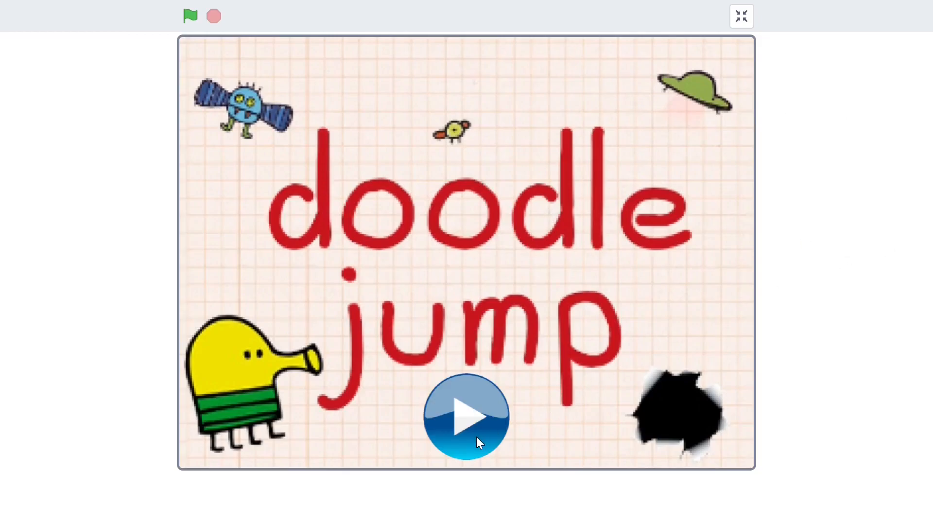
Play the finished Doodle Jump demo before opening the empty Part 1 project.
left_click(467, 416)
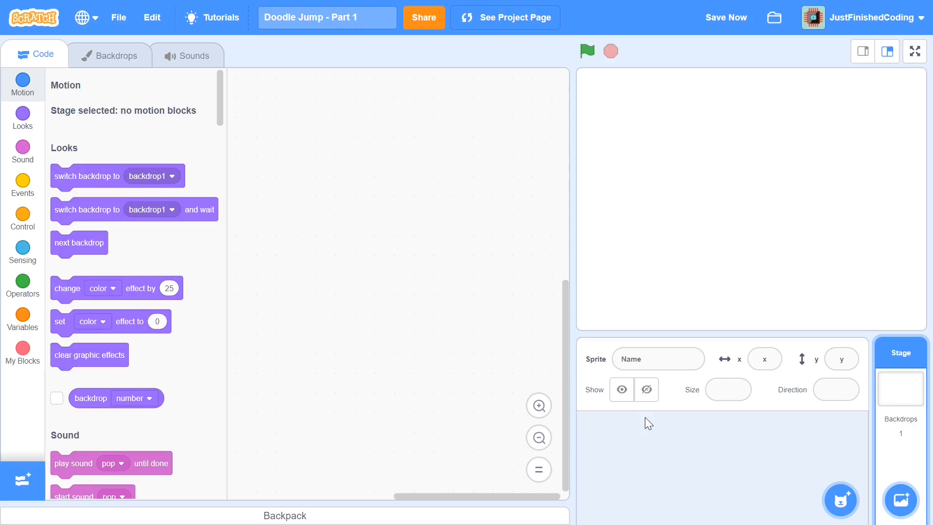
mouse_move(900, 500)
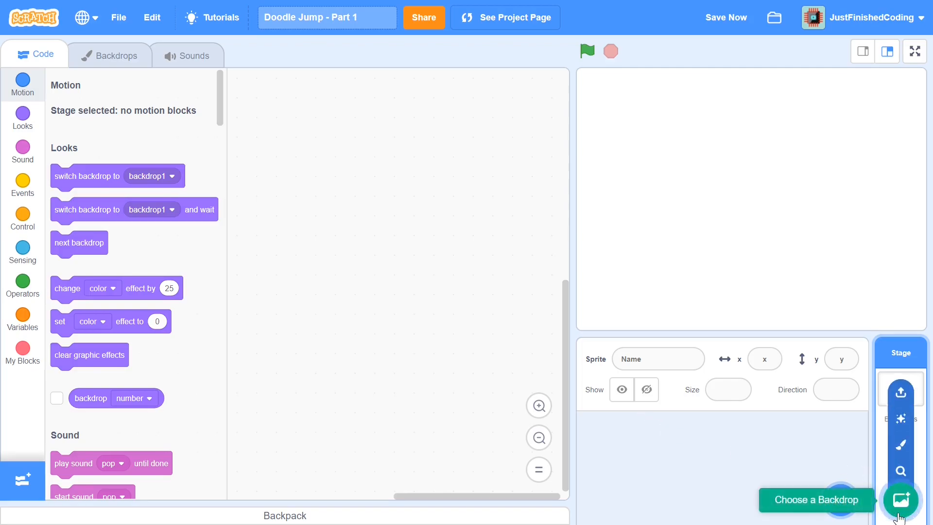
mouse_move(900, 392)
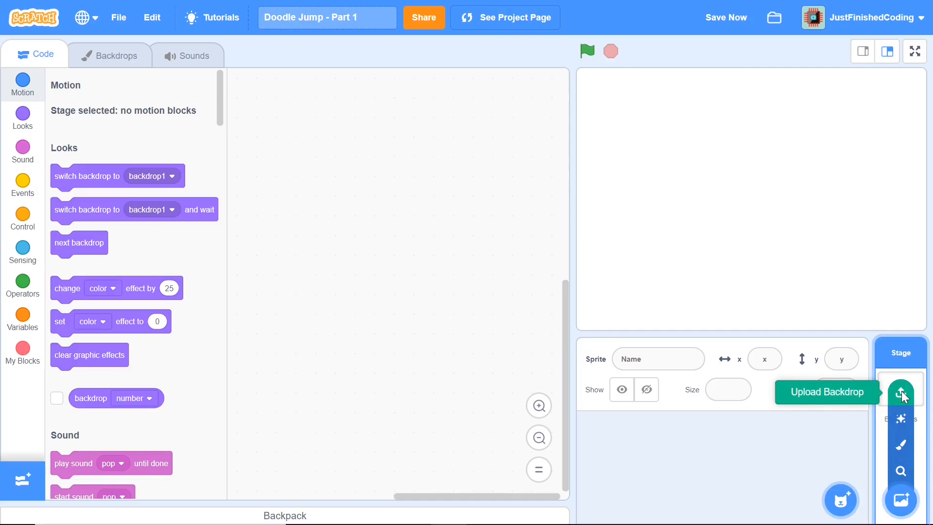
Upload doodle.svg from the Backdrops folder as the stage backdrop and view the Backdrops list.
left_click(901, 393)
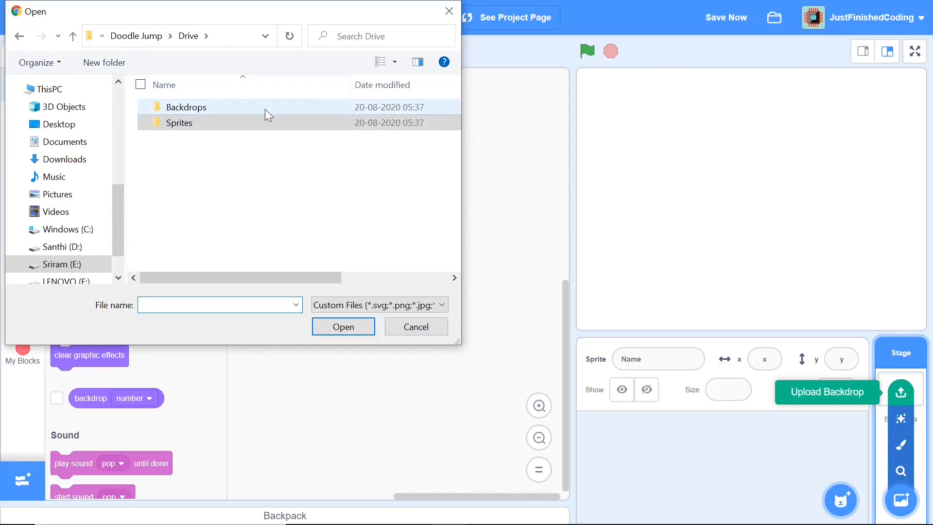
double_click(186, 107)
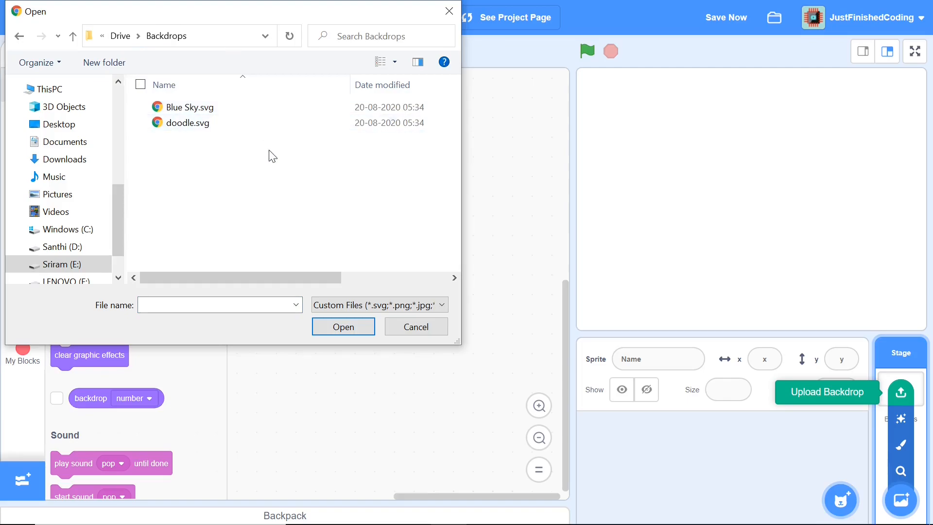
left_click(416, 327)
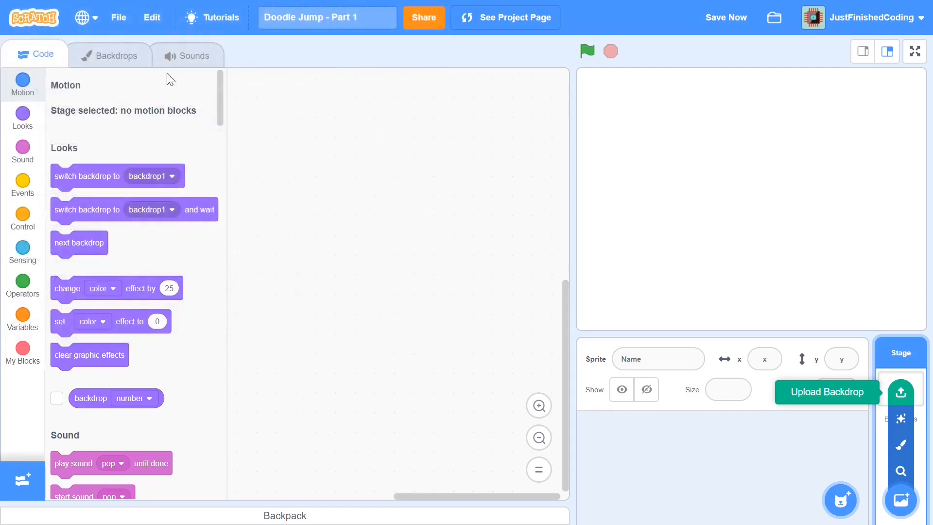
left_click(114, 54)
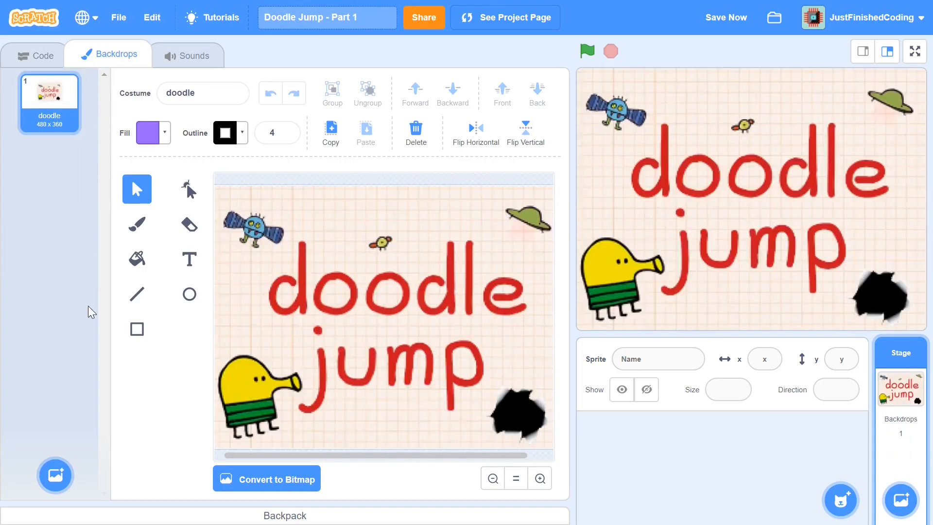
mouse_move(96, 466)
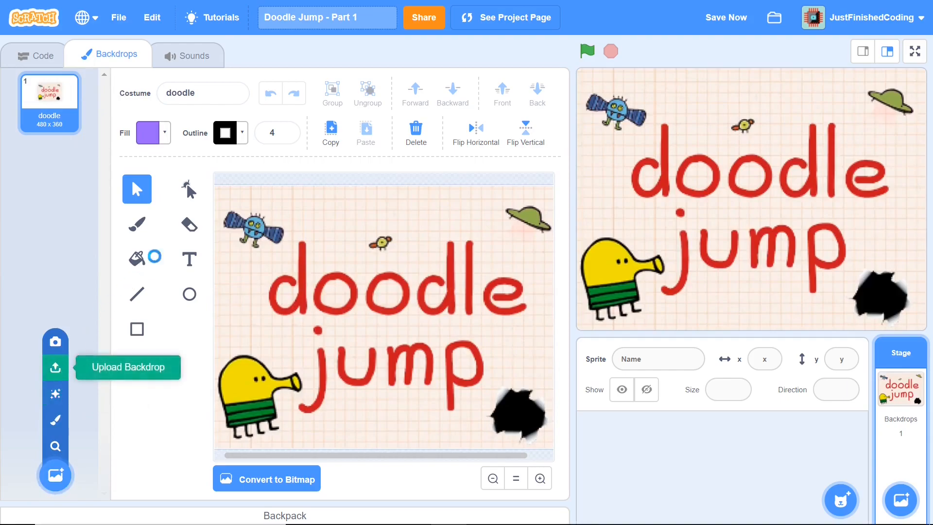
Upload Blue Sky.svg as a second backdrop and set doodle back as the current backdrop.
left_click(56, 367)
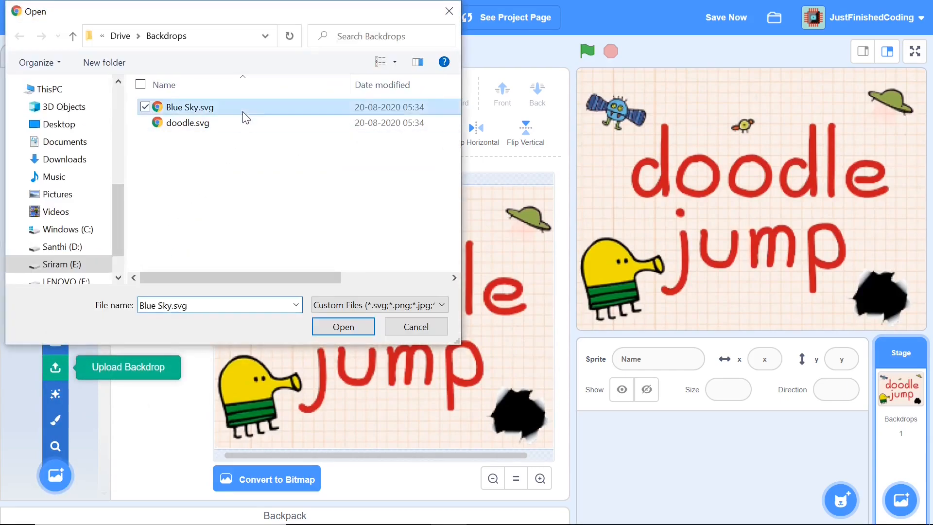
left_click(343, 327)
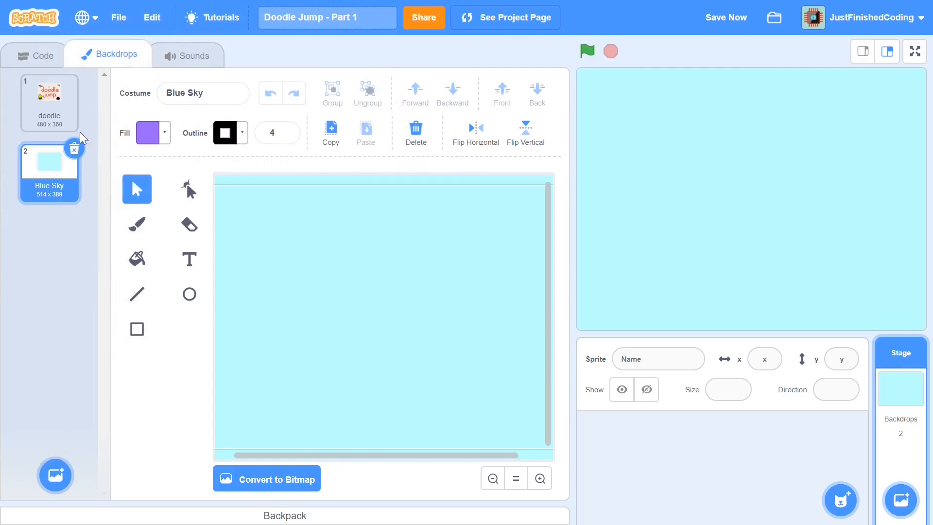
left_click(49, 97)
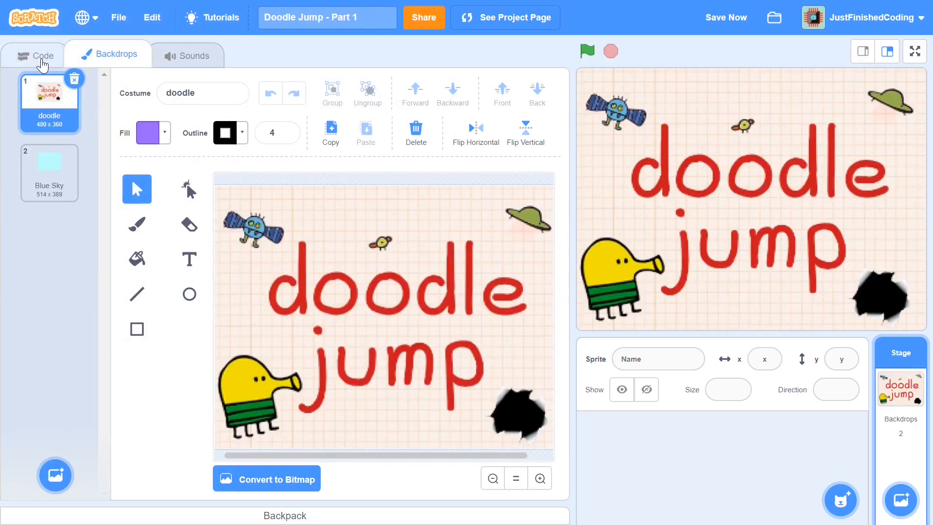
Upload Play.svg from the Sprites folder as a sprite and drag it to the bottom centre of the stage.
left_click(43, 56)
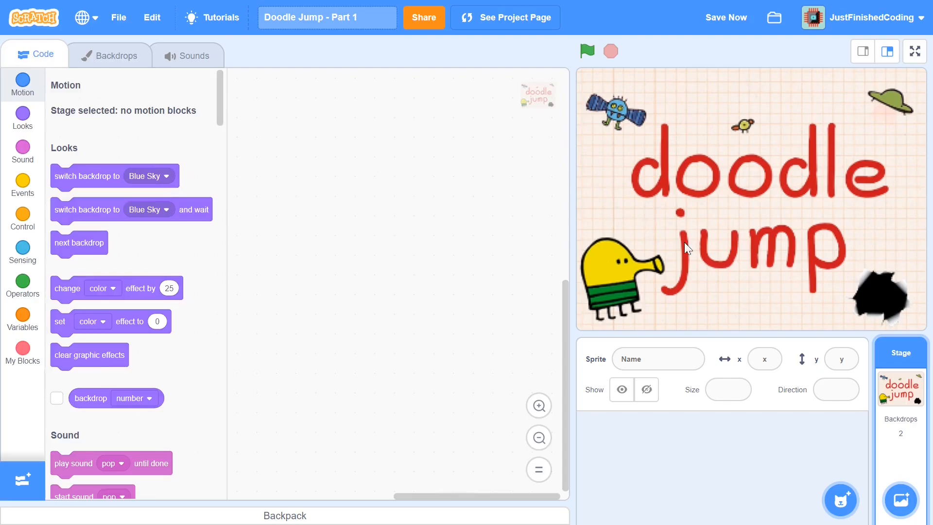
mouse_move(752, 285)
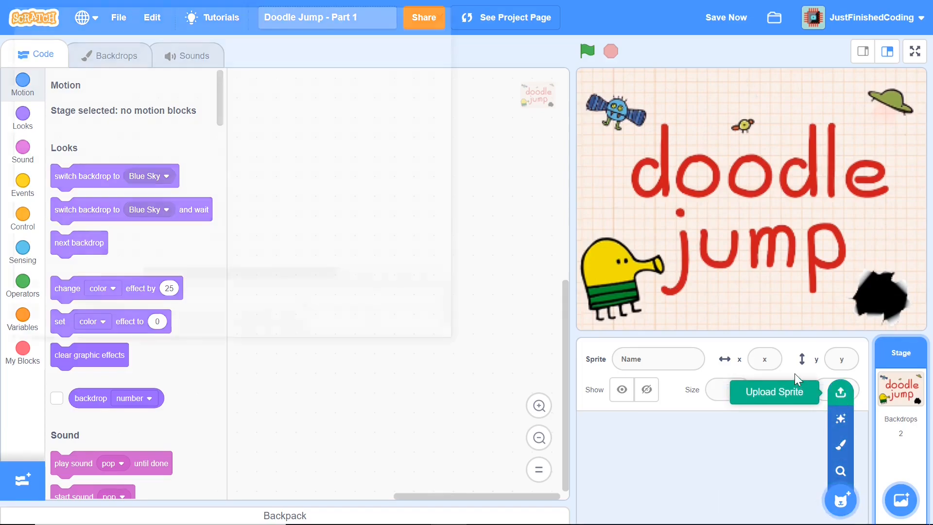
left_click(774, 392)
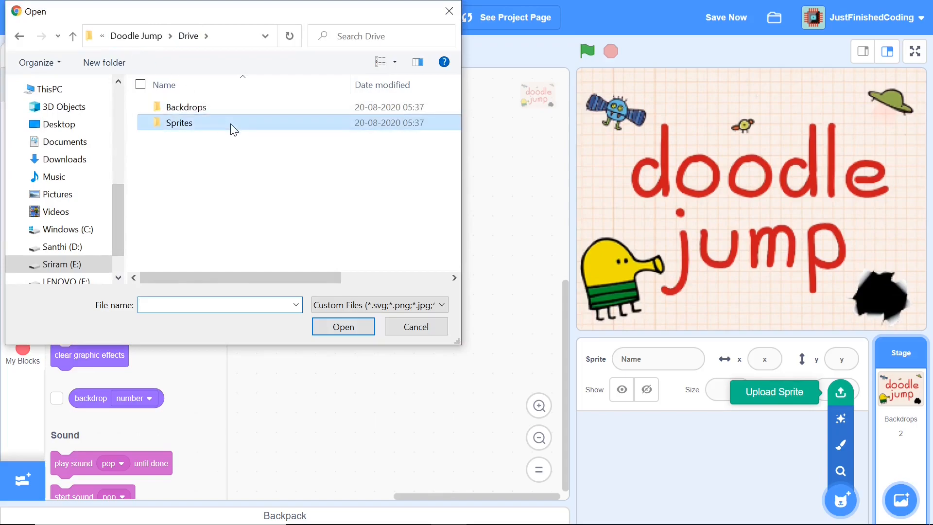
double_click(179, 123)
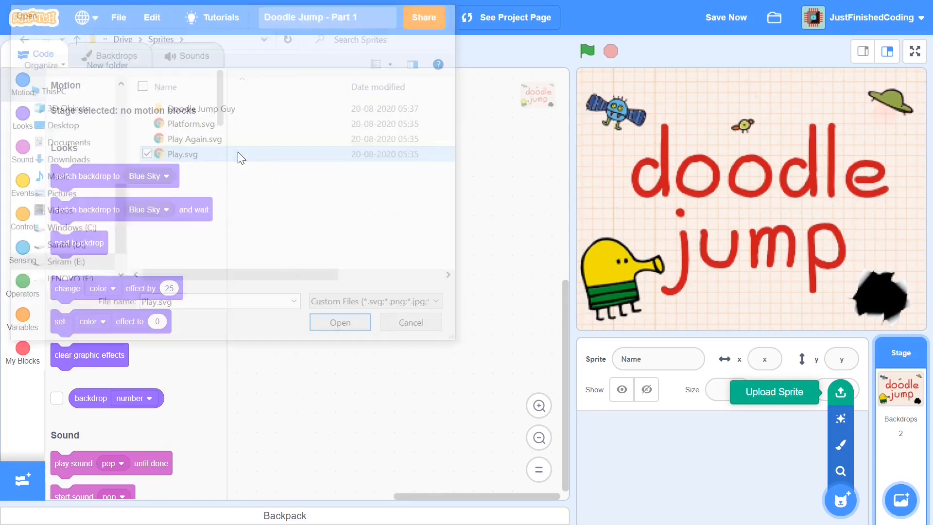
left_click(340, 322)
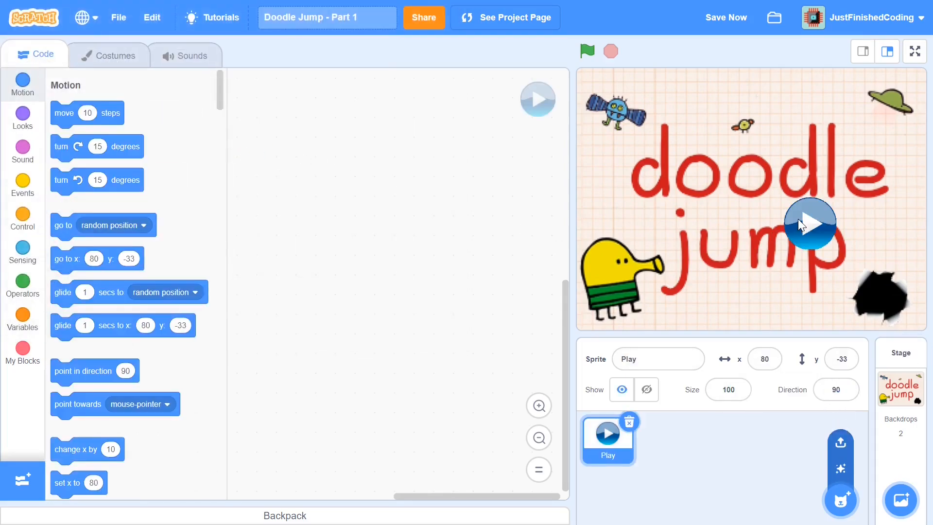
left_click_drag(808, 224, 744, 300)
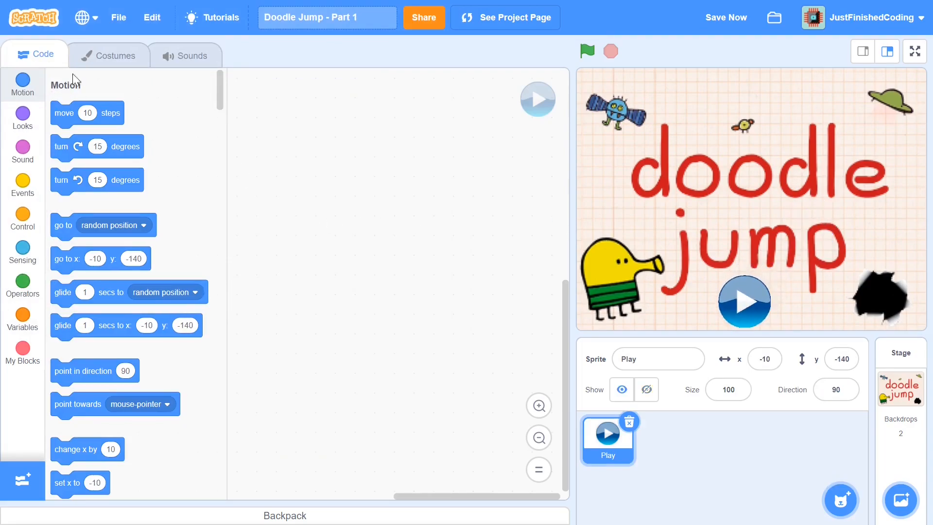
Build a Play green-flag script that switches the backdrop to doodle.
left_click(23, 185)
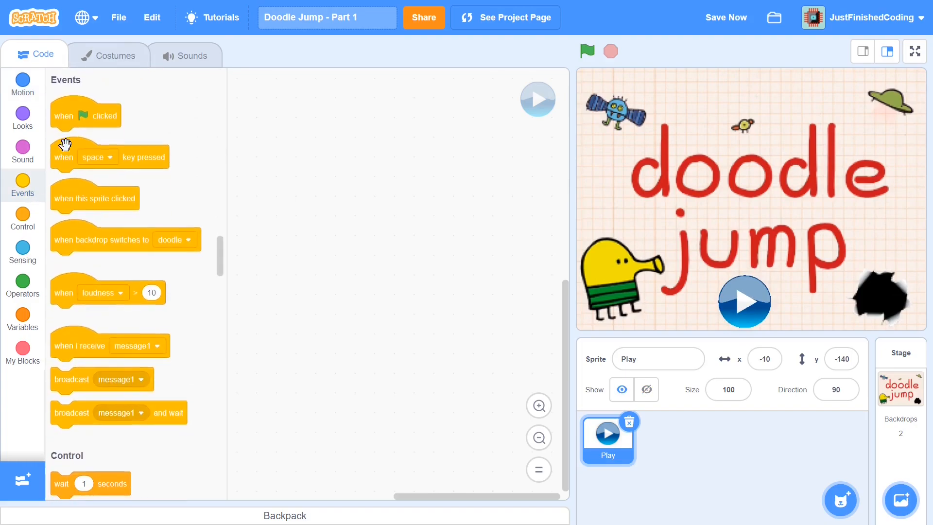
left_click_drag(85, 116, 312, 111)
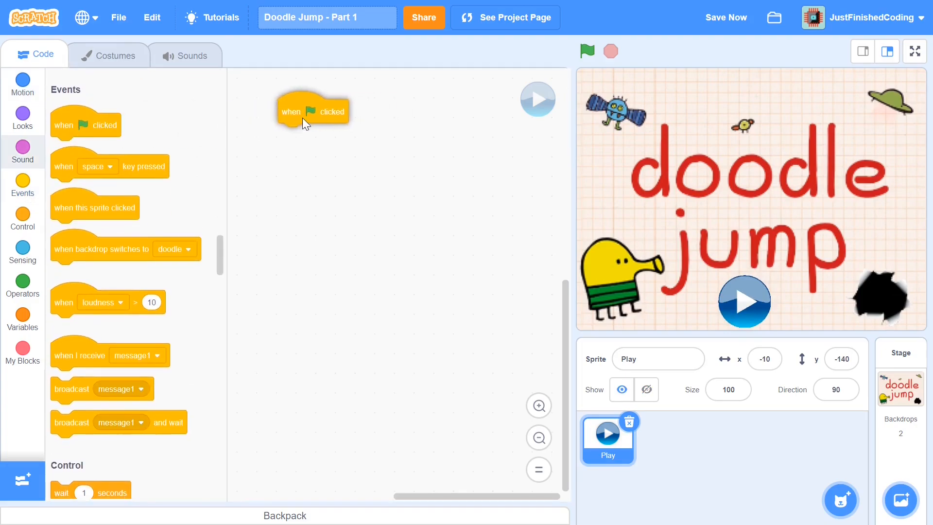
left_click_drag(312, 110, 336, 82)
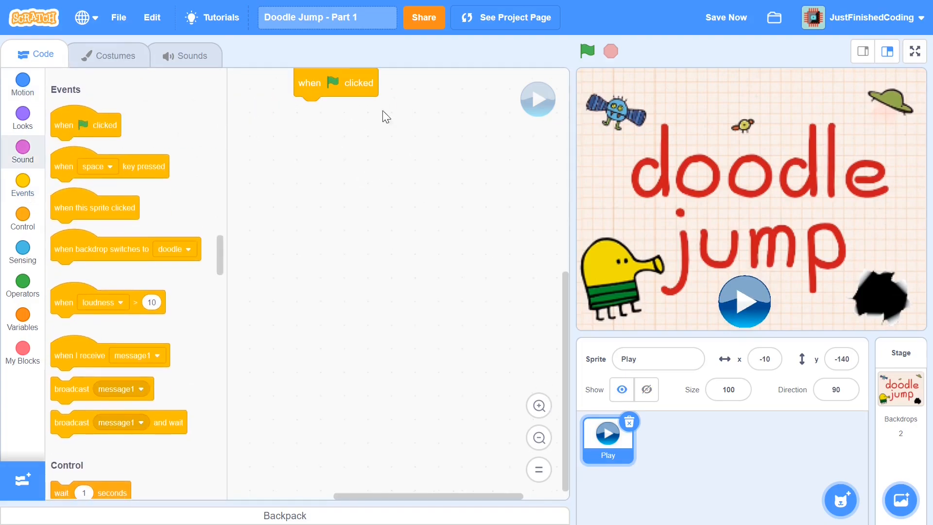
left_click_drag(335, 82, 330, 172)
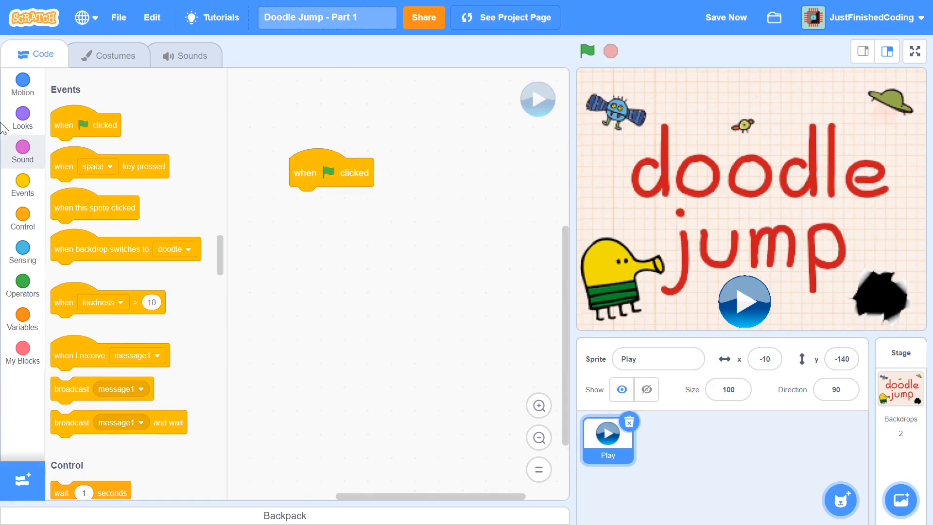
left_click(22, 116)
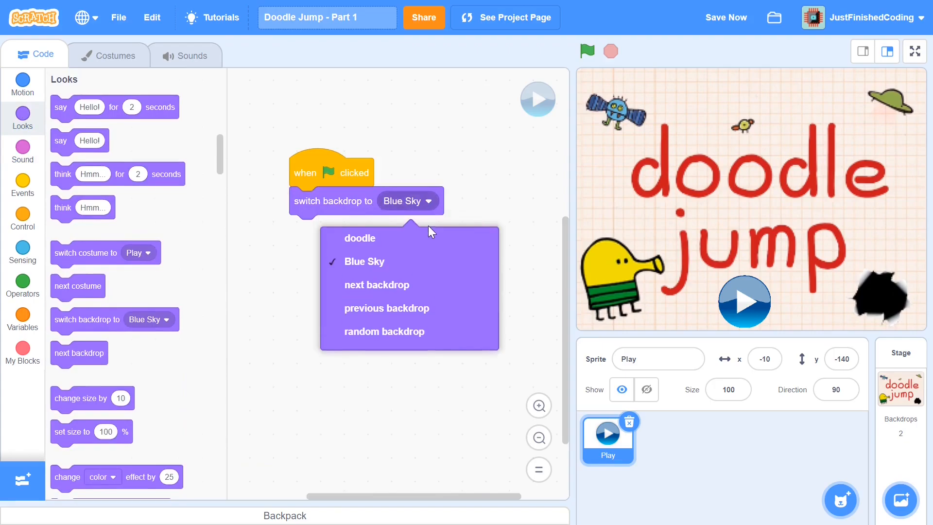
left_click(360, 238)
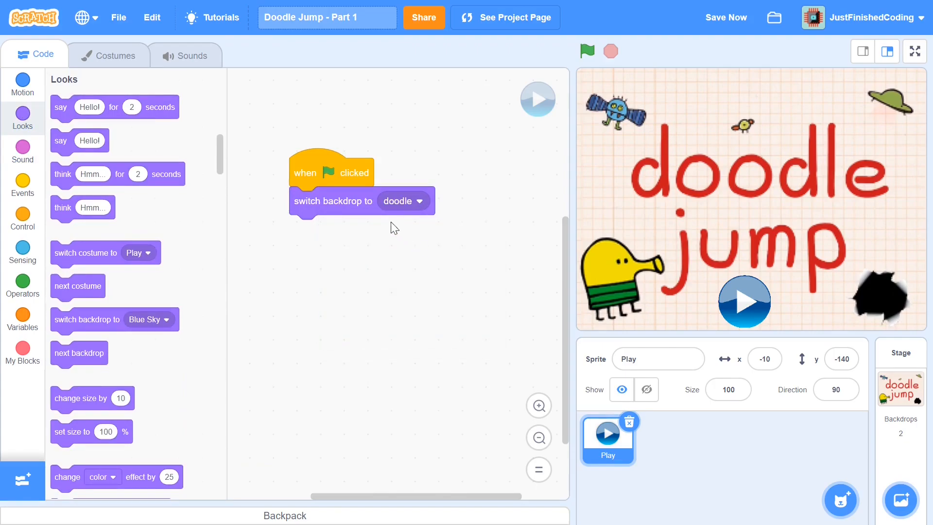
mouse_move(22, 227)
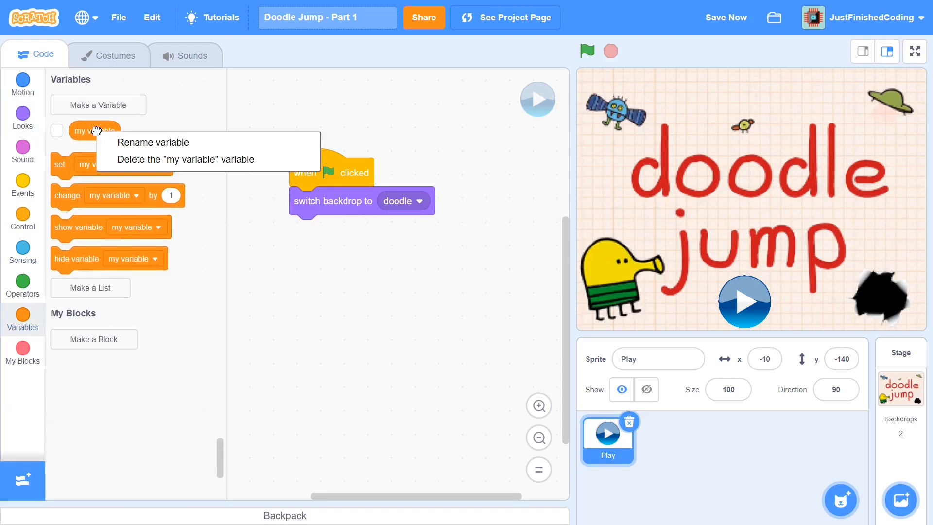
Delete the default 'my variable' and create a SCORE variable for all sprites.
left_click(186, 159)
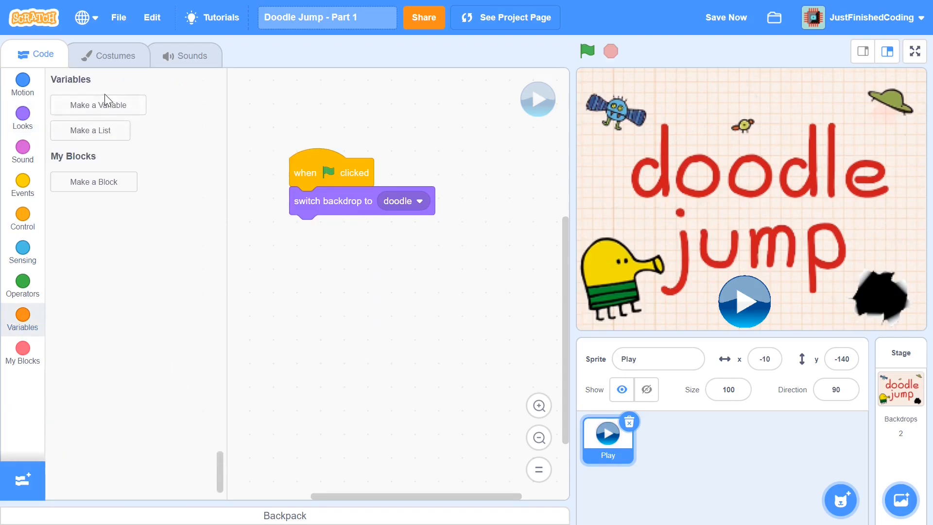
left_click(98, 105)
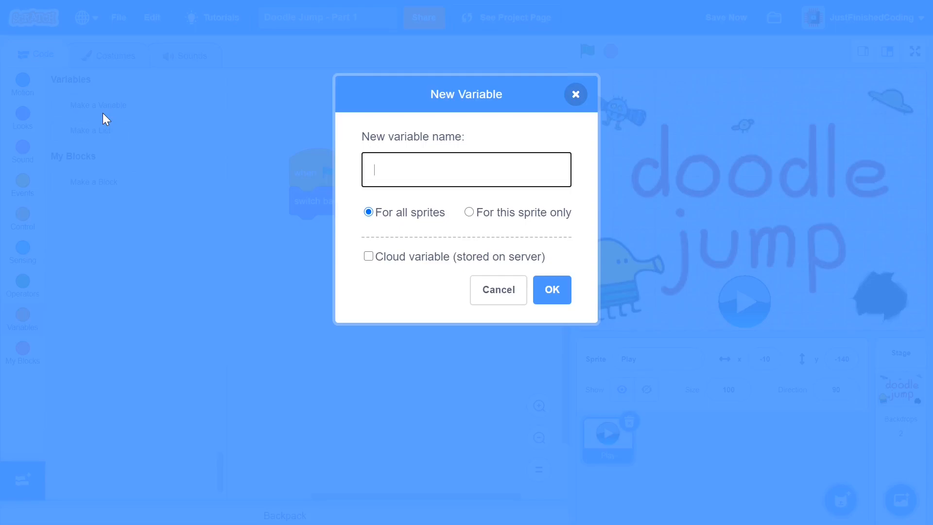
type("SCORE")
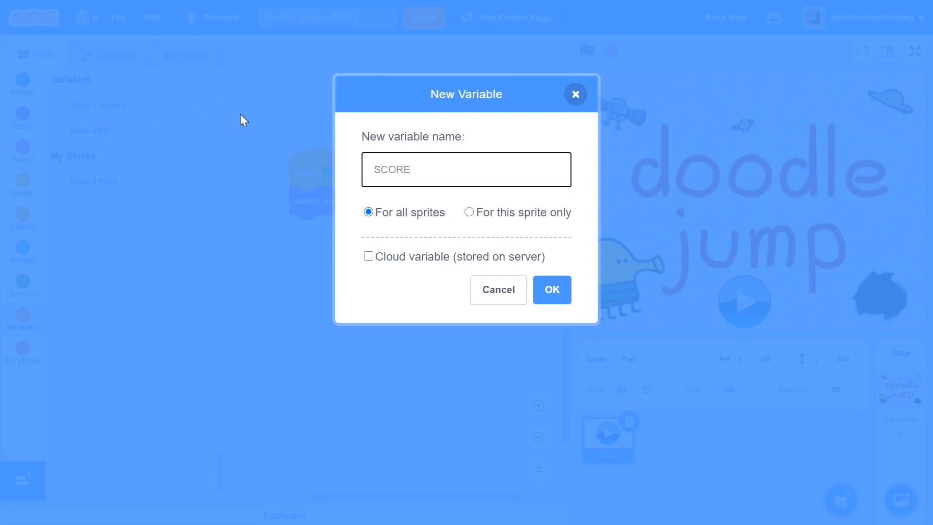
mouse_move(97, 164)
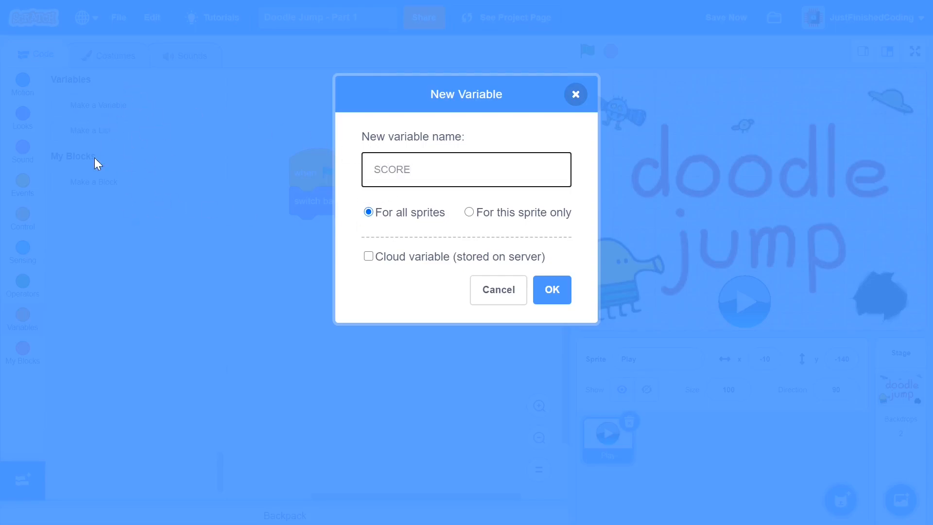
mouse_move(86, 155)
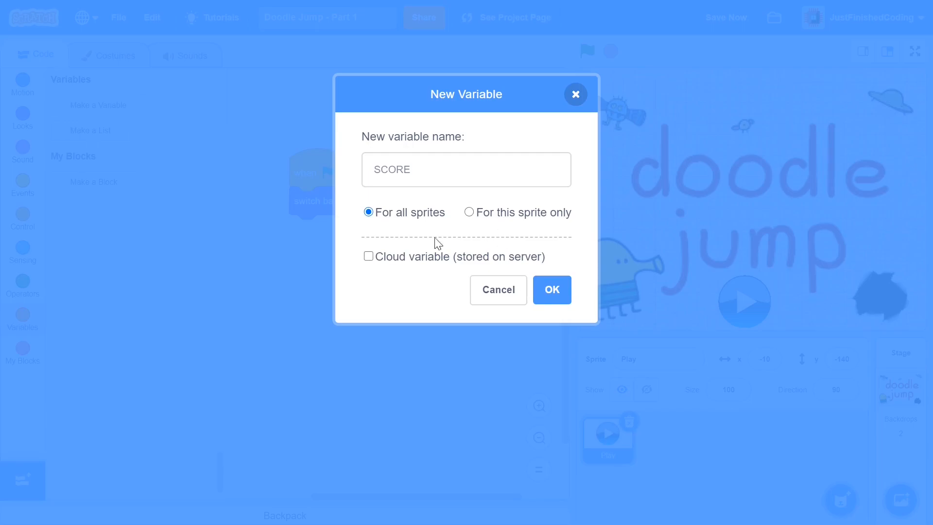
mouse_move(615, 311)
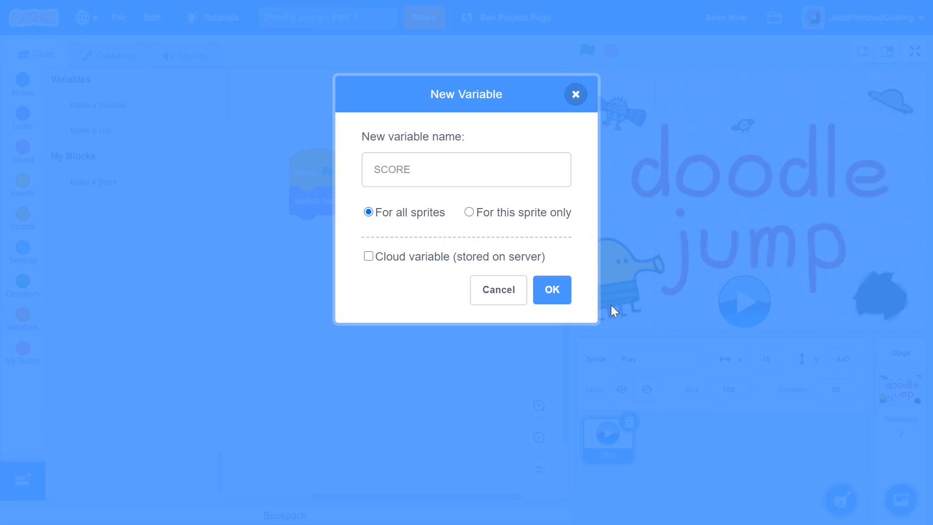
left_click(551, 289)
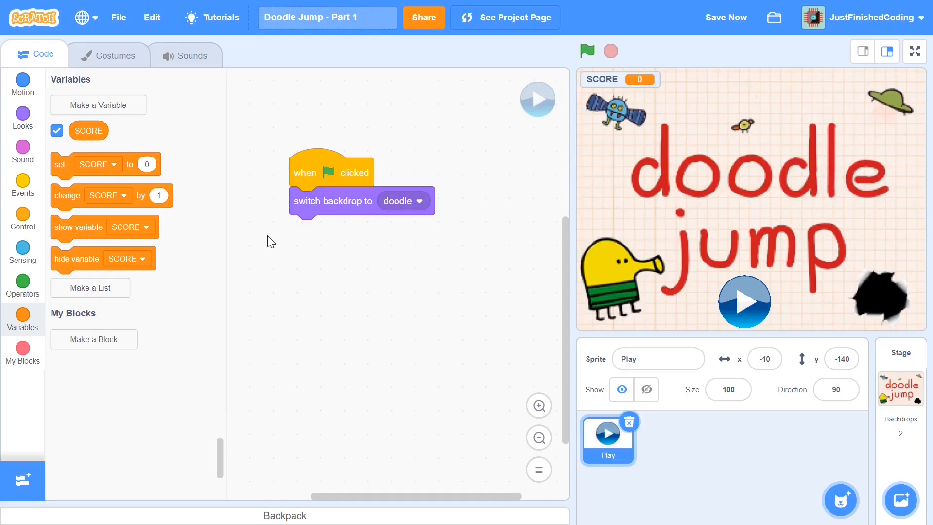
Extend the green-flag script: hide SCORE, go to x 0 y -137, then show the sprite.
left_click(56, 130)
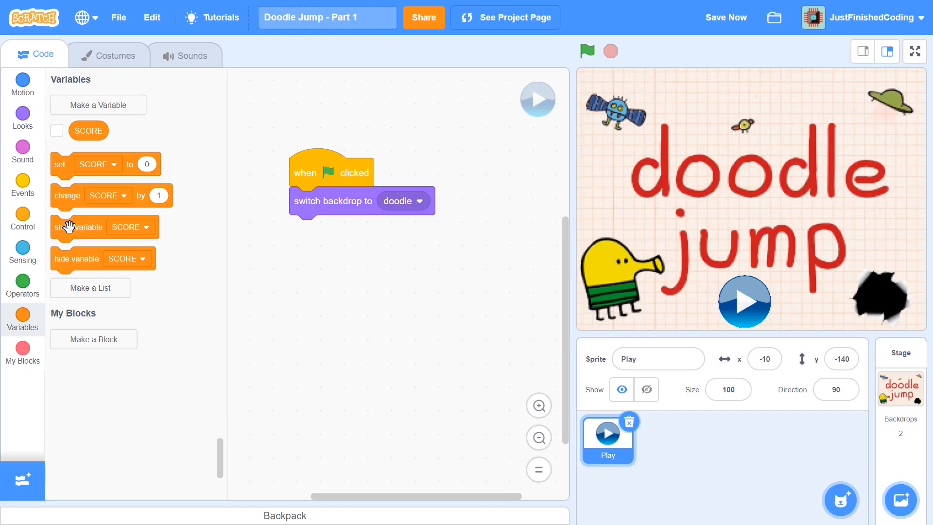
left_click_drag(78, 259, 357, 237)
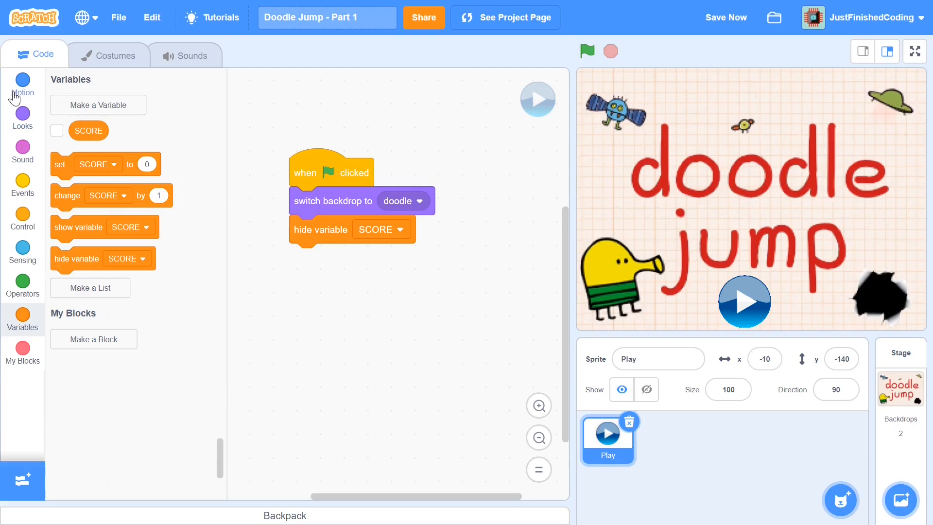
left_click(22, 80)
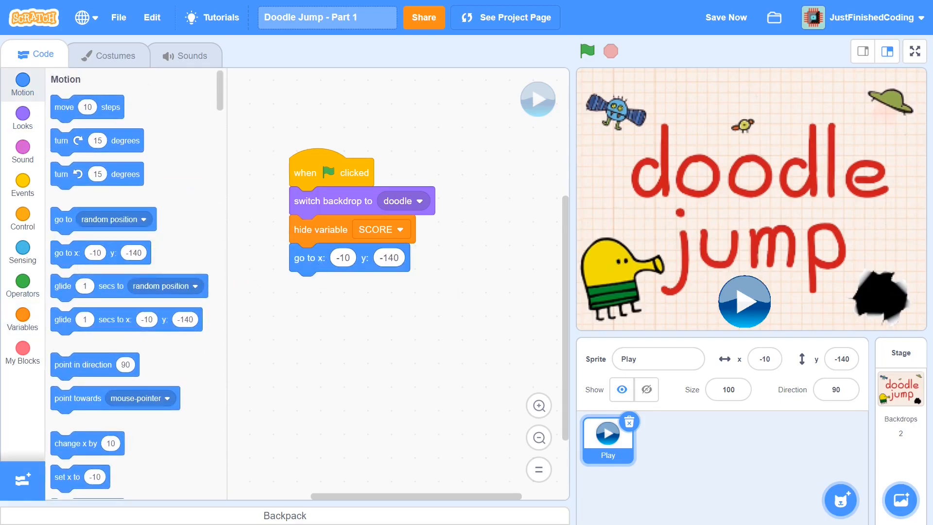
left_click(341, 258)
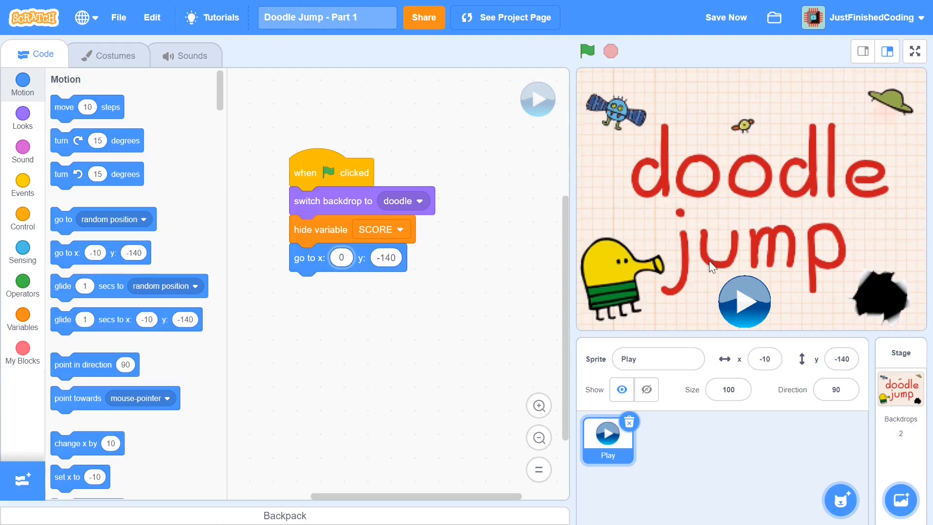
left_click(385, 257)
type("-13")
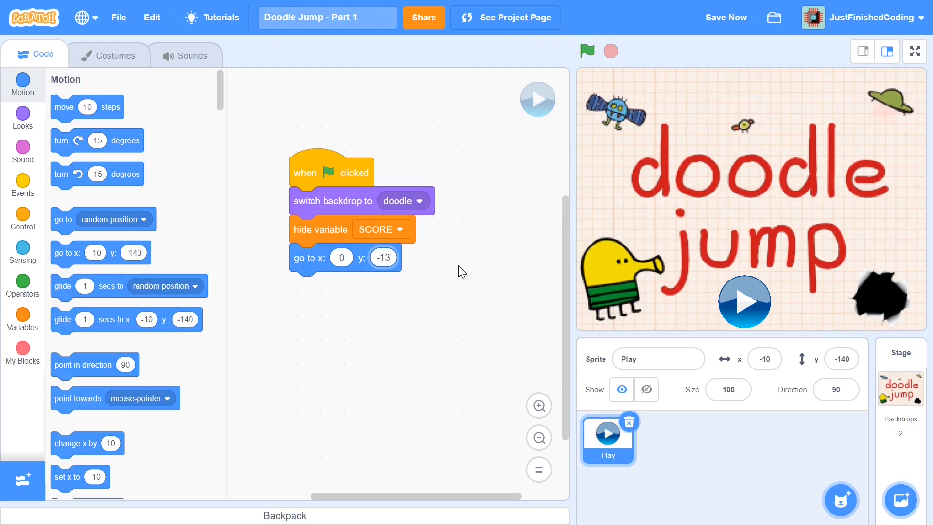
left_click(22, 120)
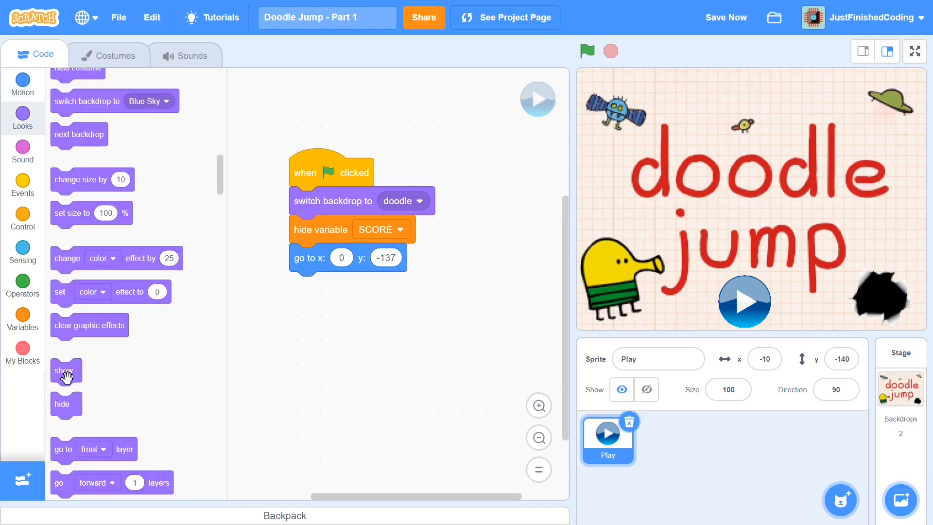
left_click_drag(64, 371, 305, 286)
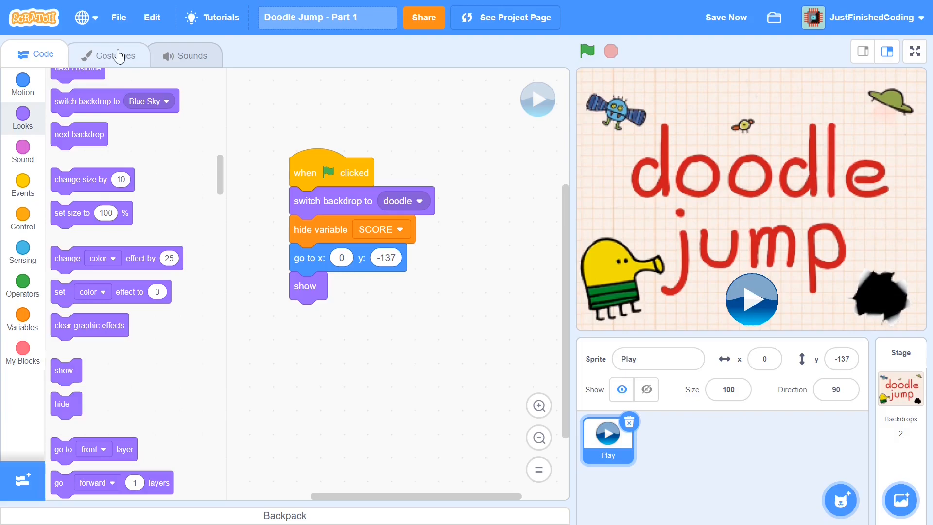
Check the Play sprite's costumes and return to its scripts.
left_click(115, 55)
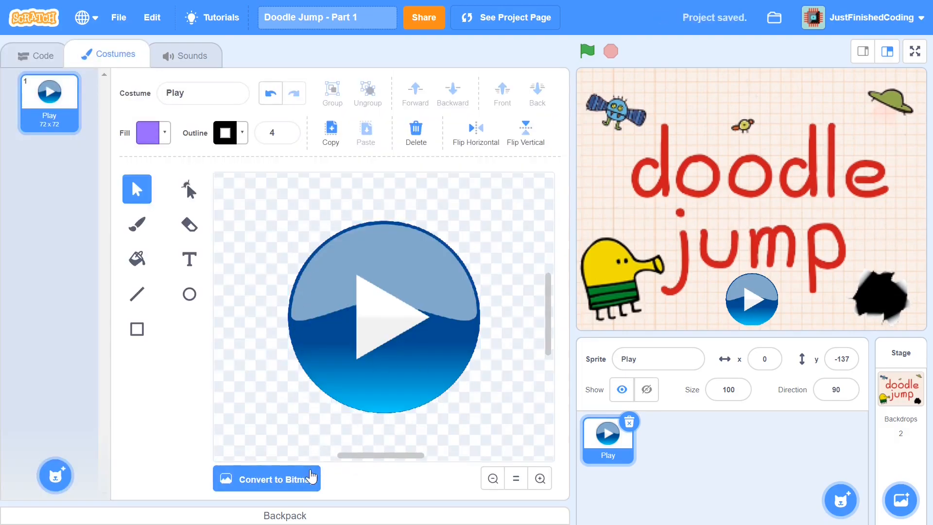
left_click(266, 478)
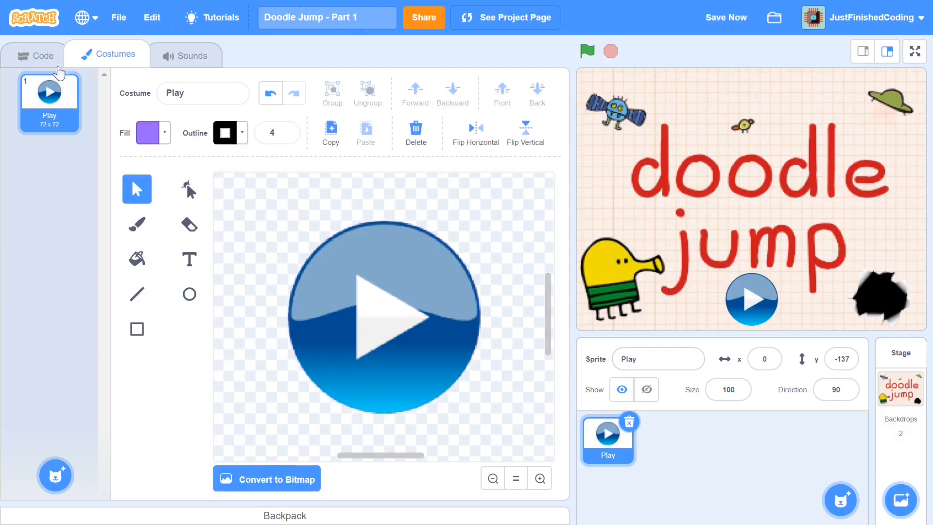
left_click(36, 55)
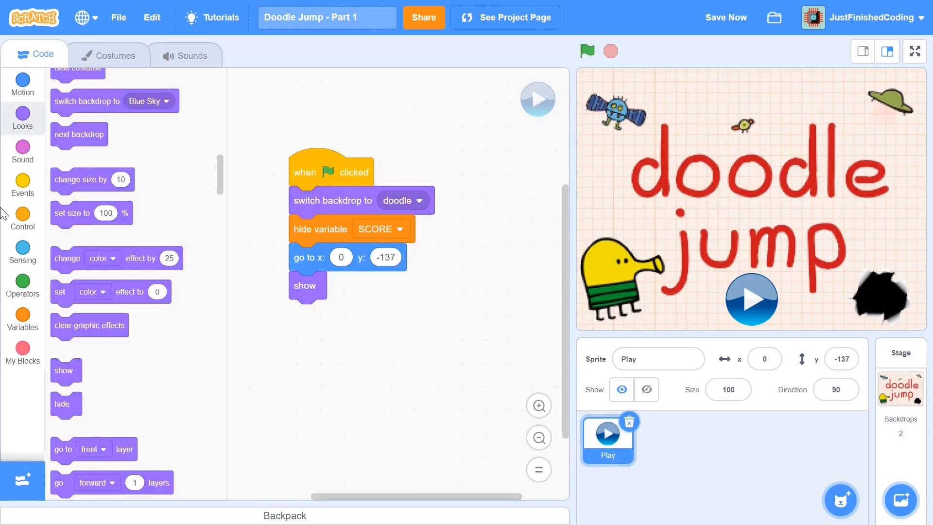
Start a 'when this sprite clicked' script and bring up the Looks blocks for hide and switch backdrop.
left_click(22, 182)
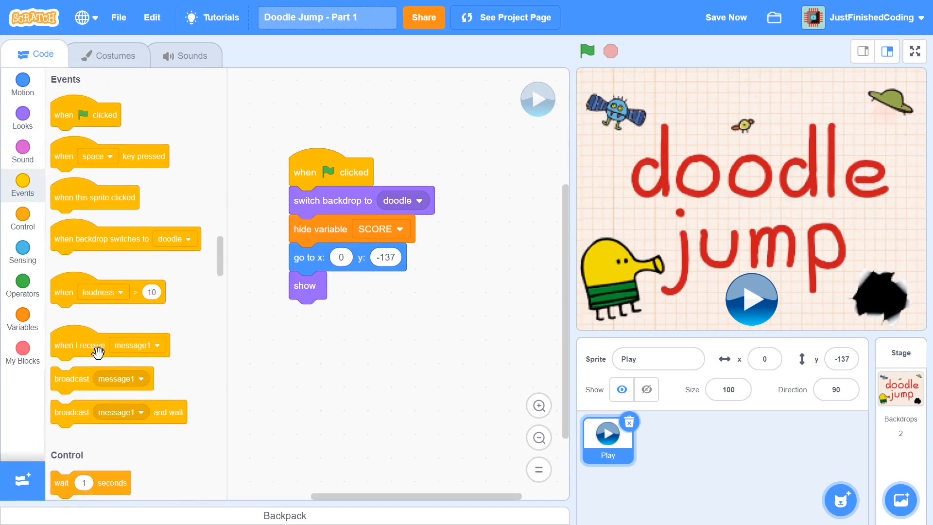
left_click_drag(95, 197, 382, 351)
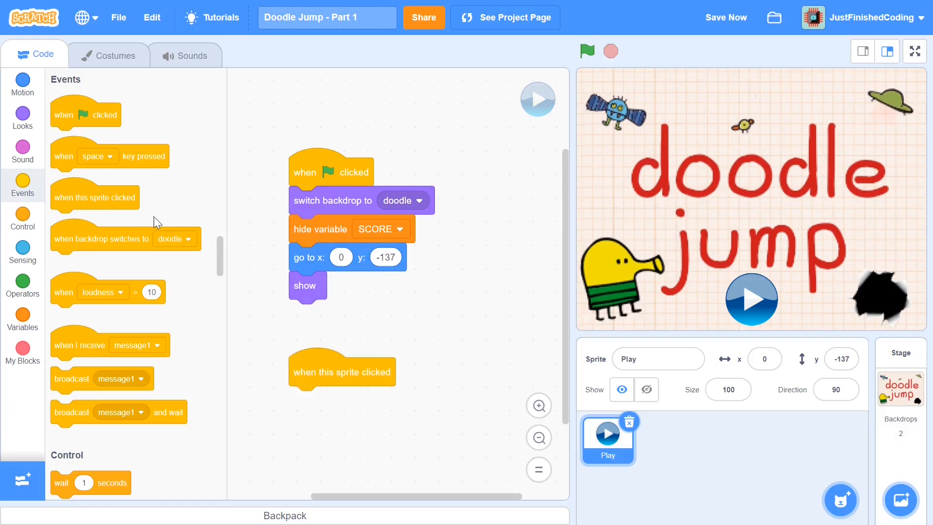
left_click(22, 118)
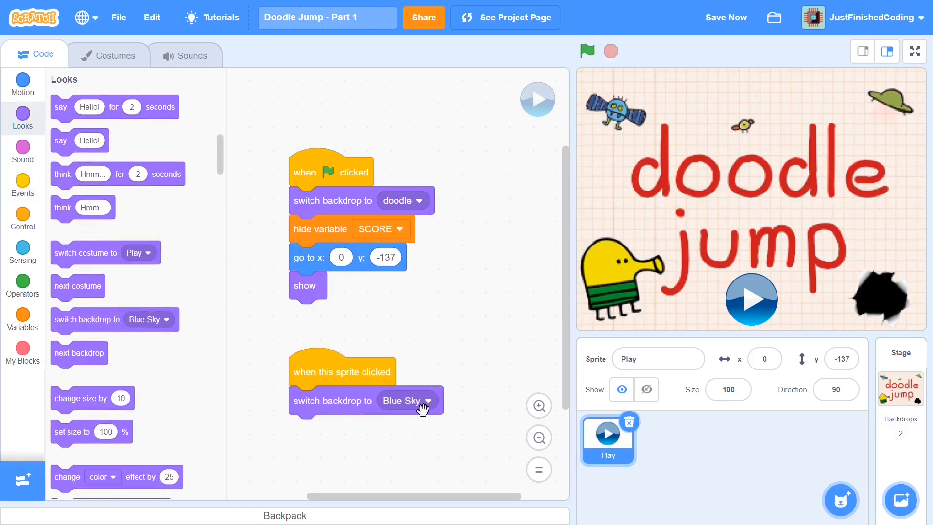
scroll("down", 3)
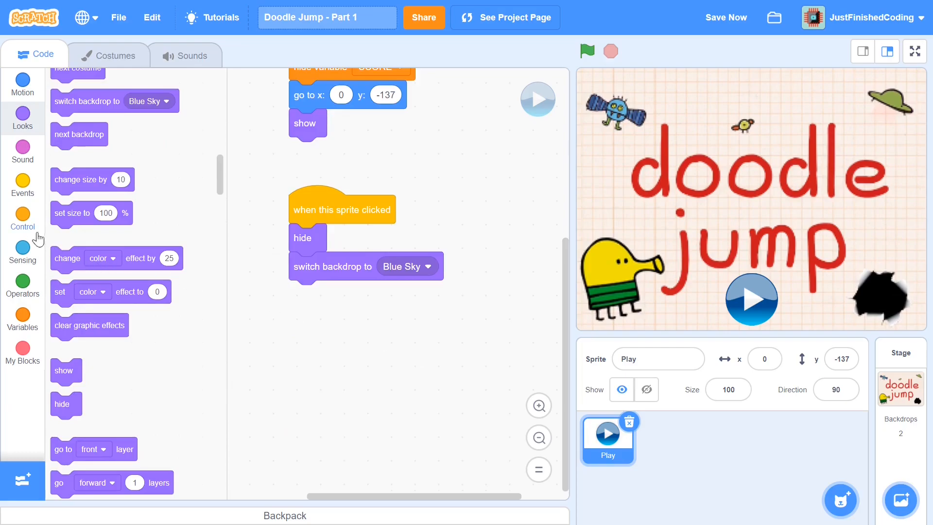
mouse_move(23, 225)
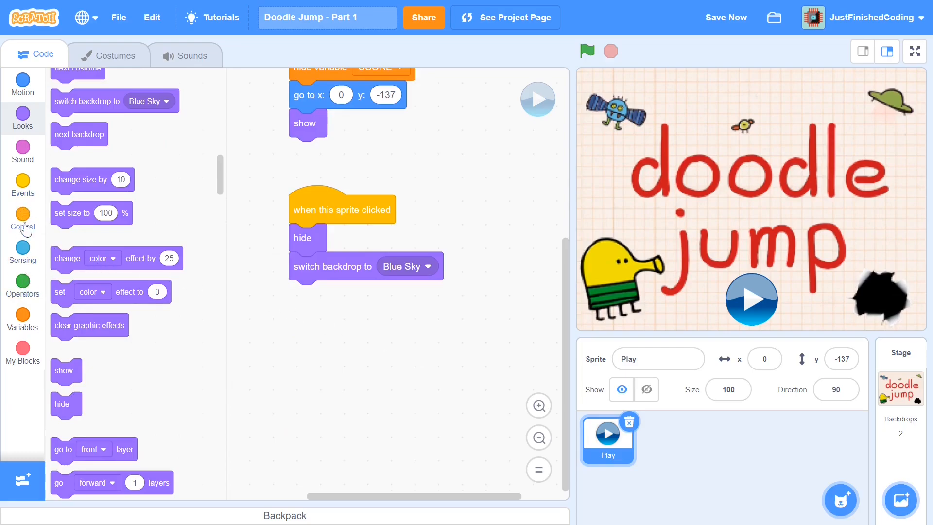
End the click script with a broadcast of a new message named Initialize.
left_click(22, 184)
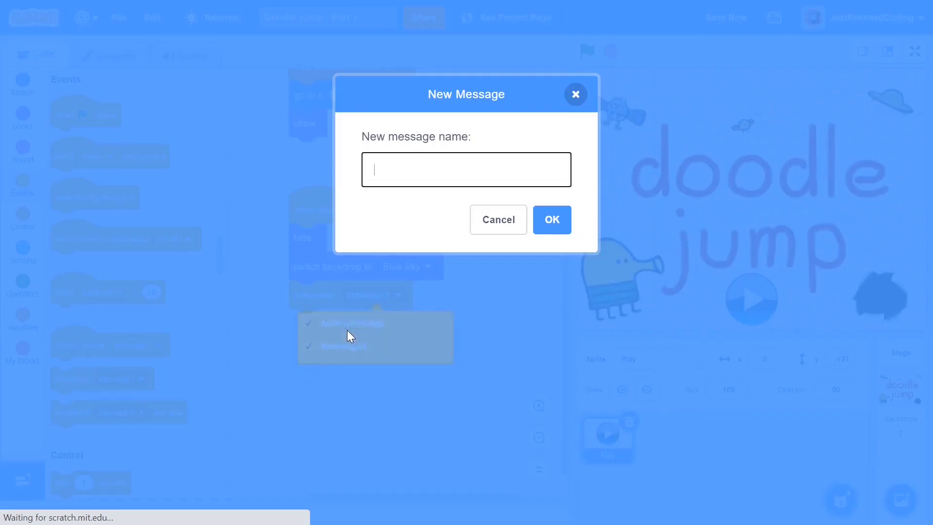
type("Ini")
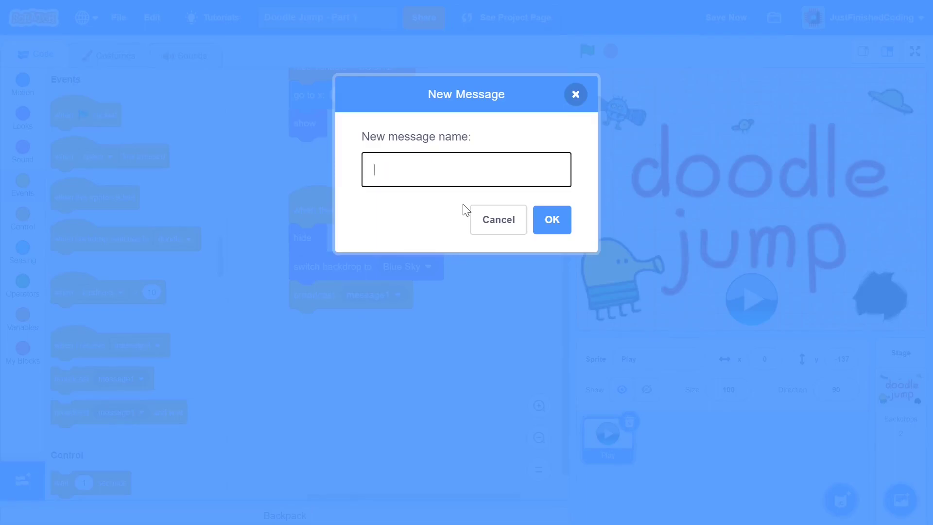
type("Initialize")
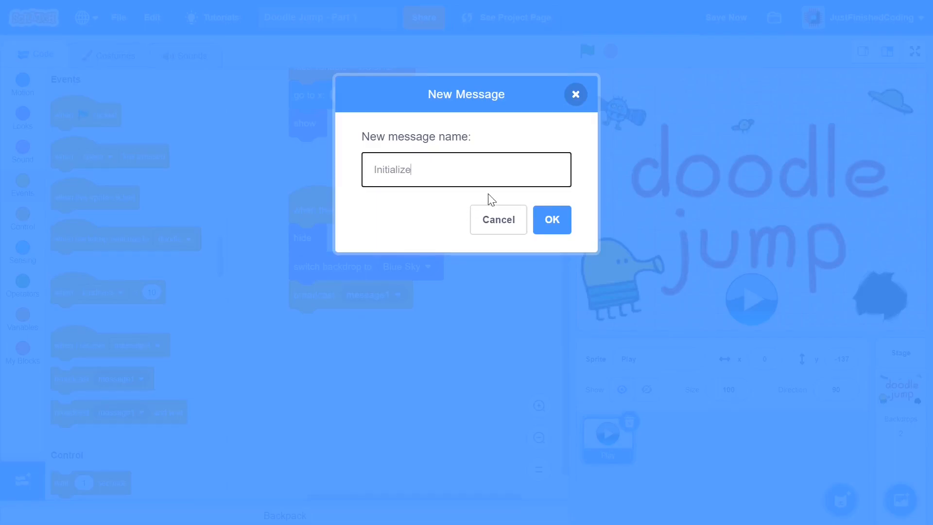
key("Backspace")
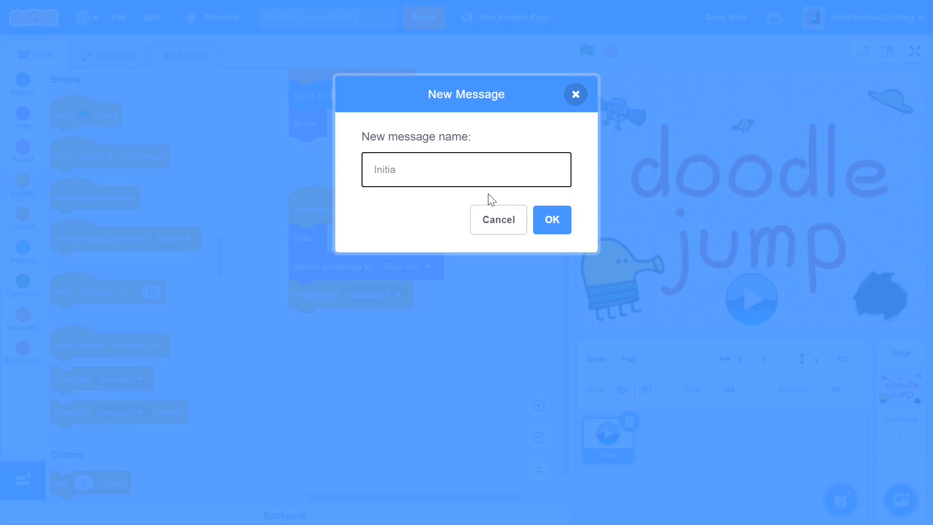
type("lize")
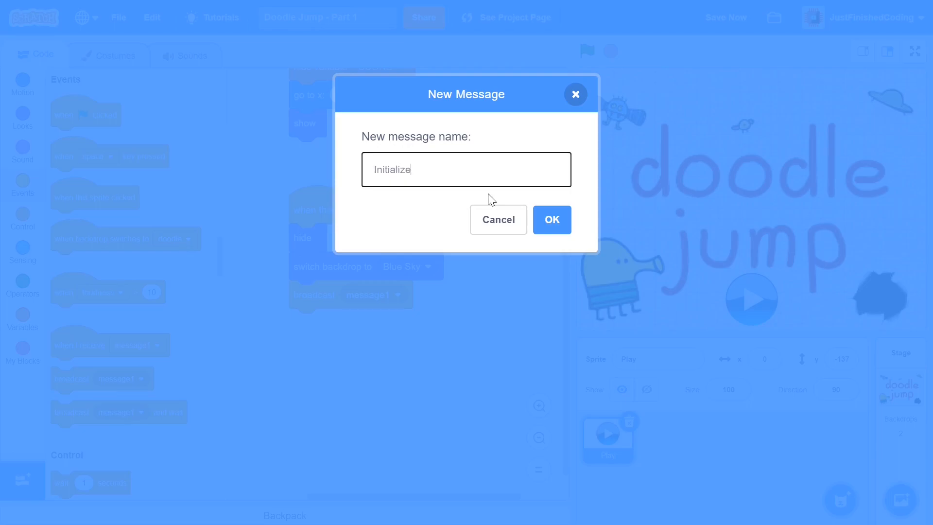
left_click(552, 220)
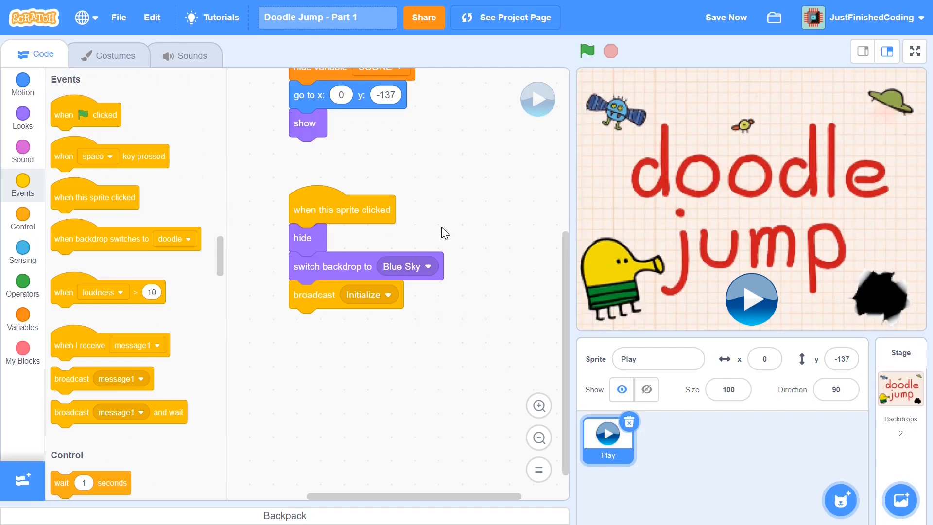
mouse_move(295, 340)
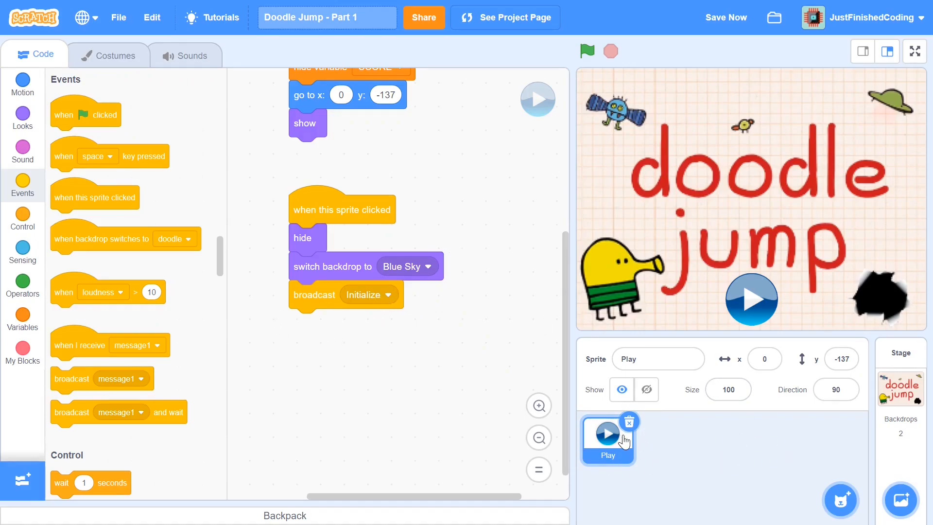
mouse_move(611, 286)
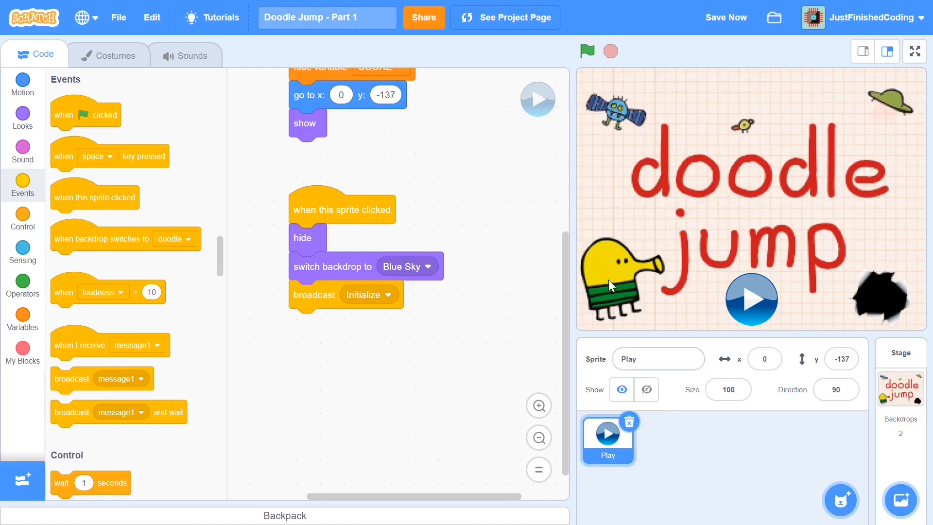
mouse_move(752, 303)
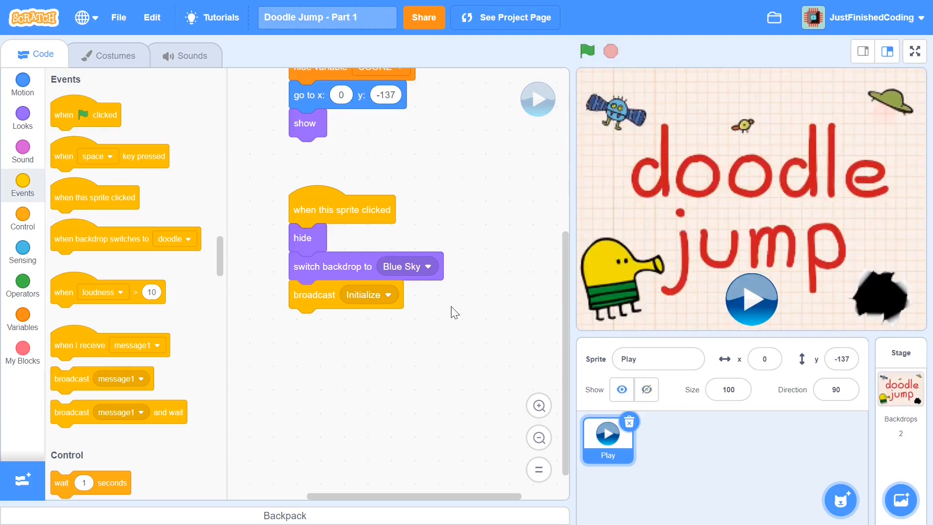
mouse_move(804, 429)
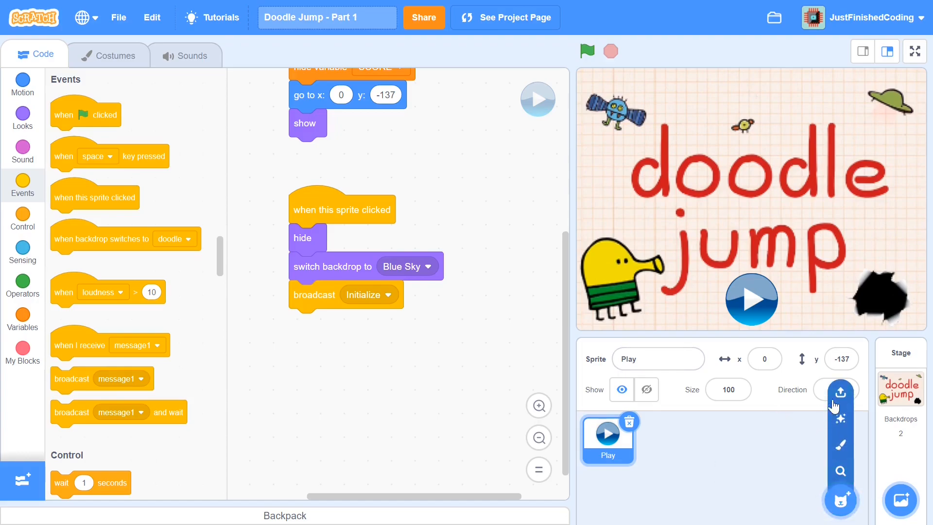
Add the Platform sprite, switch the stage to Blue Sky, hide Play, and open Platform's scripts.
left_click(841, 391)
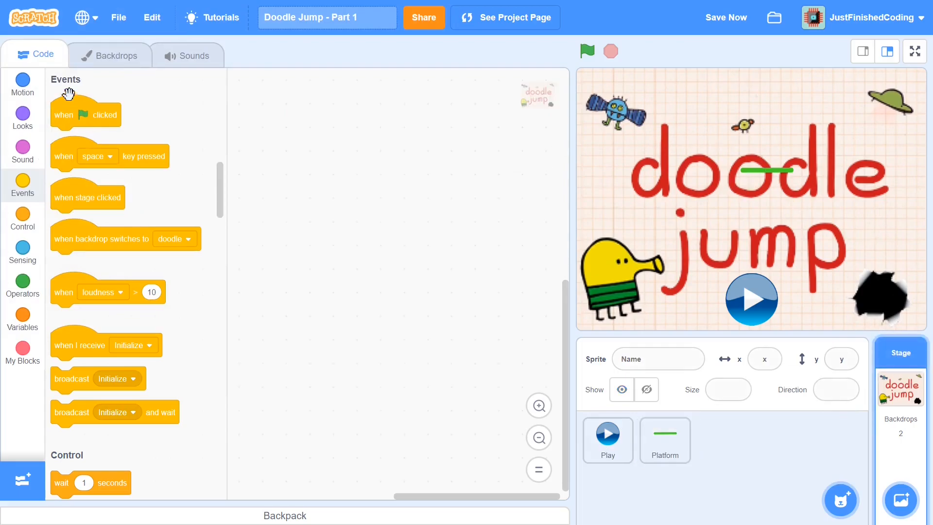
left_click(115, 56)
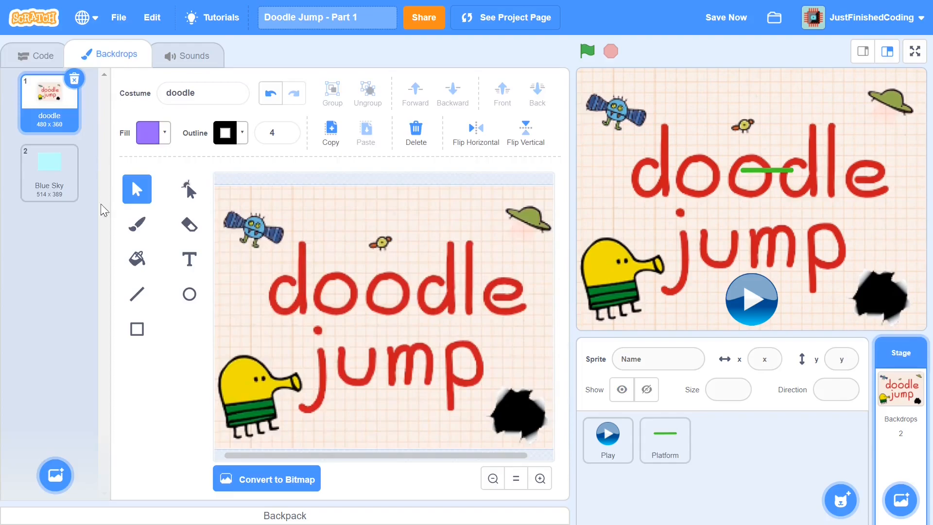
left_click(48, 166)
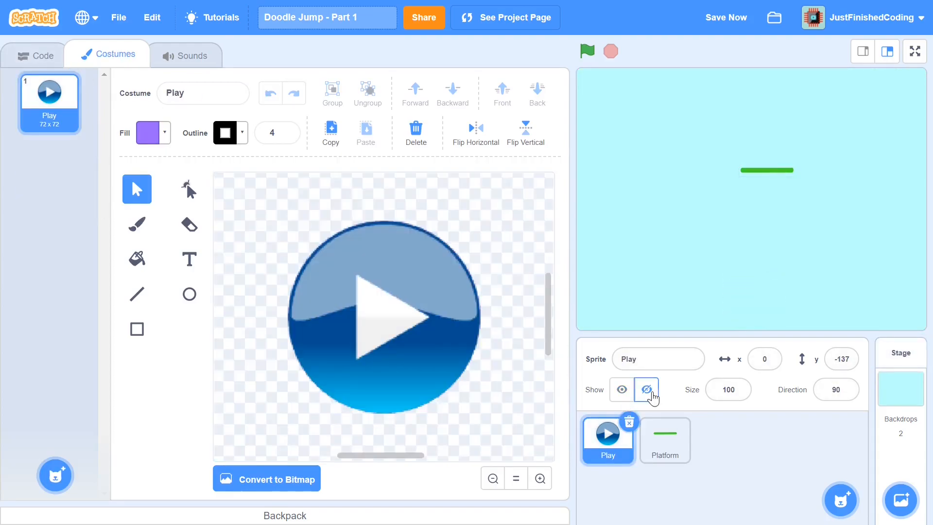
left_click(32, 54)
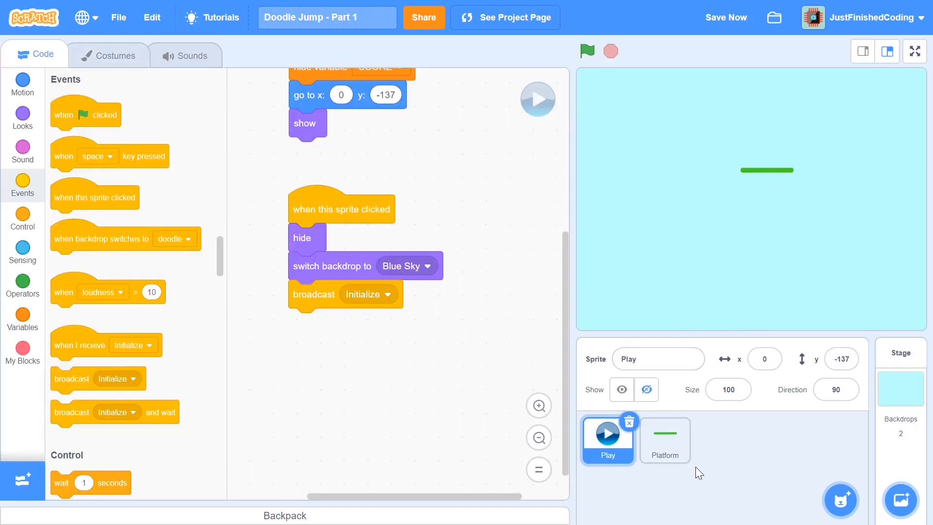
left_click(665, 440)
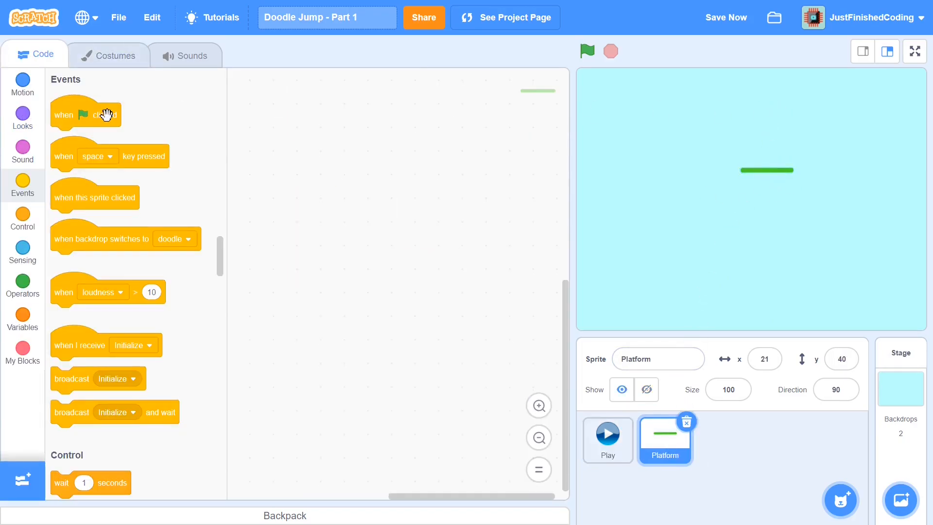
Give the Platform sprite a green-flag script that hides it.
left_click_drag(89, 114, 300, 87)
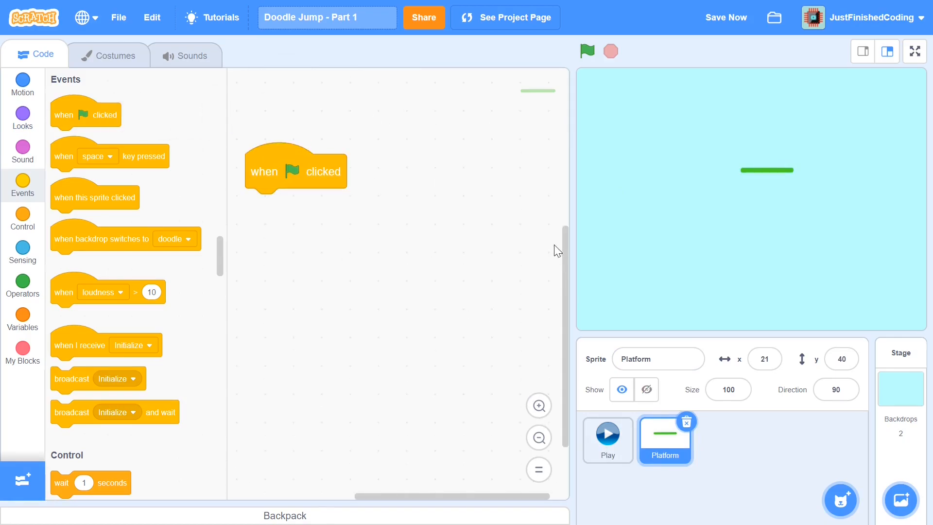
left_click(22, 118)
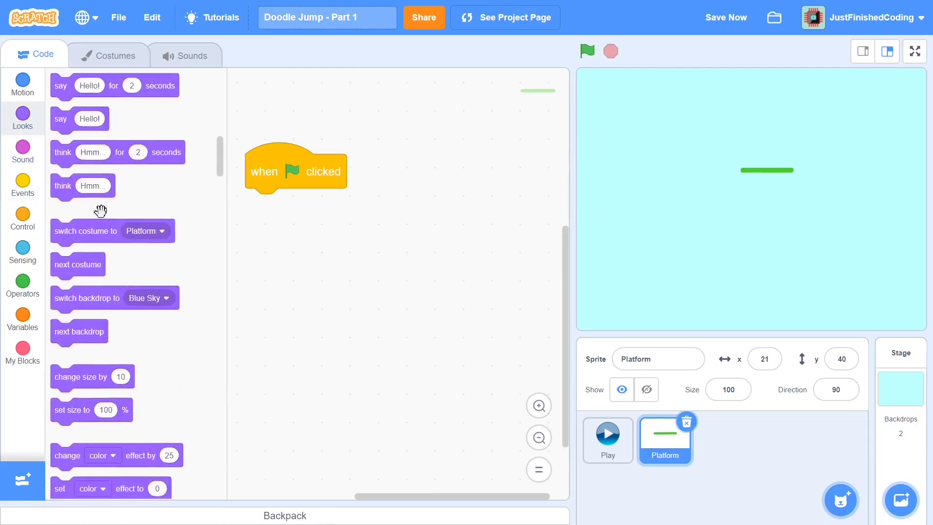
scroll("down", 3)
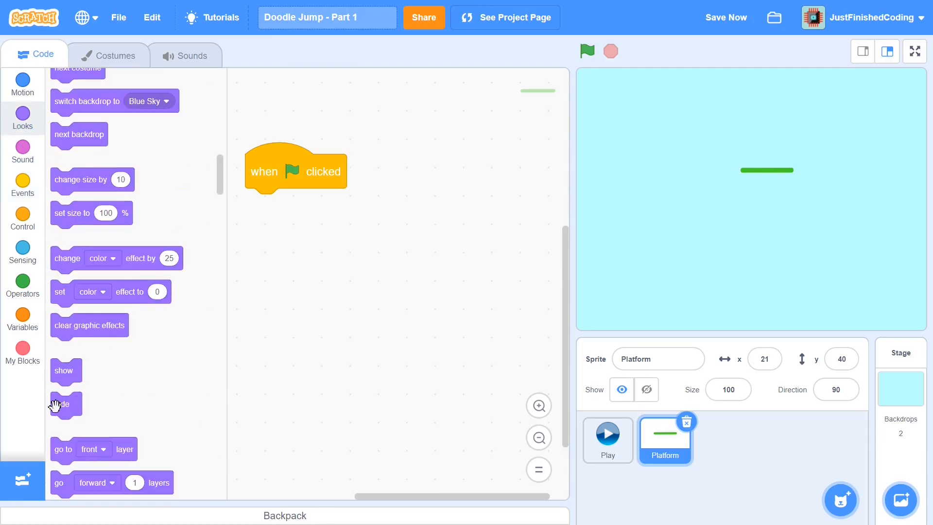
left_click_drag(59, 405, 260, 118)
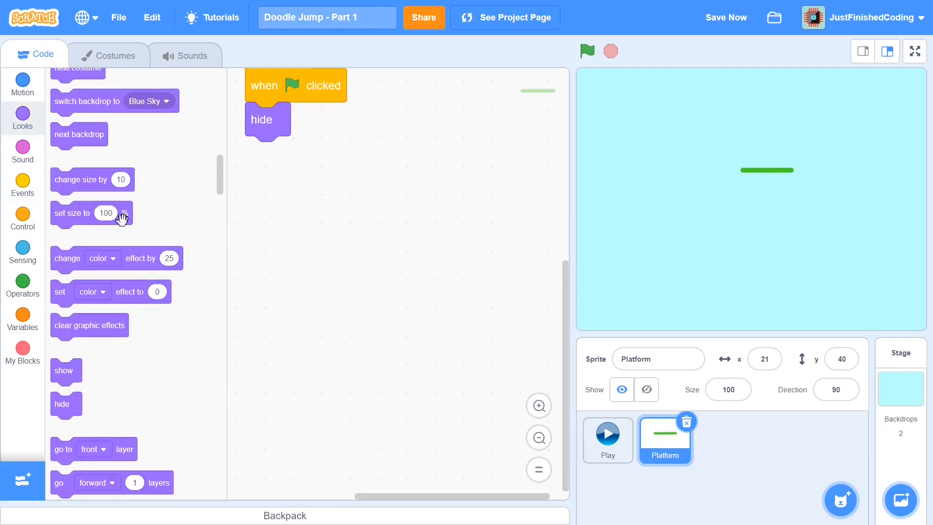
Start a second script triggered by receiving the Initialize message.
left_click(22, 184)
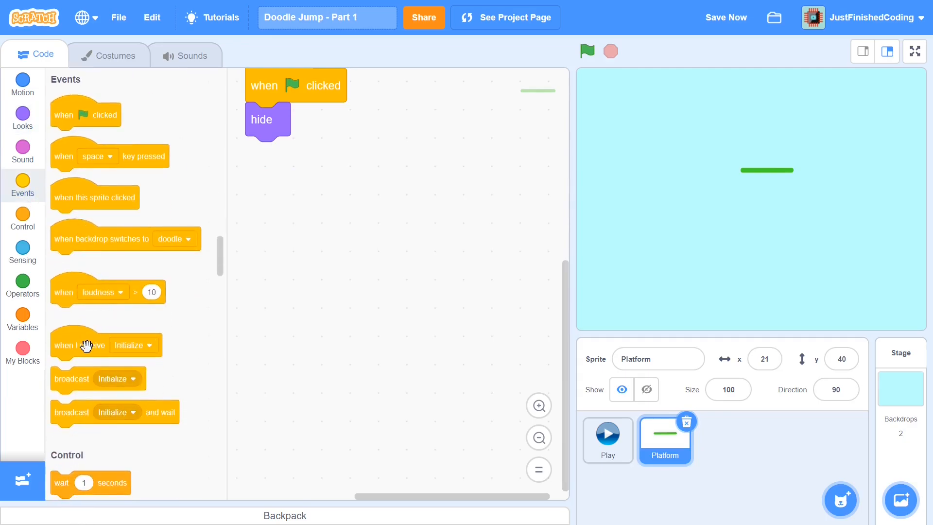
left_click_drag(86, 346, 322, 262)
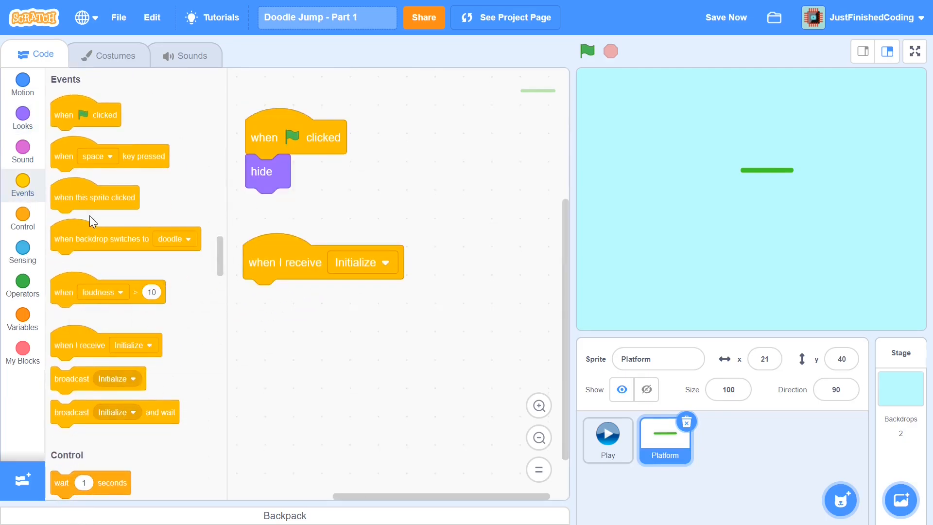
scroll("down", 3)
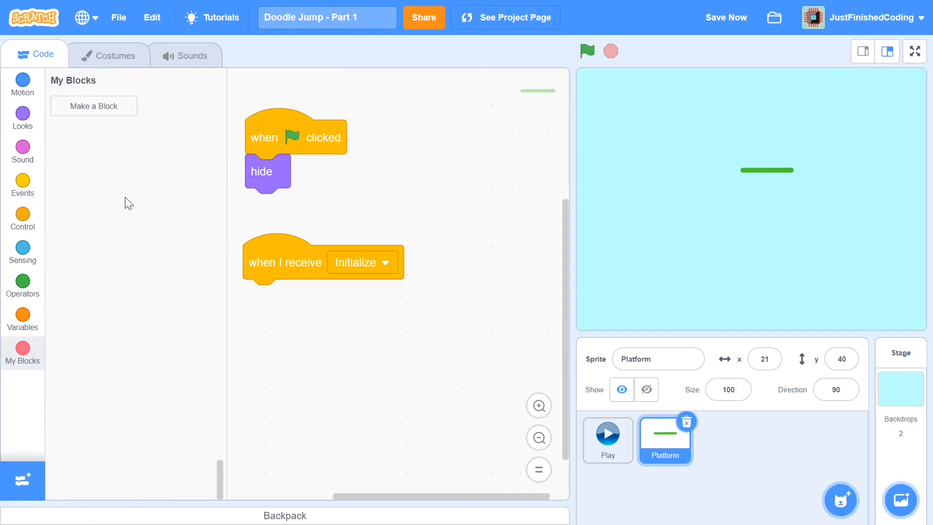
Create a Begin custom block running without screen refresh and call it under 'when I receive Initialize'.
left_click(94, 104)
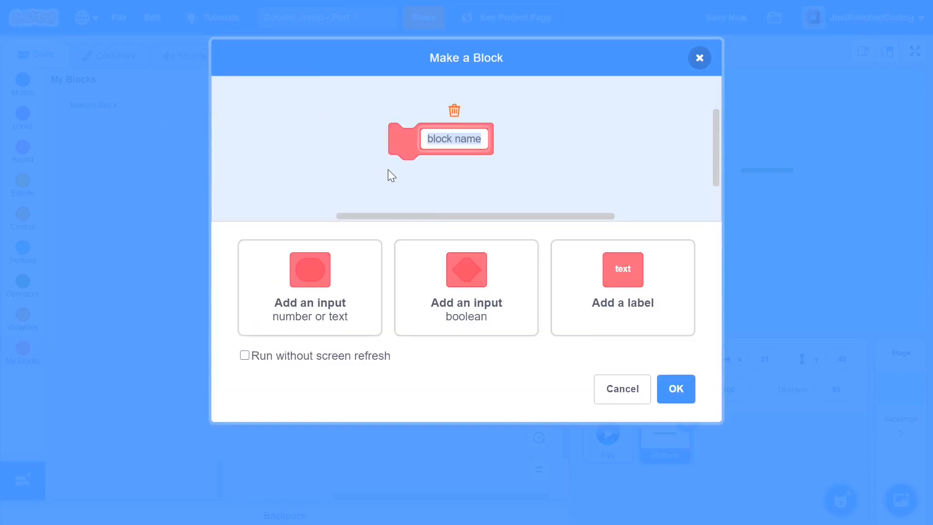
type("Begin")
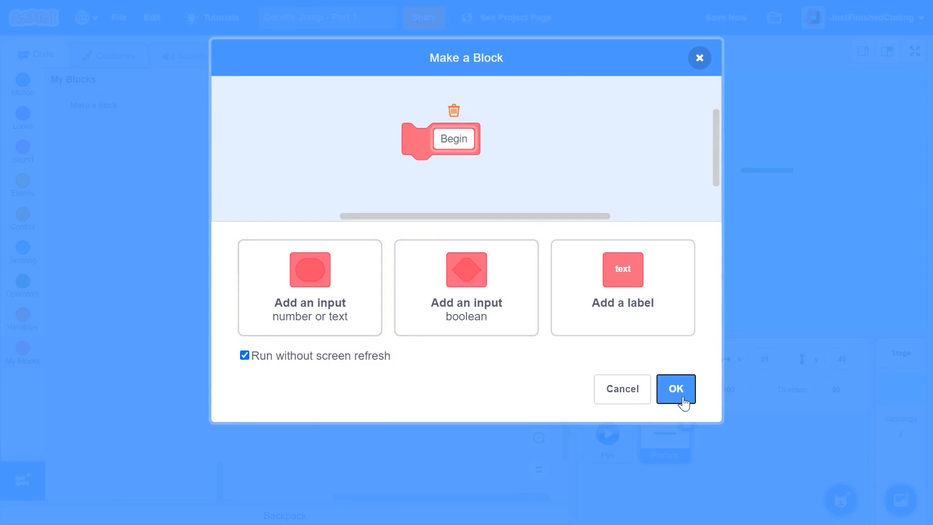
left_click(676, 389)
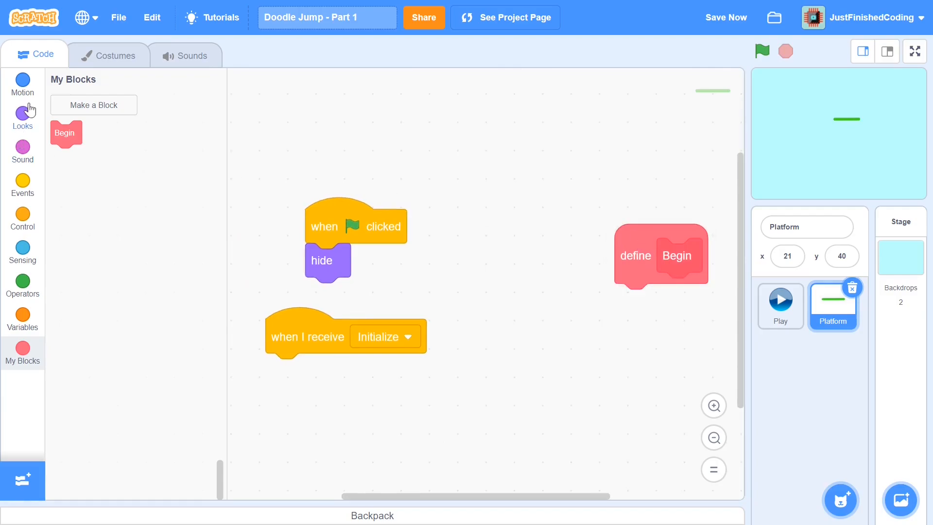
left_click_drag(65, 133, 286, 369)
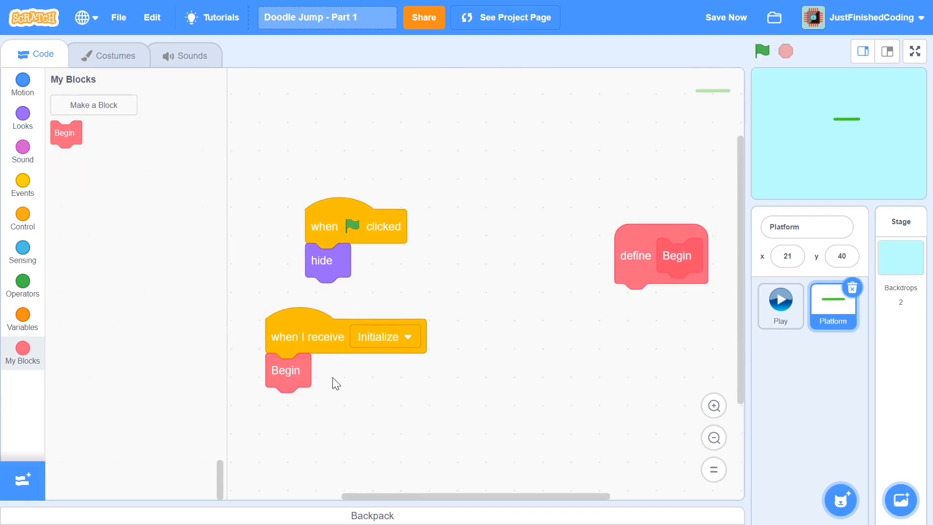
left_click(22, 214)
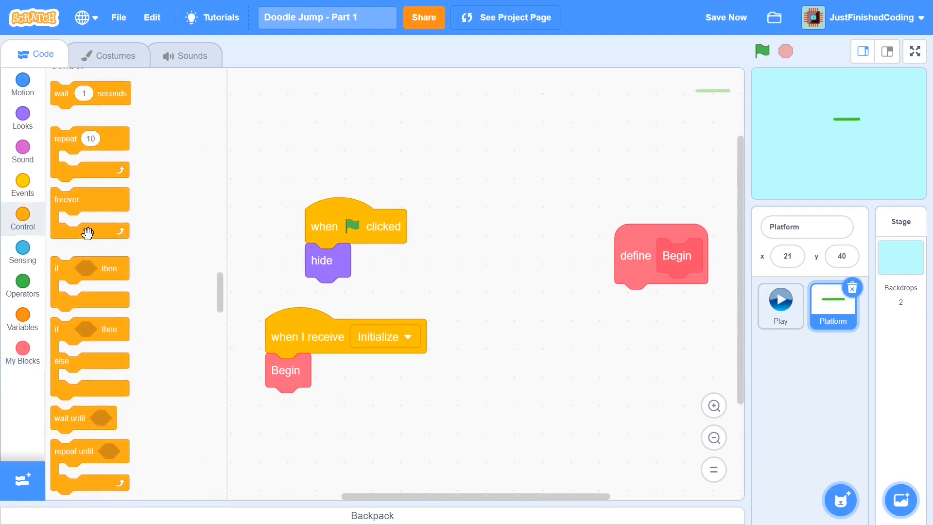
scroll("down", 3)
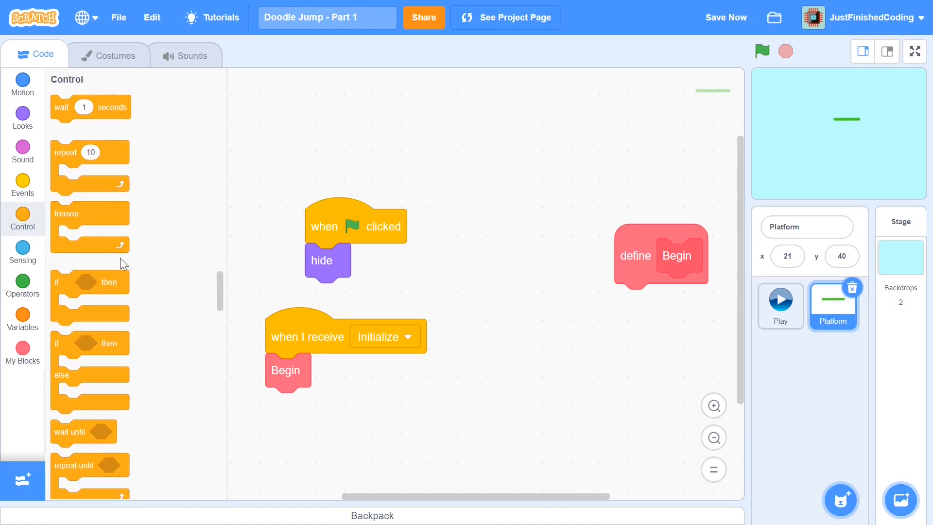
Add a forever loop after Begin and create a new custom block named Increment Score.
left_click_drag(67, 214, 288, 404)
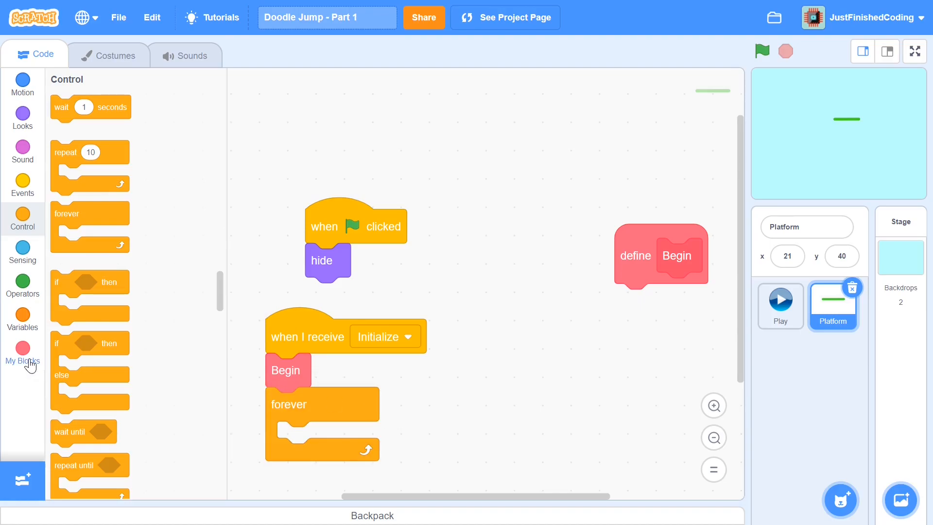
left_click(23, 348)
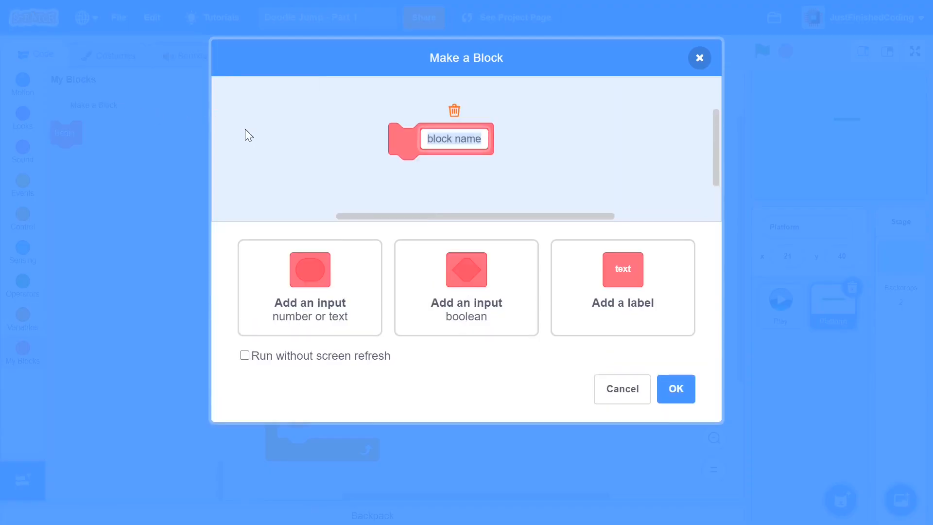
type("Increment")
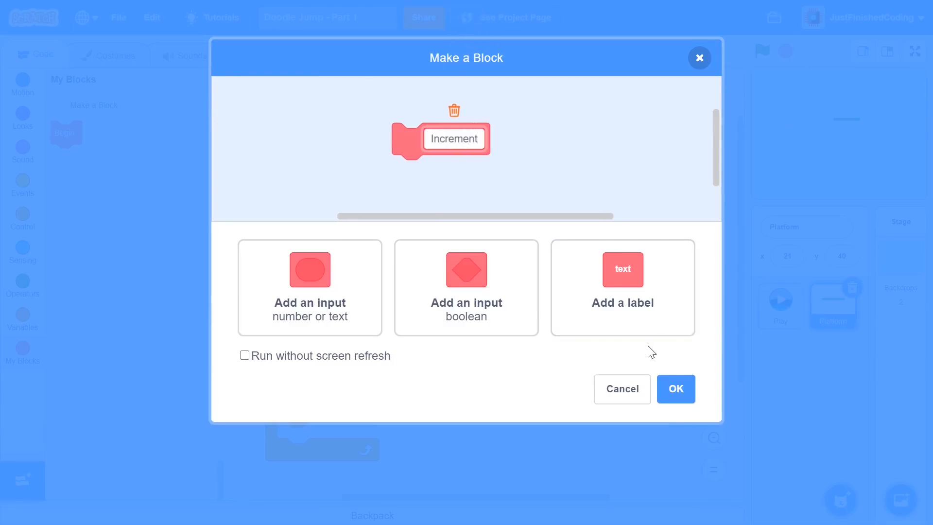
type("Score")
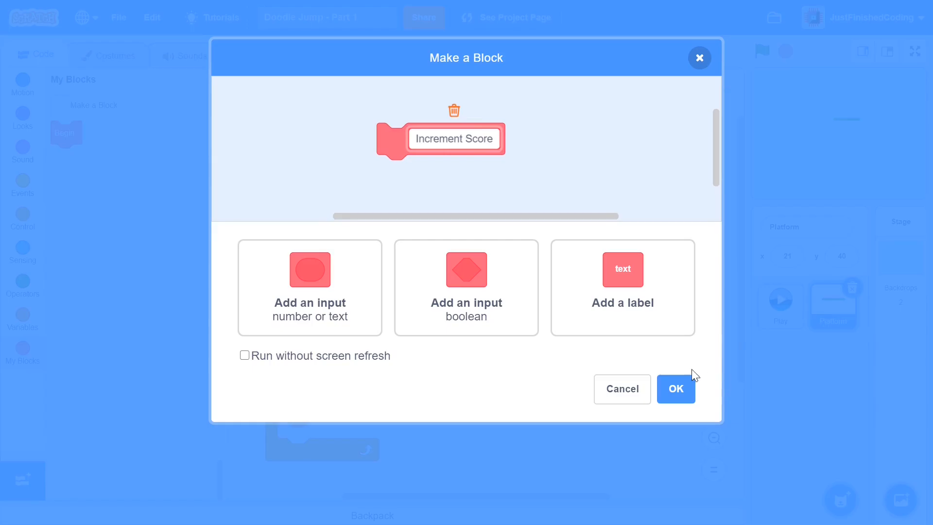
left_click(677, 389)
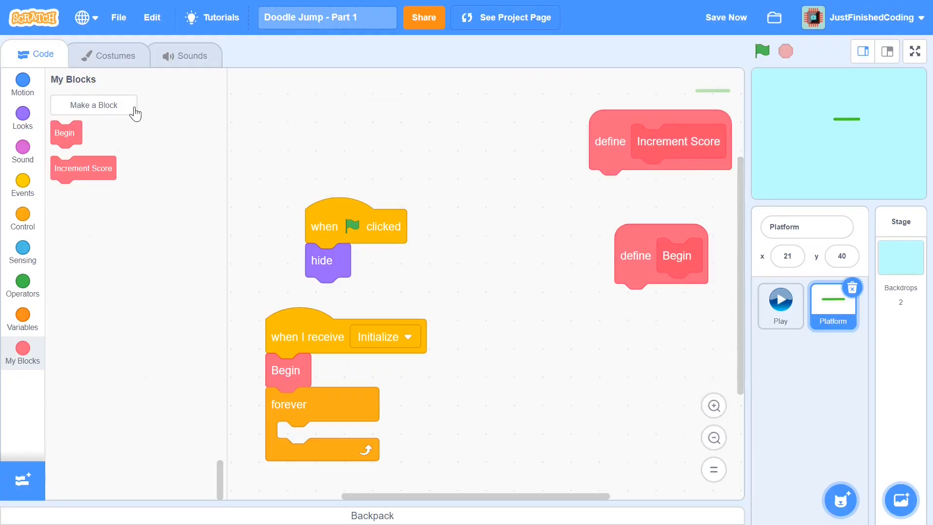
Create a 'Create (number) clones' custom block with a number input and a 'clones' label.
left_click(94, 105)
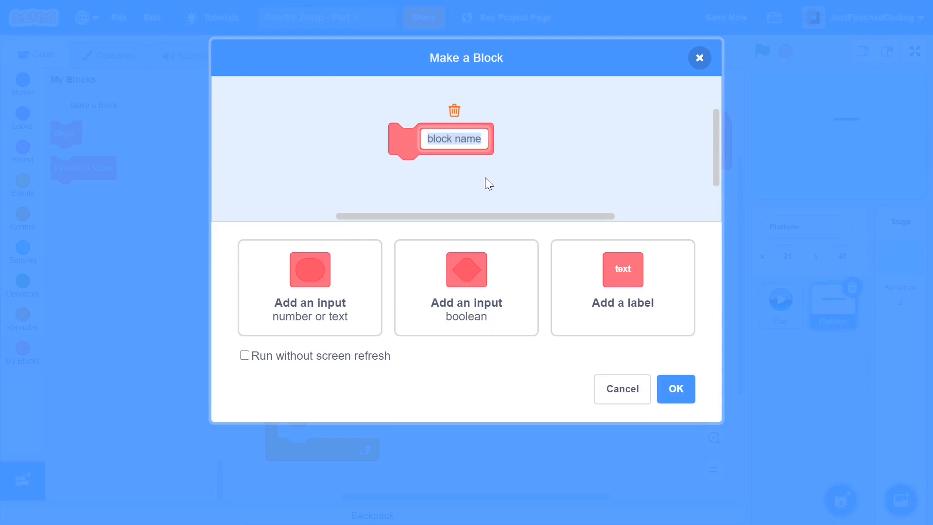
type("c")
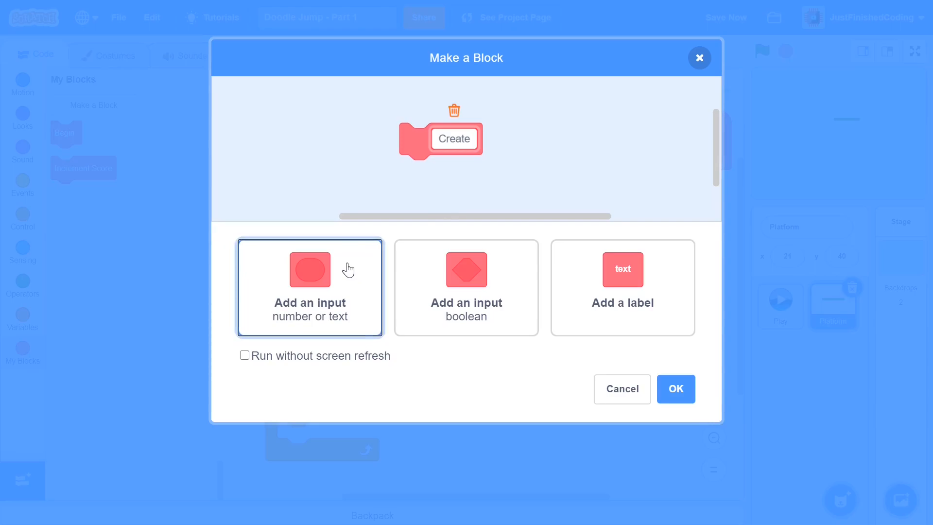
left_click(309, 269)
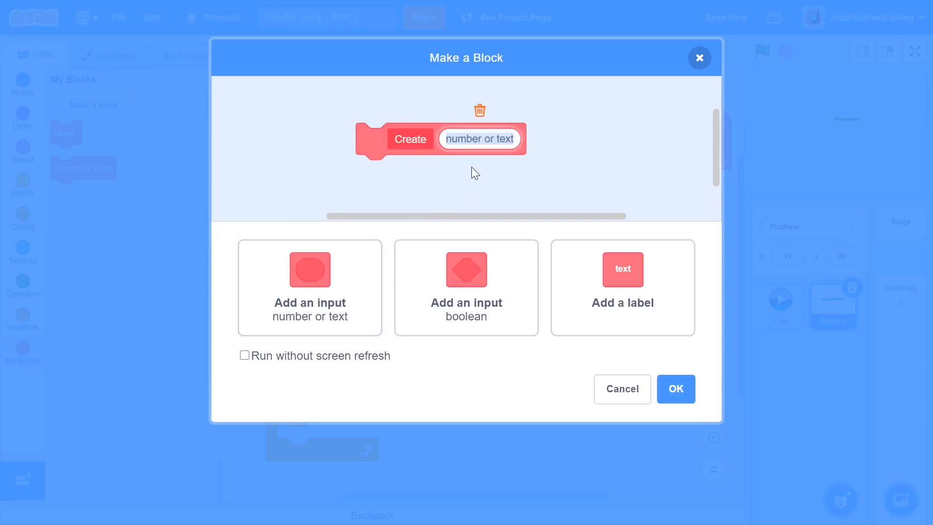
type("clones")
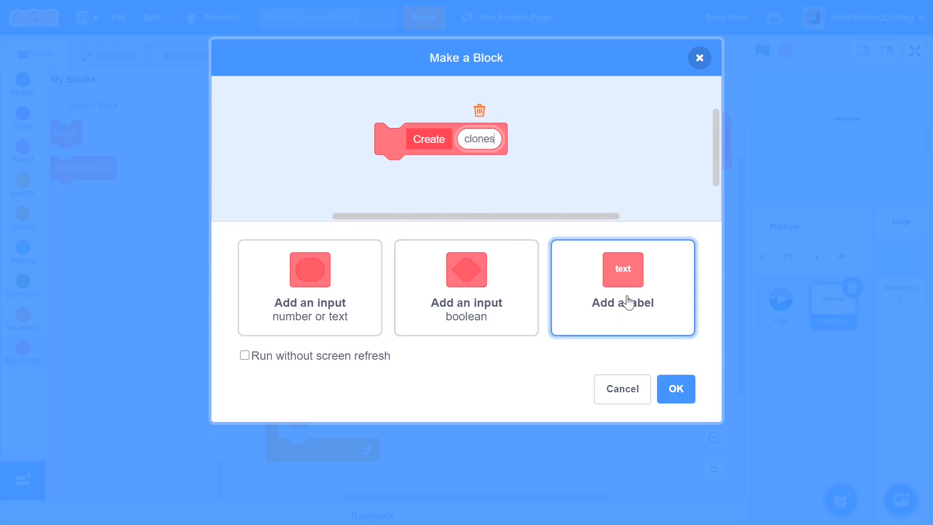
left_click(622, 303)
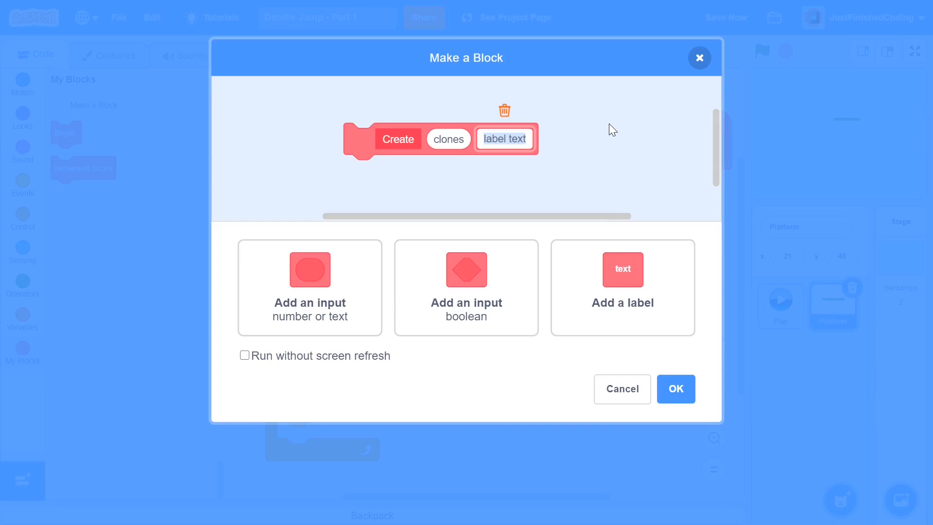
left_click(449, 139)
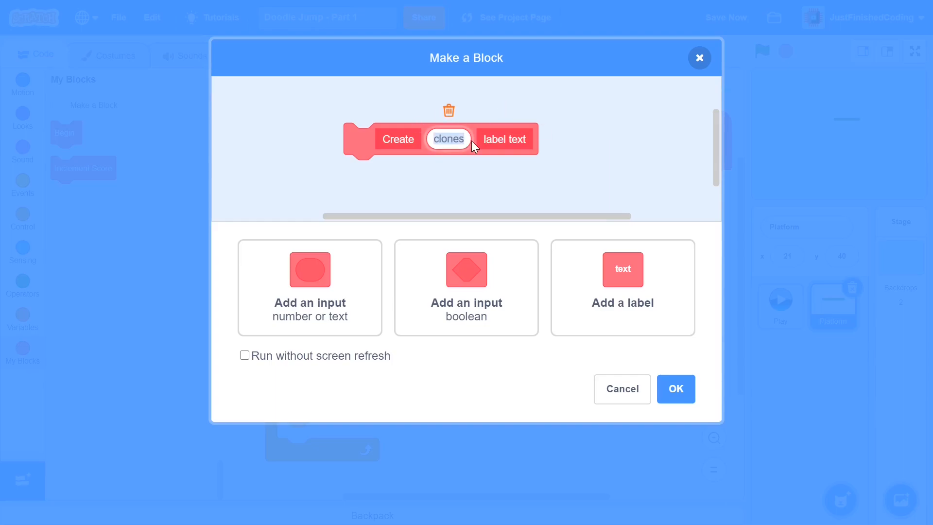
type("number")
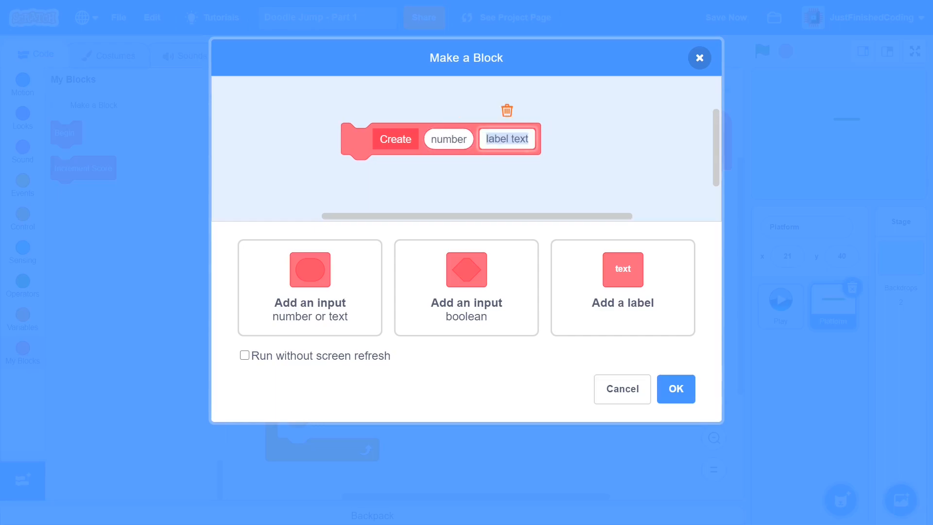
type("clones")
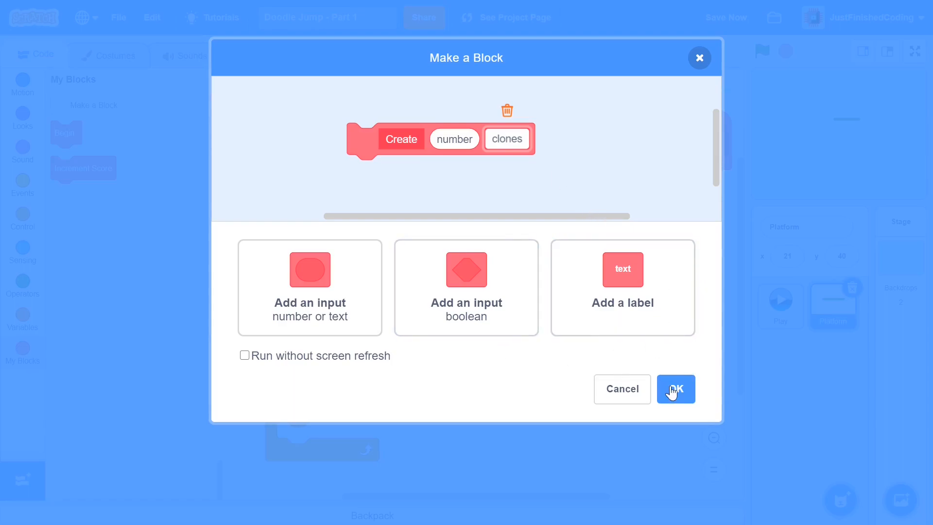
left_click(675, 389)
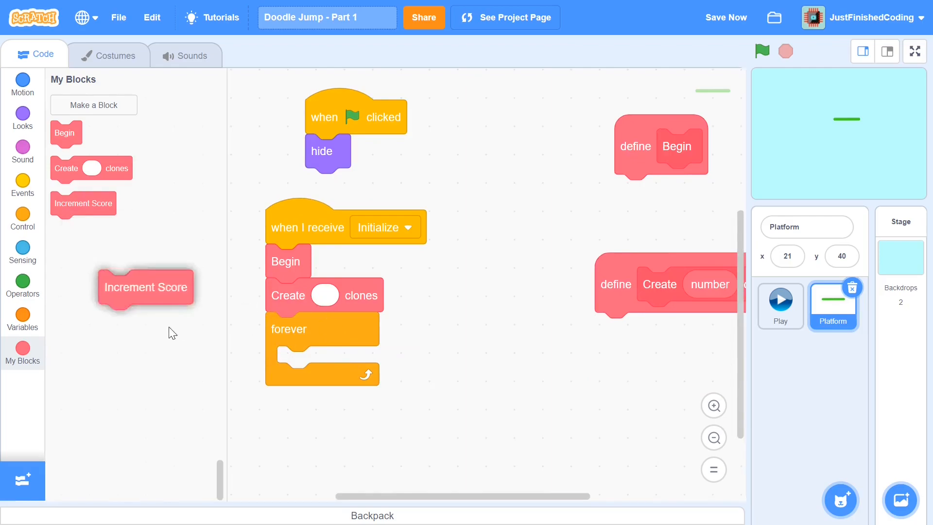
Put Increment Score in the forever loop and make Begin set SCORE to 0 then show the sprite.
left_click_drag(145, 288, 324, 362)
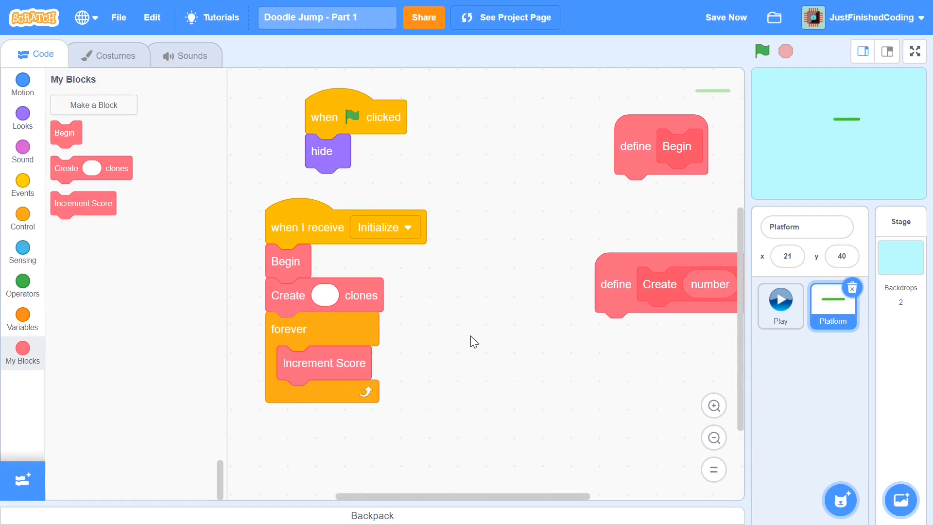
left_click(727, 18)
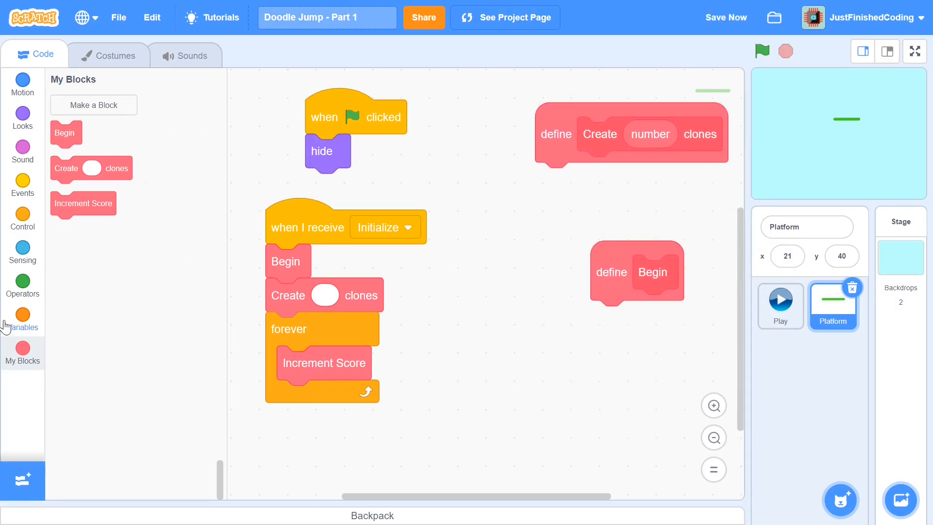
left_click(23, 315)
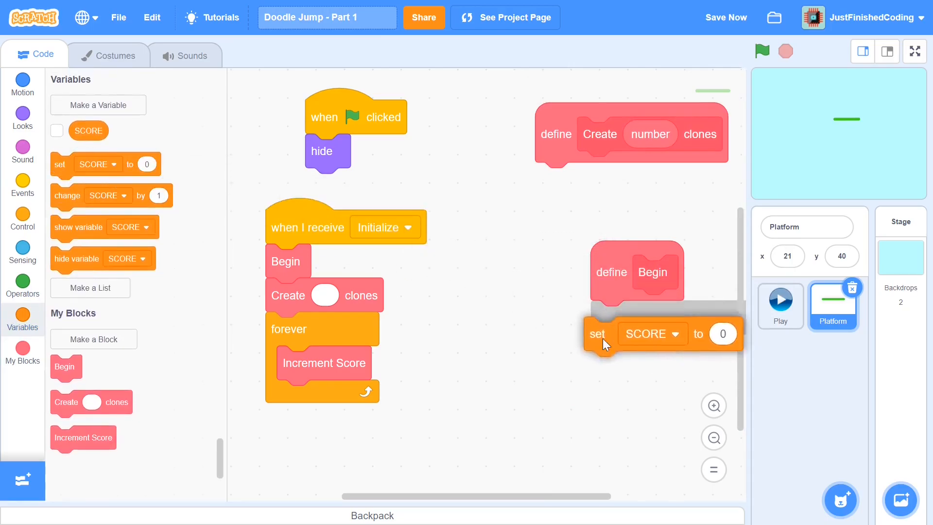
left_click_drag(597, 333, 546, 332)
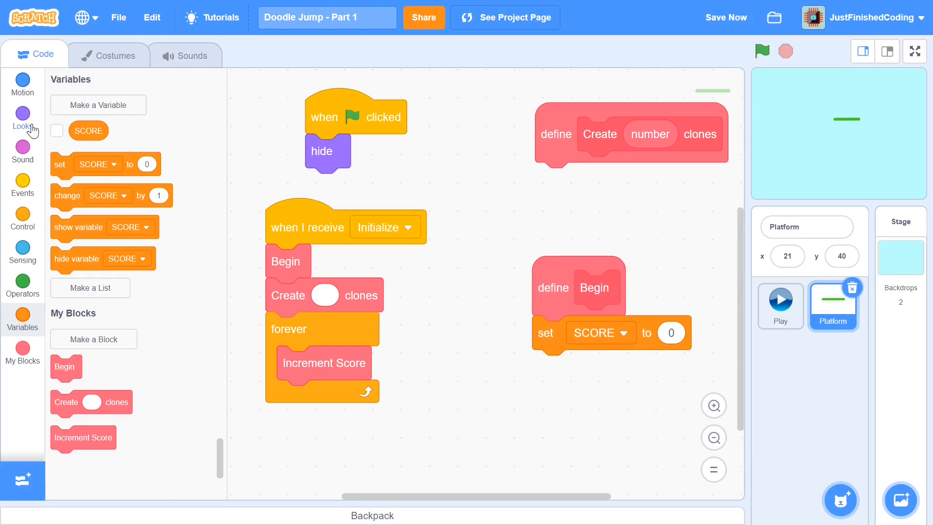
left_click(22, 116)
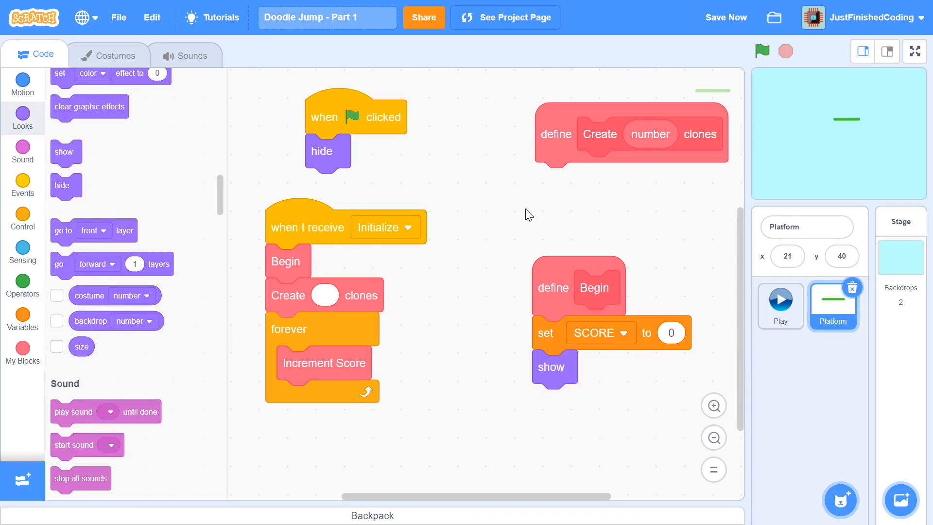
mouse_move(561, 257)
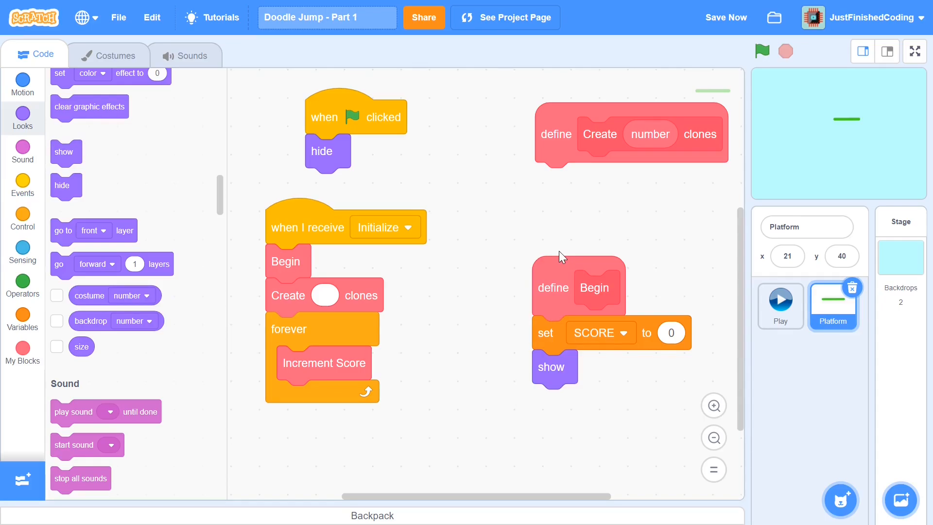
mouse_move(500, 404)
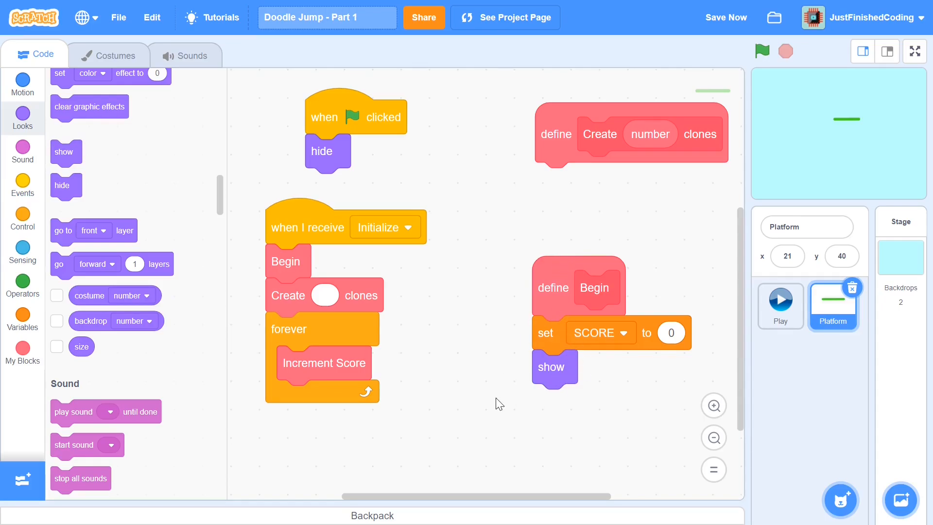
mouse_move(252, 299)
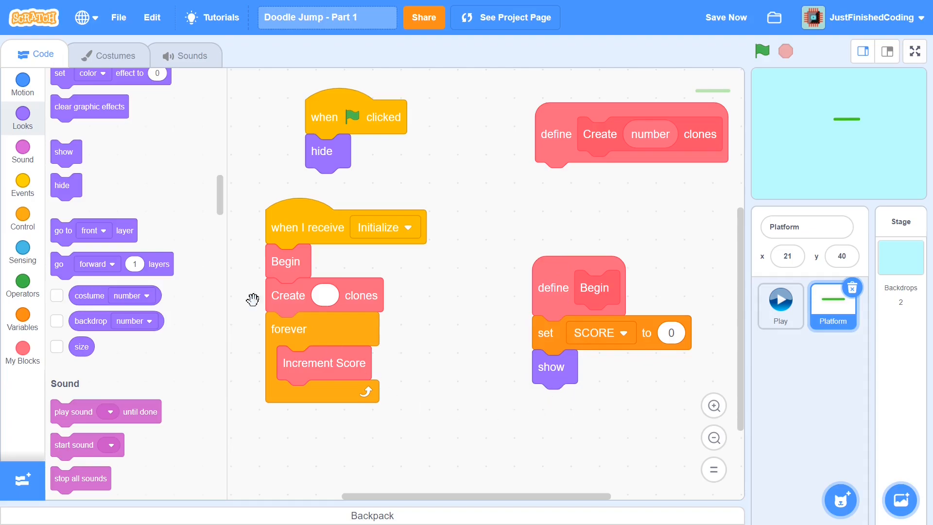
Make Begin first set rotation style to left-right, then begin creating a new variable.
left_click(23, 83)
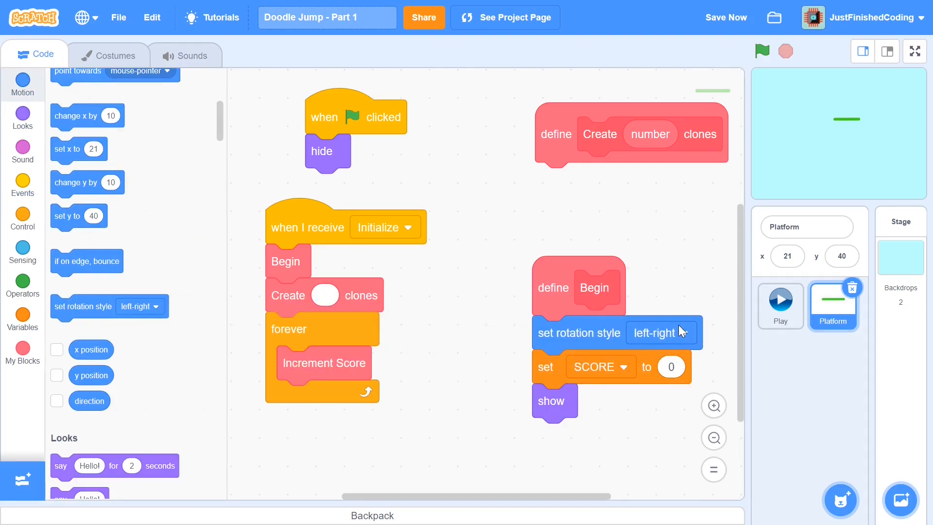
mouse_move(859, 100)
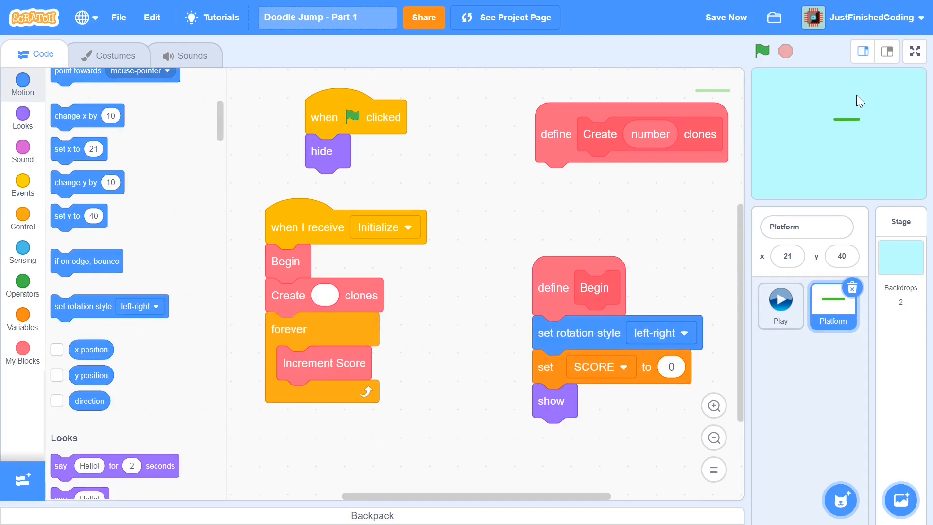
mouse_move(638, 281)
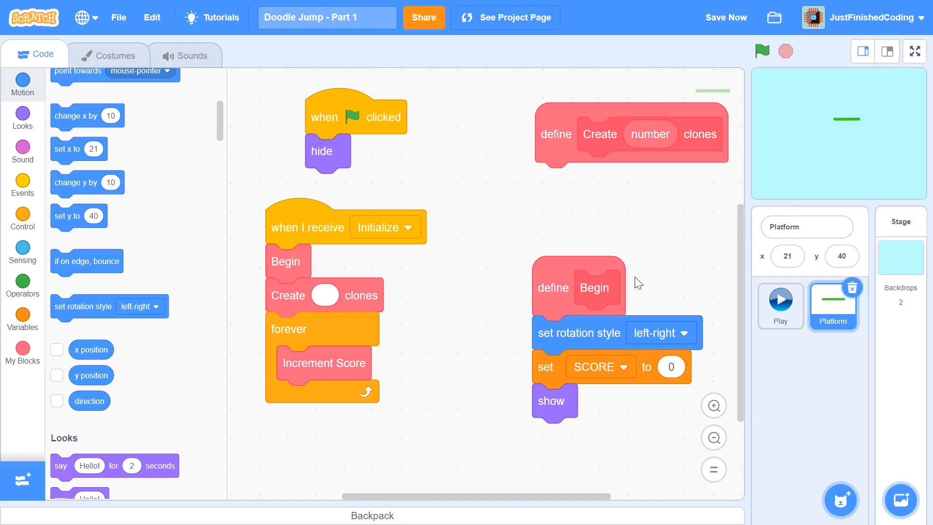
mouse_move(869, 160)
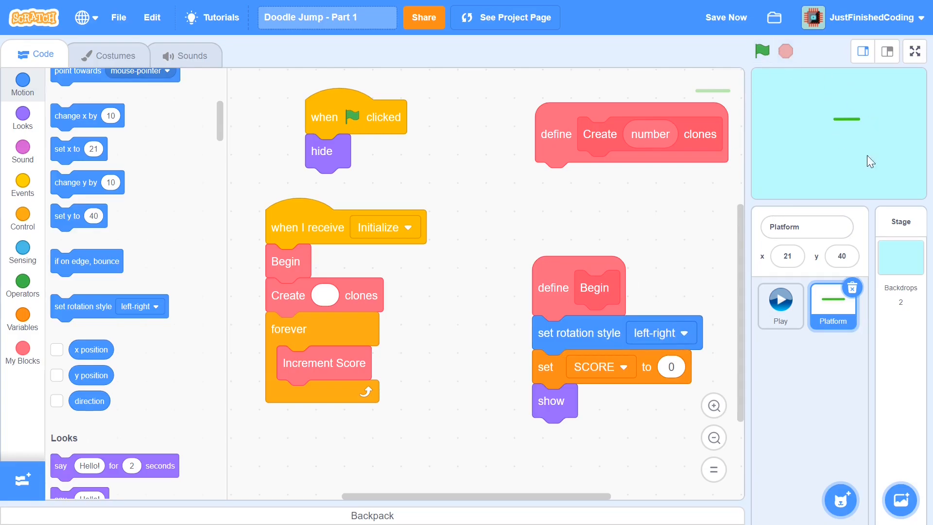
mouse_move(794, 140)
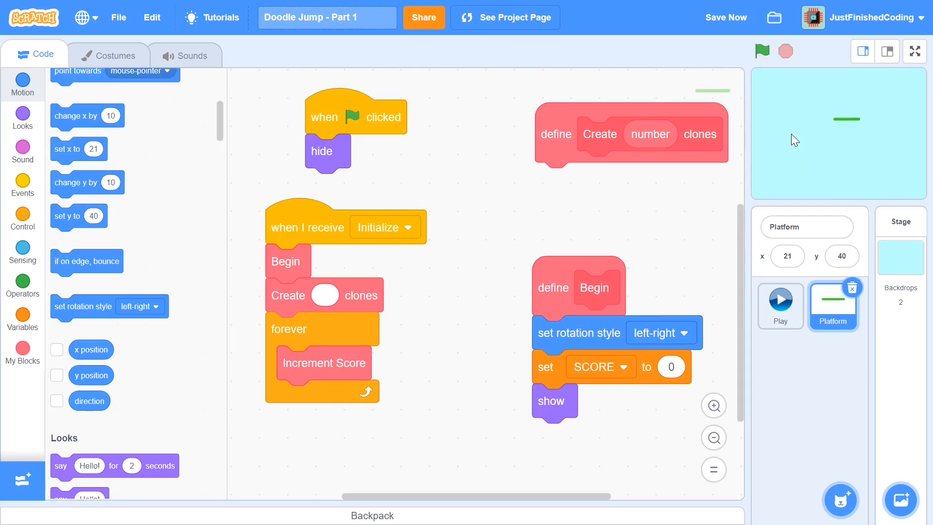
mouse_move(677, 339)
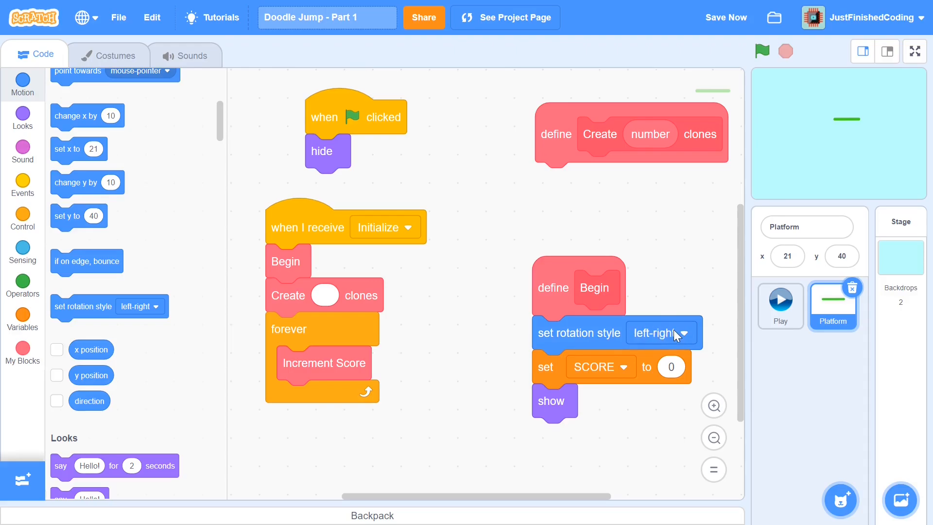
mouse_move(179, 340)
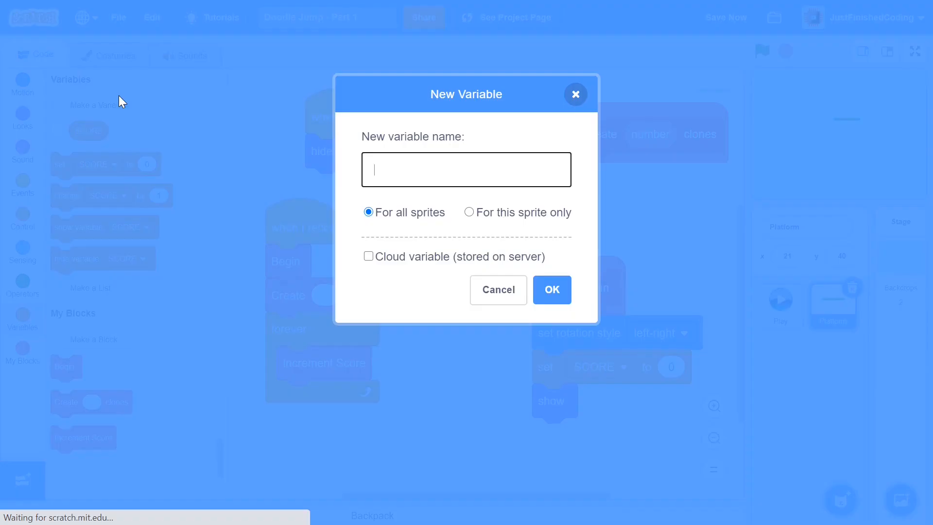
Create a 'y pos' variable for this sprite only and add a second set block to Begin.
type("y po")
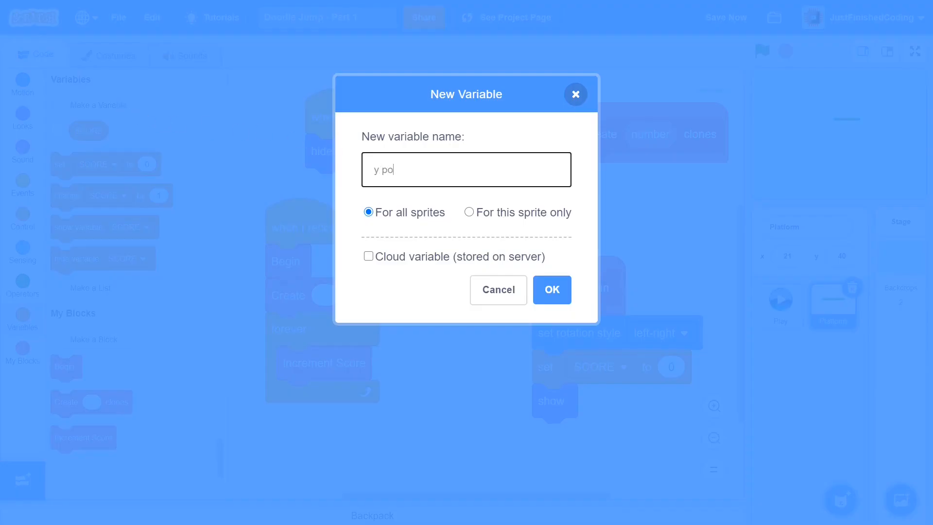
left_click(469, 212)
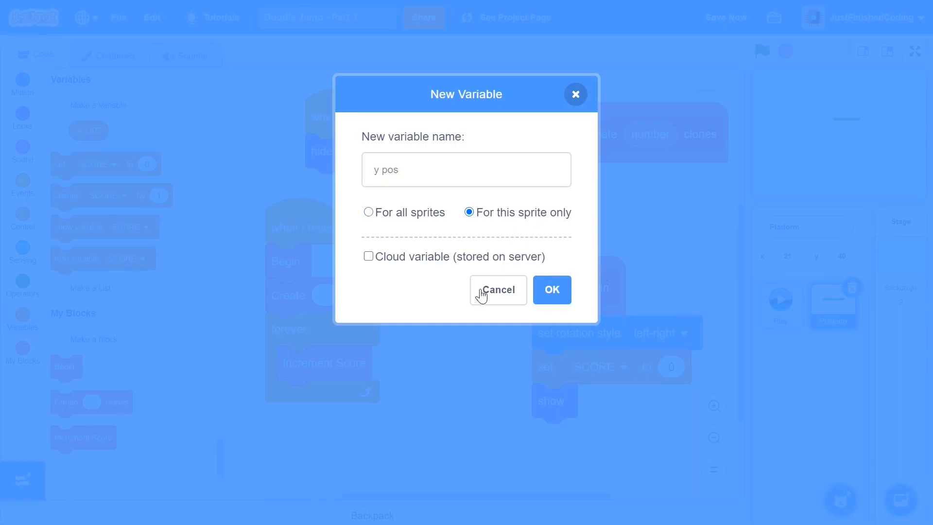
mouse_move(551, 259)
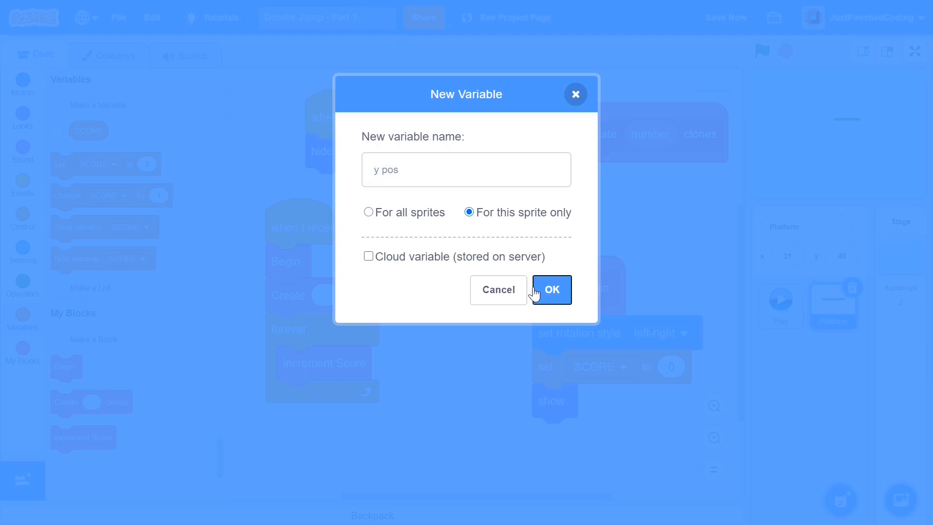
left_click(552, 290)
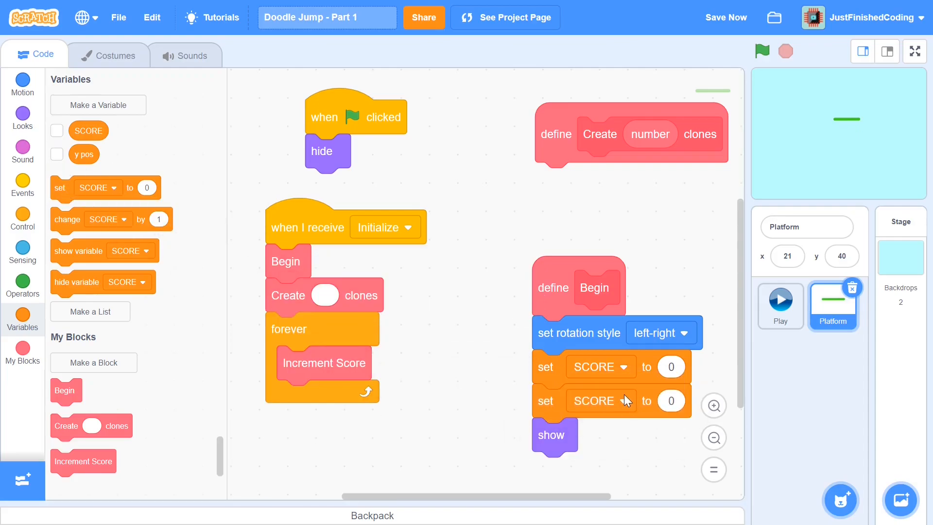
Make Begin set y pos to -100 and go to x 0, y pos, then run it to place the platform.
left_click(623, 401)
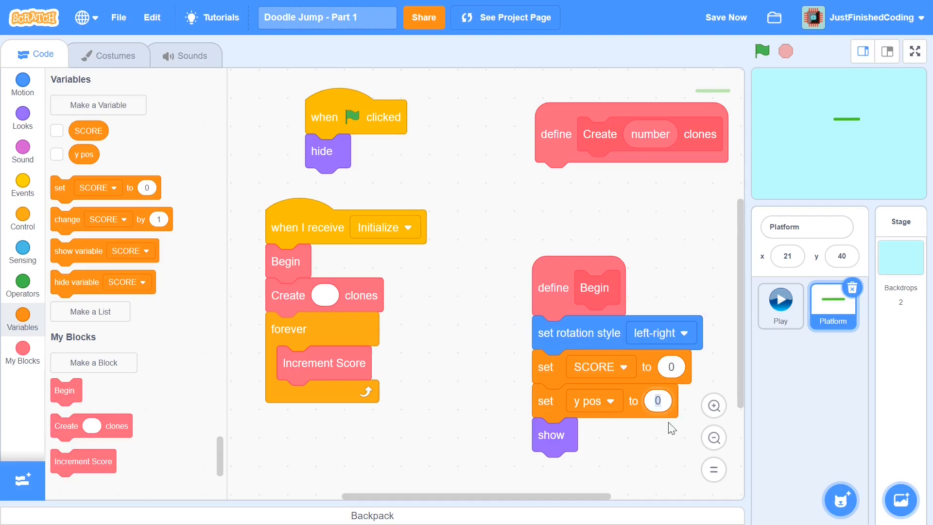
type("-100")
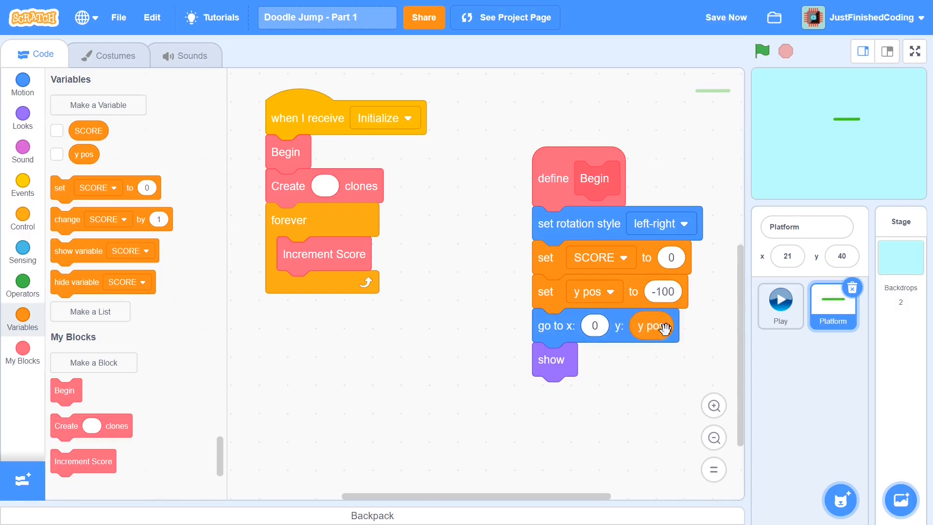
left_click(762, 51)
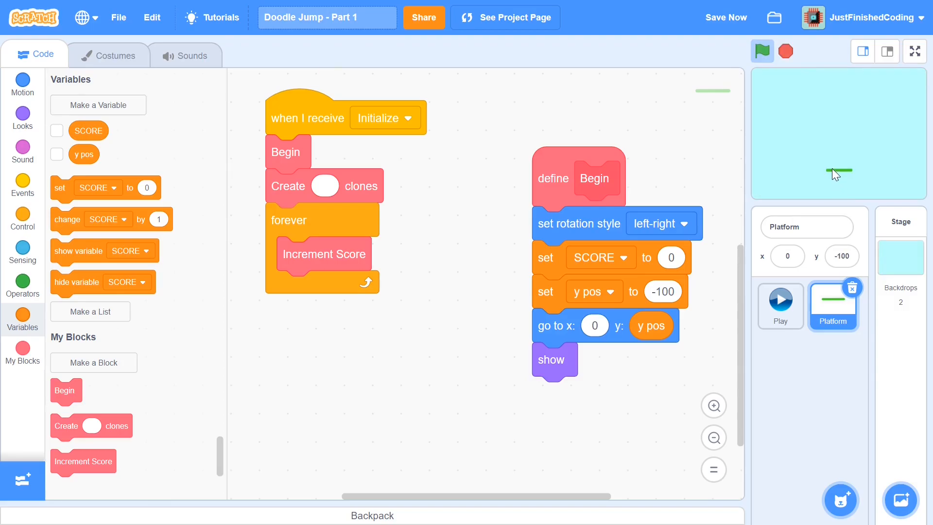
mouse_move(838, 159)
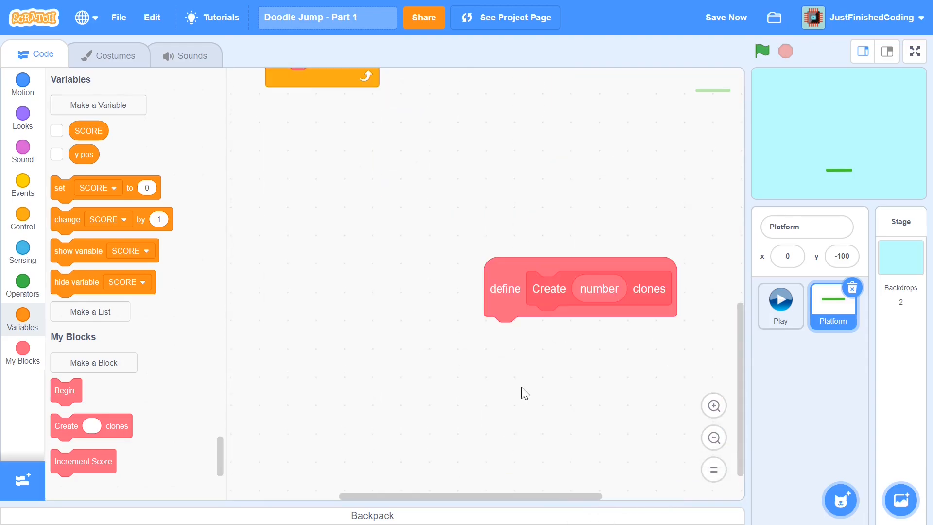
mouse_move(3, 239)
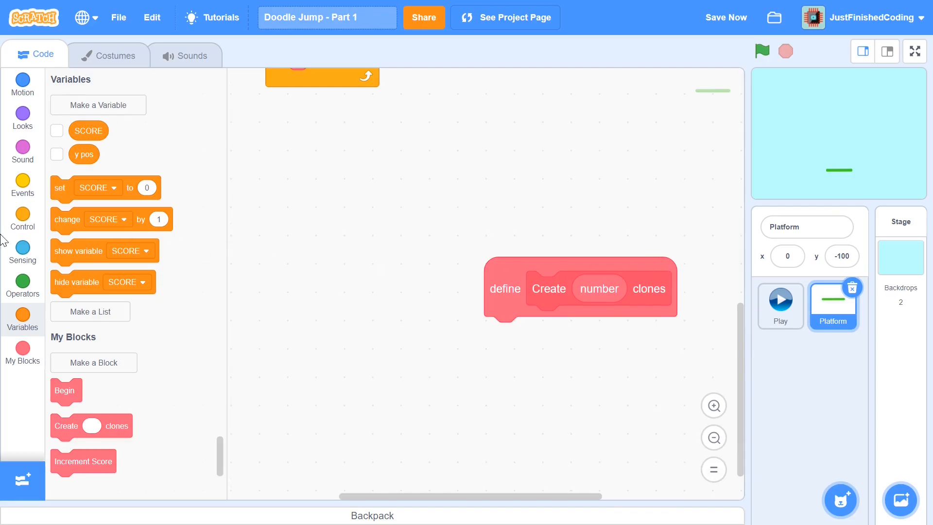
Make Create clones repeat number times, changing y pos by 35 and cloning the sprite each pass.
left_click(23, 226)
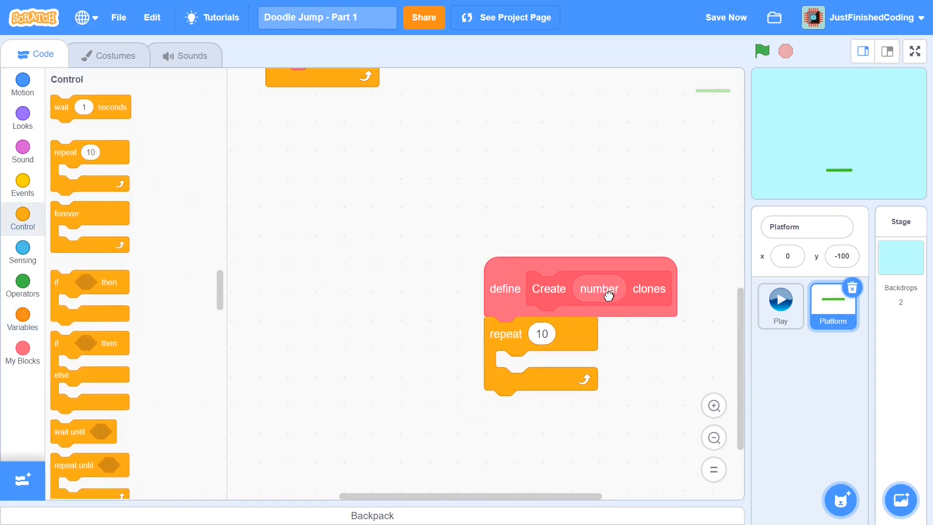
left_click_drag(600, 289, 554, 333)
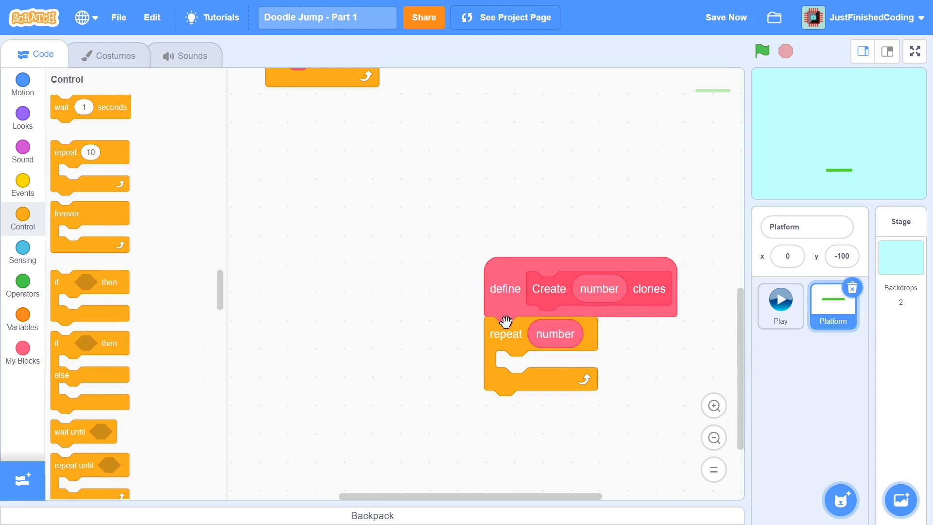
mouse_move(396, 362)
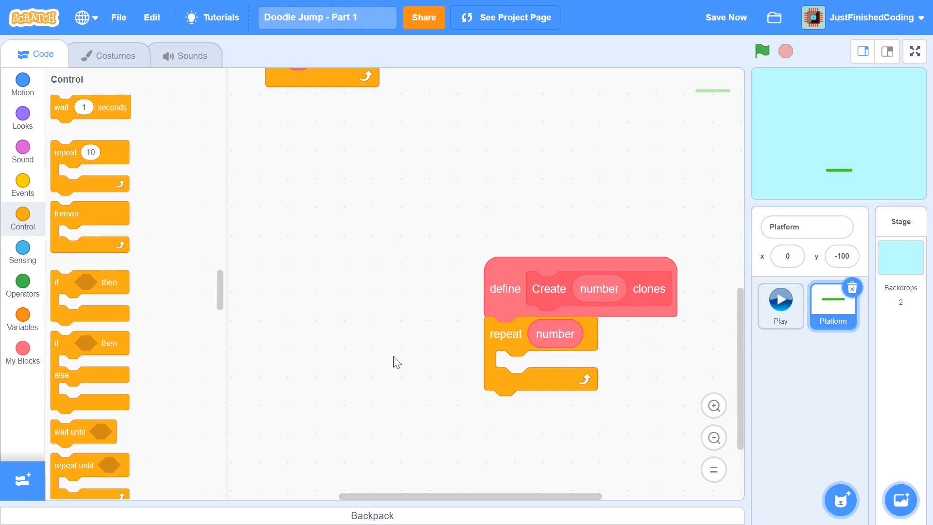
mouse_move(28, 224)
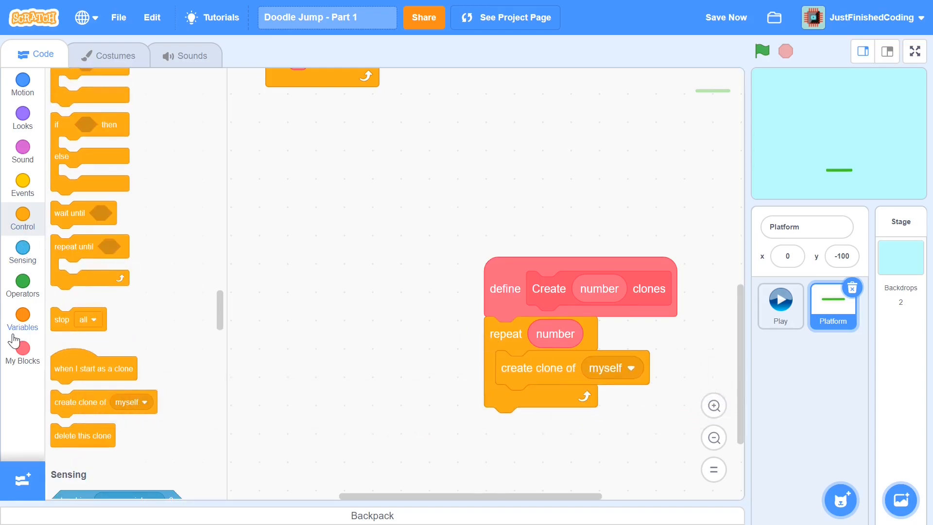
left_click(23, 315)
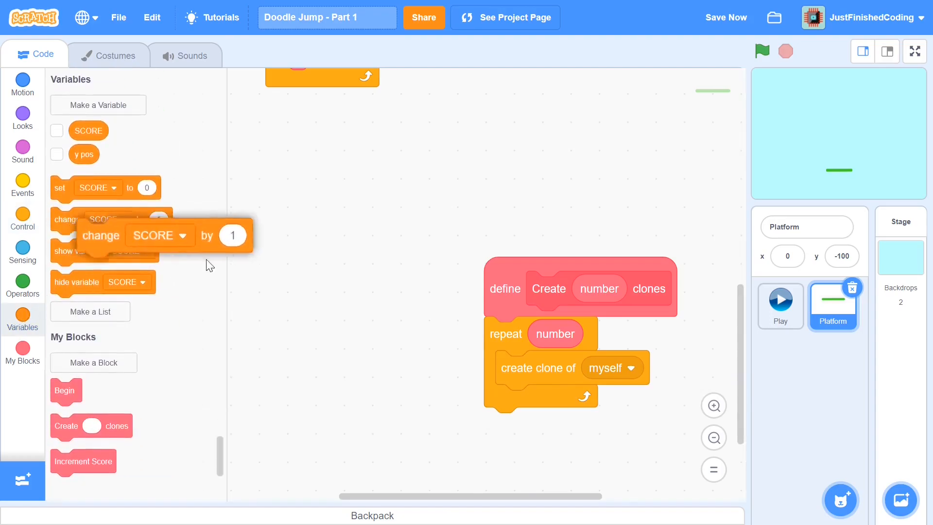
left_click(604, 368)
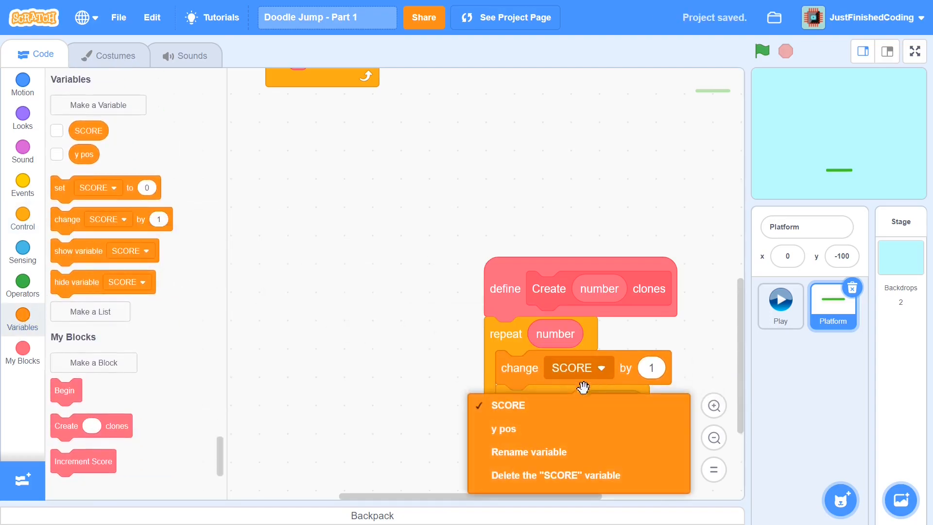
left_click(504, 430)
type("35")
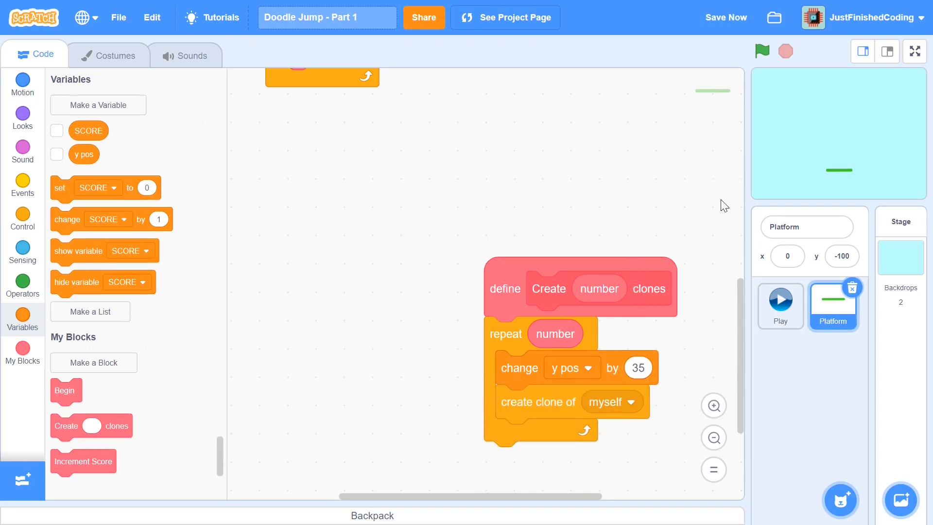
mouse_move(799, 102)
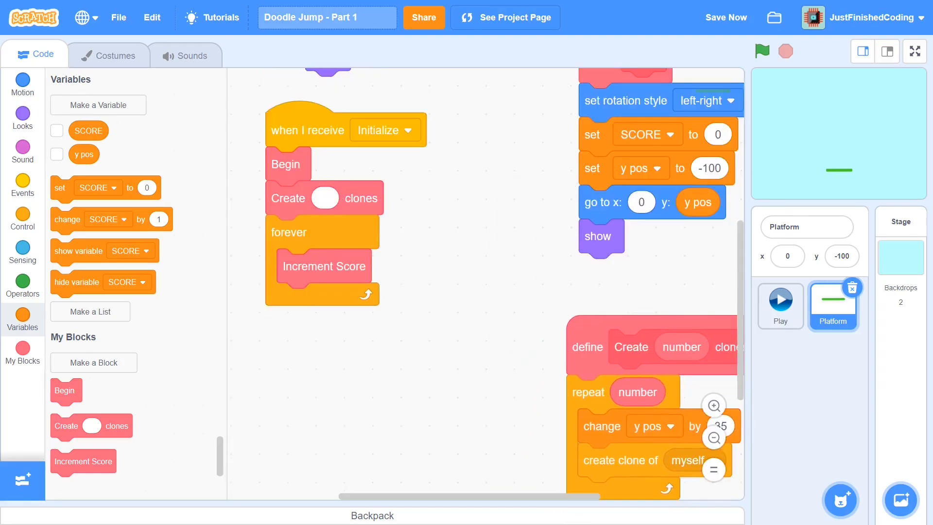
Set the Initialize script's Create clones block to make 7 clones.
left_click(324, 199)
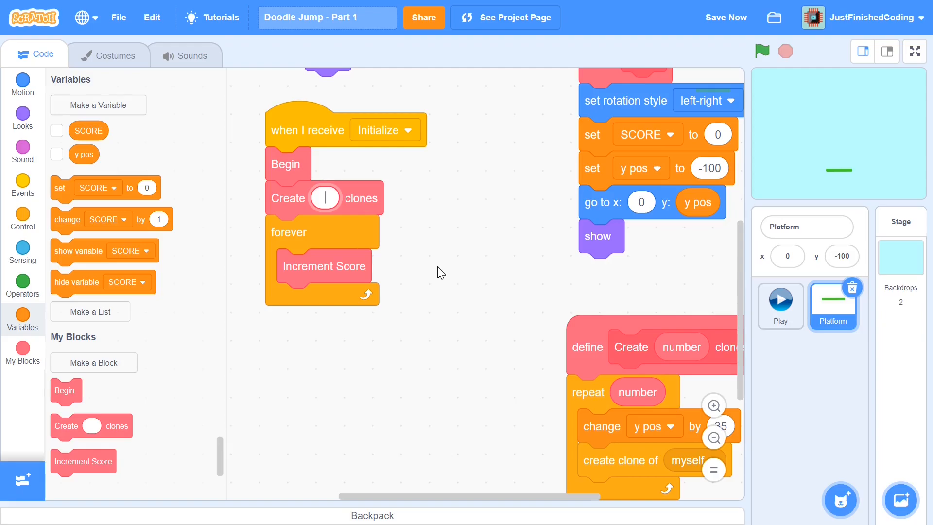
type("7")
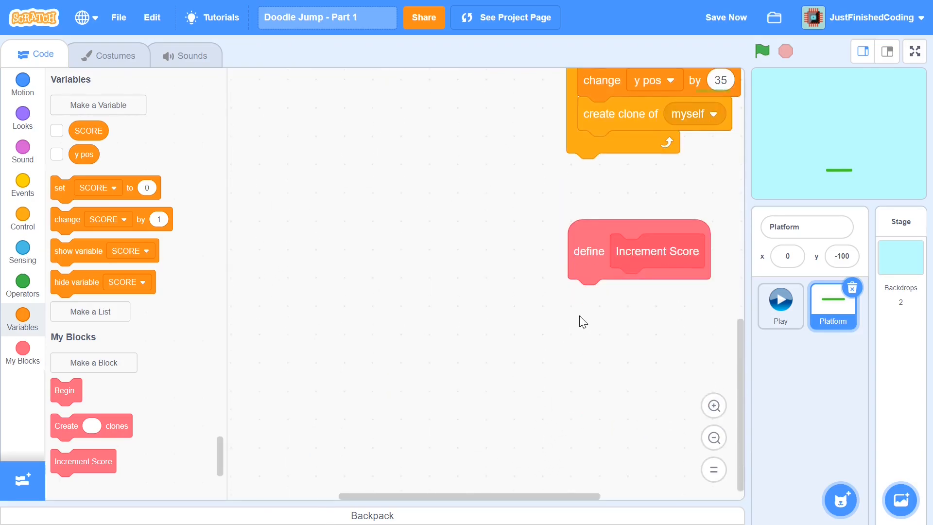
mouse_move(620, 241)
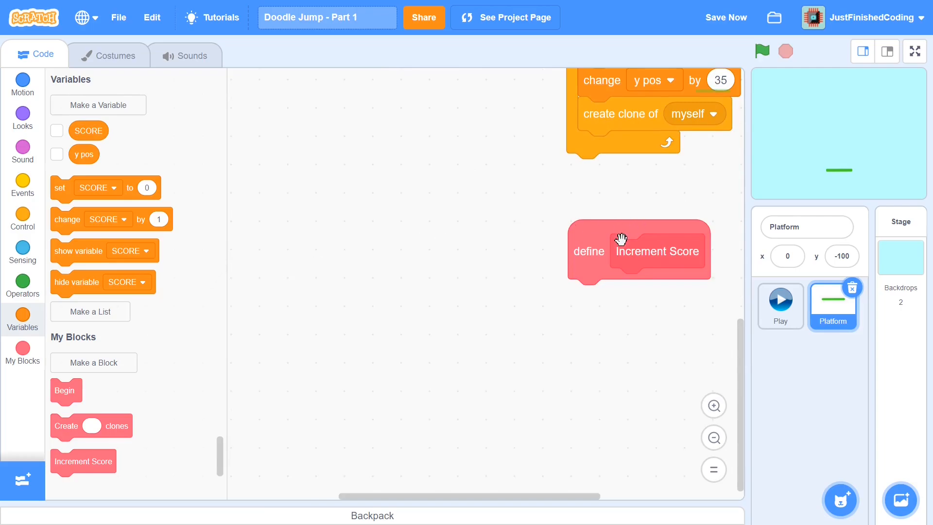
mouse_move(852, 193)
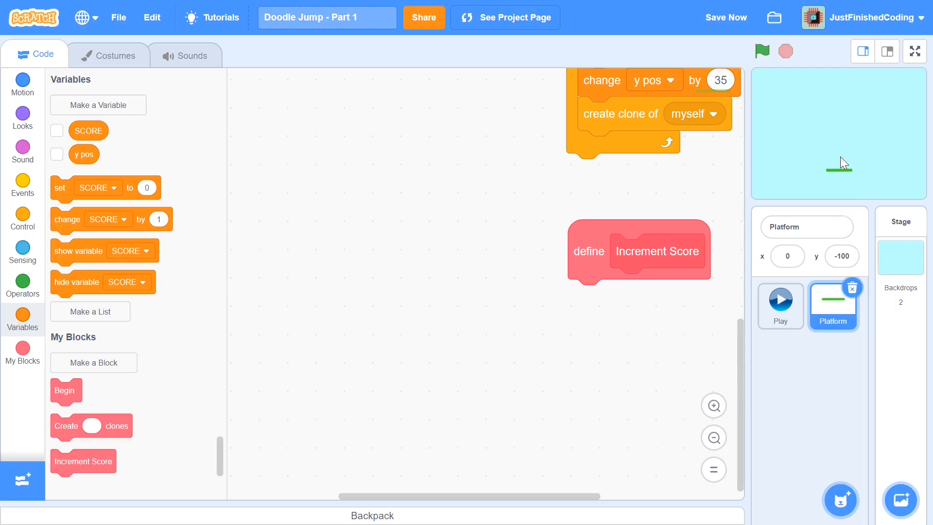
mouse_move(833, 121)
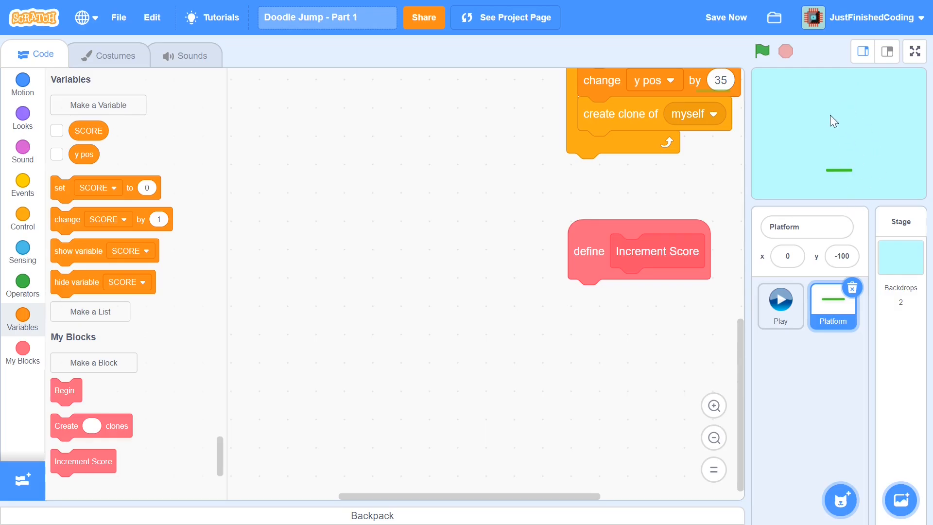
mouse_move(822, 142)
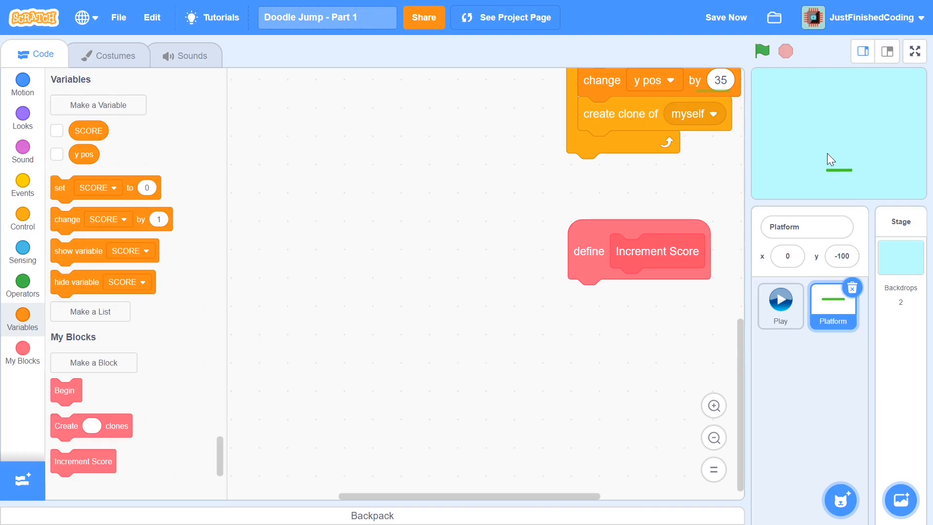
mouse_move(841, 177)
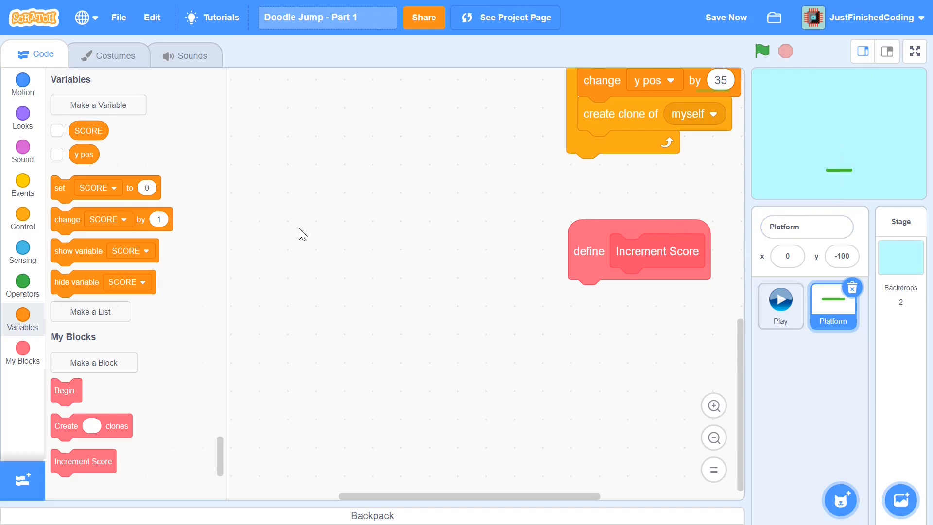
mouse_move(859, 175)
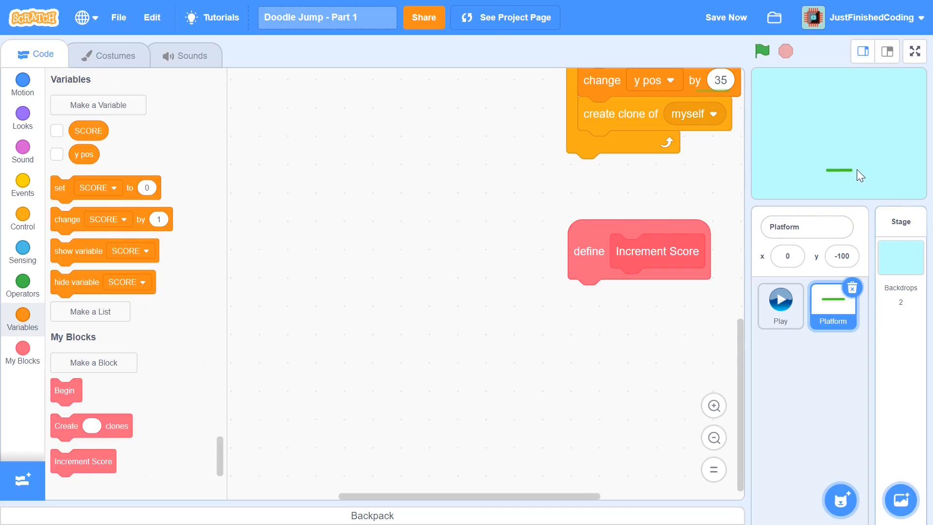
left_click(57, 130)
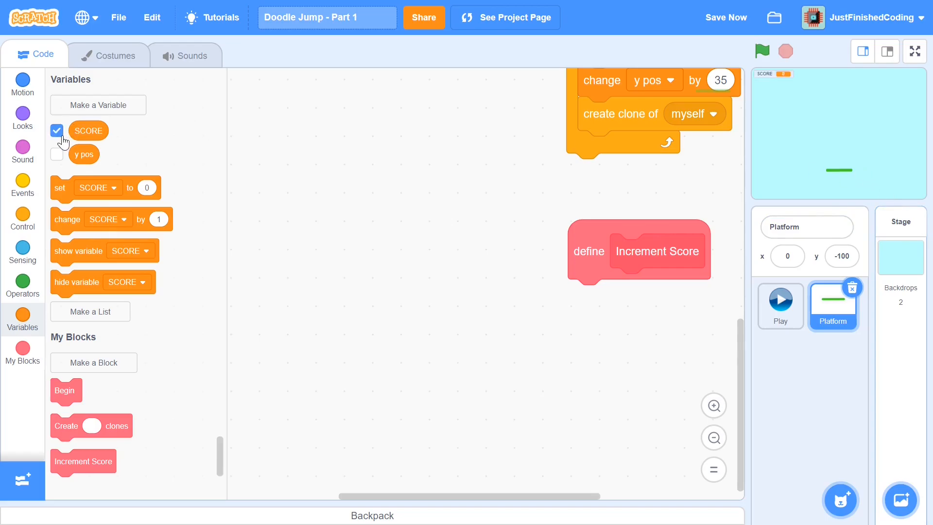
left_click(56, 131)
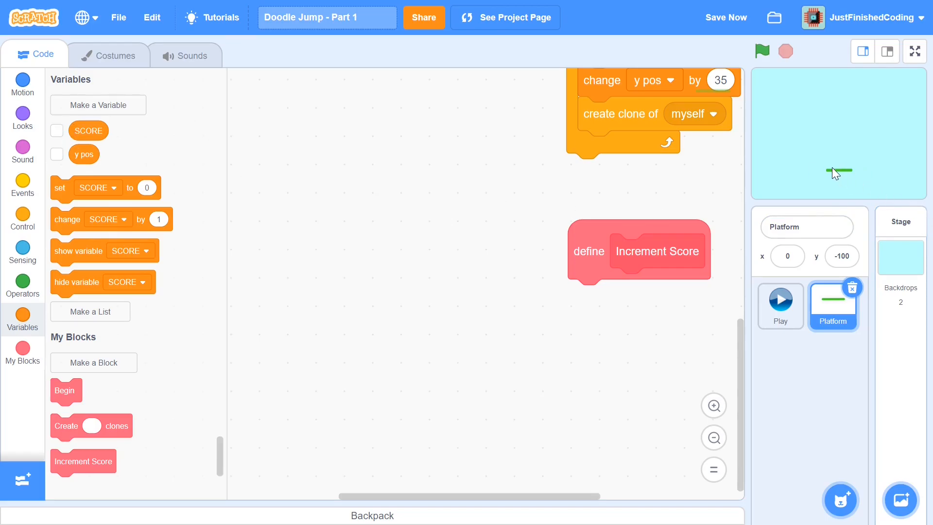
mouse_move(279, 167)
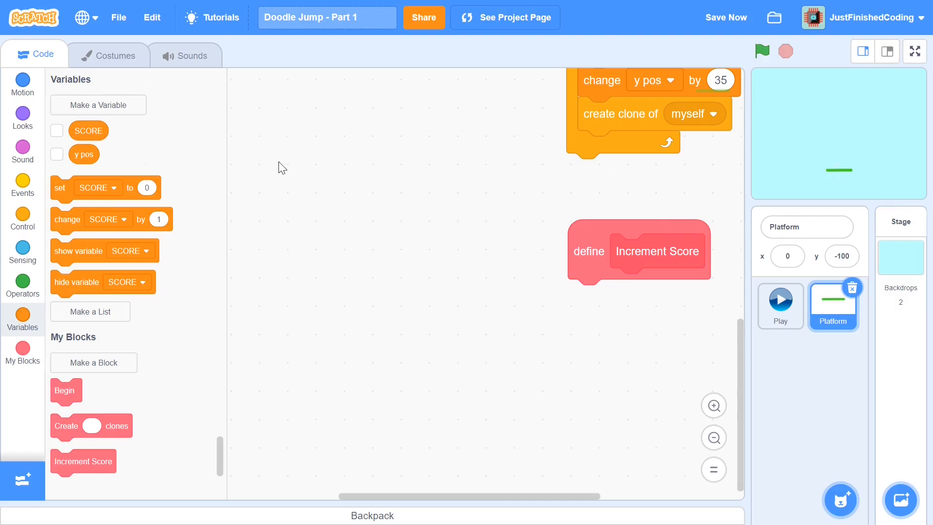
mouse_move(30, 216)
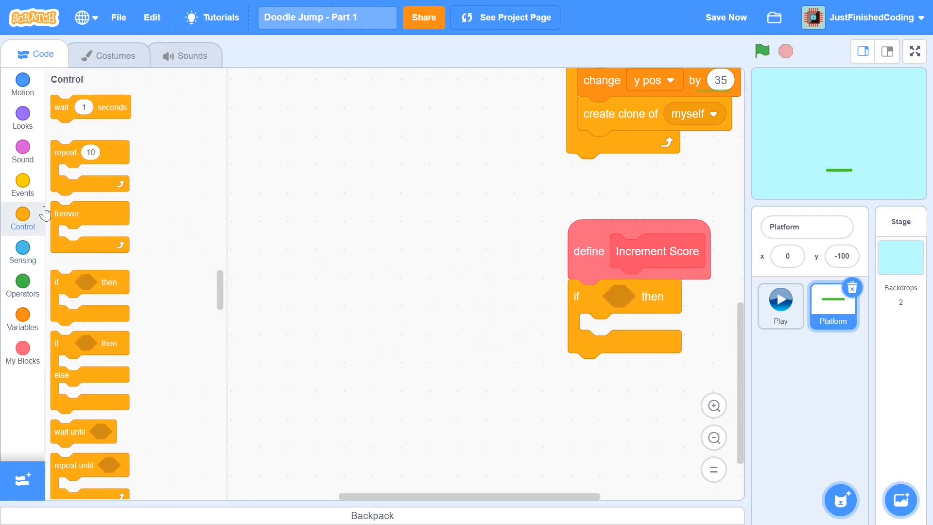
mouse_move(28, 254)
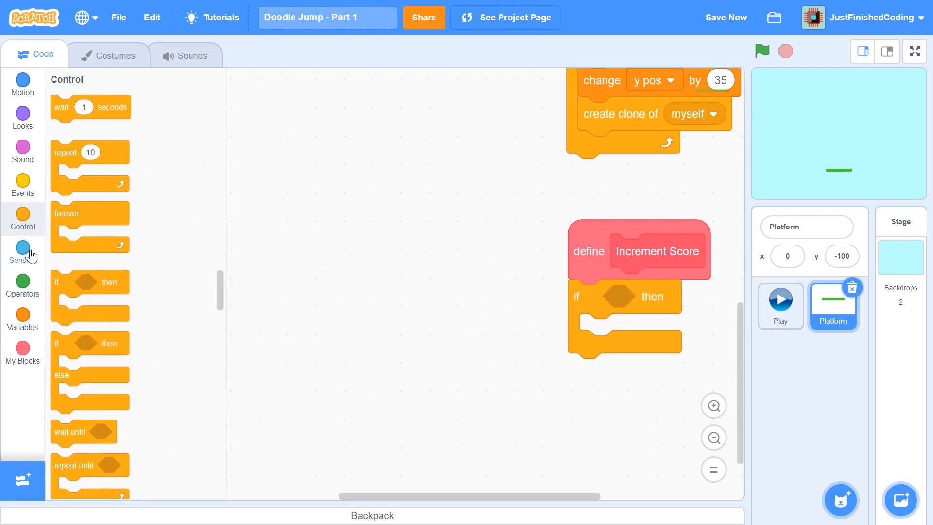
Set the if condition to 'y position < -140' using a Motion reporter and a less-than operator.
left_click(22, 283)
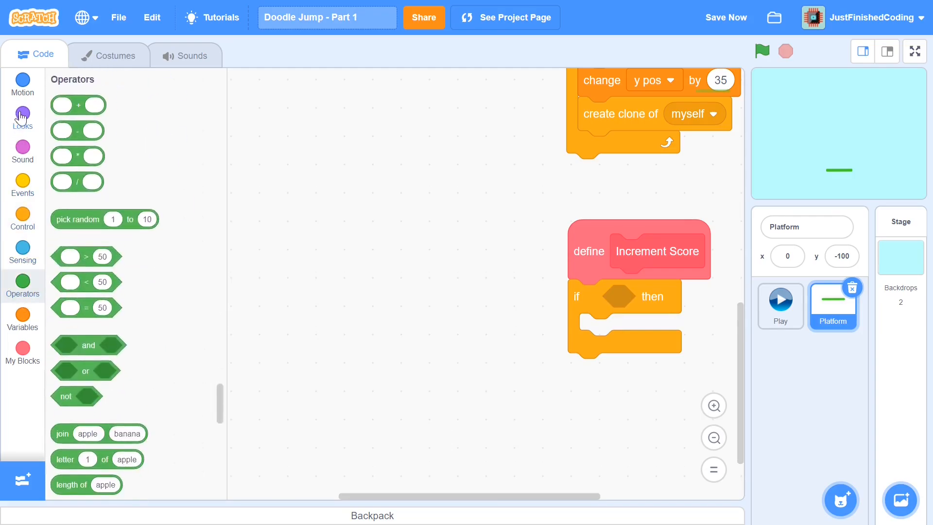
left_click(22, 82)
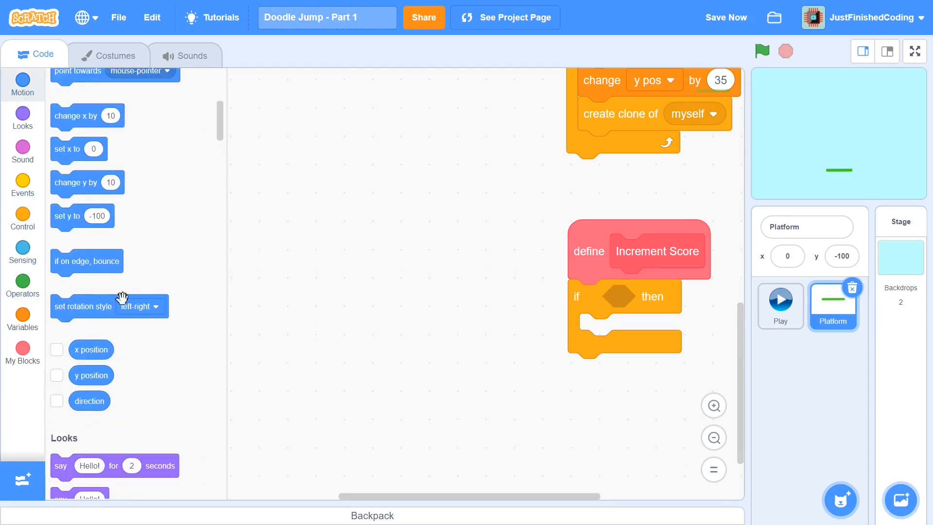
left_click_drag(90, 376, 297, 315)
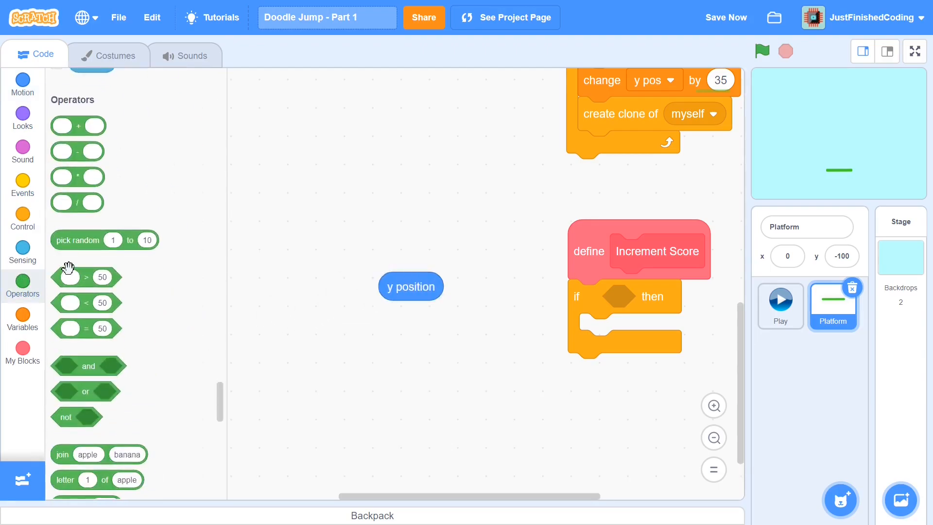
left_click_drag(87, 302, 619, 286)
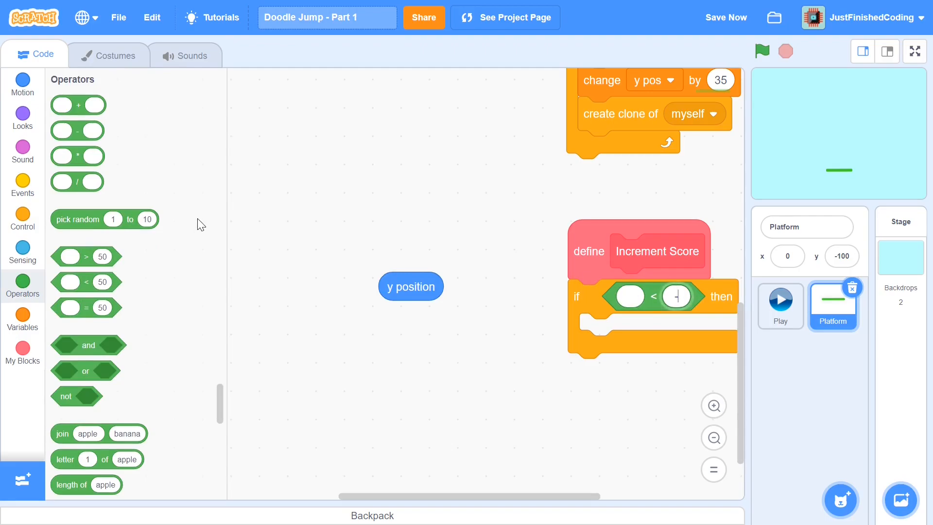
type("-140")
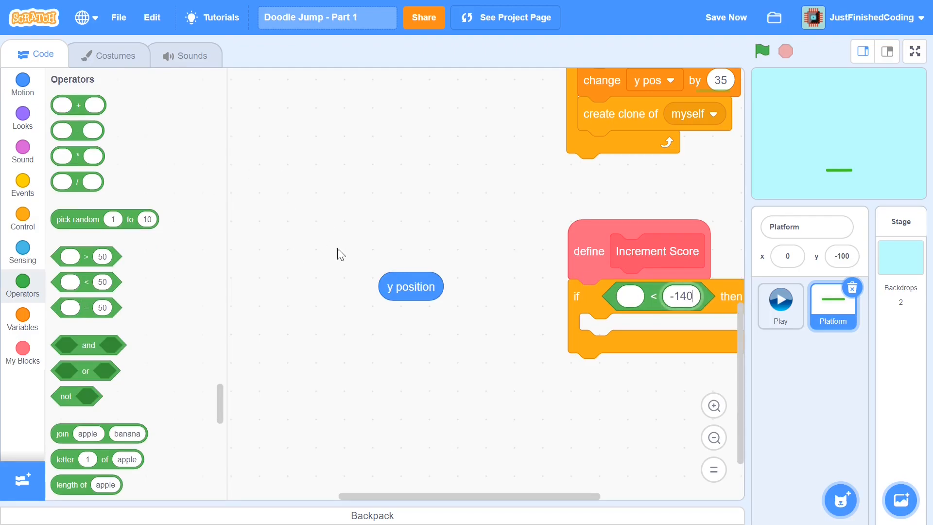
left_click_drag(411, 286, 628, 295)
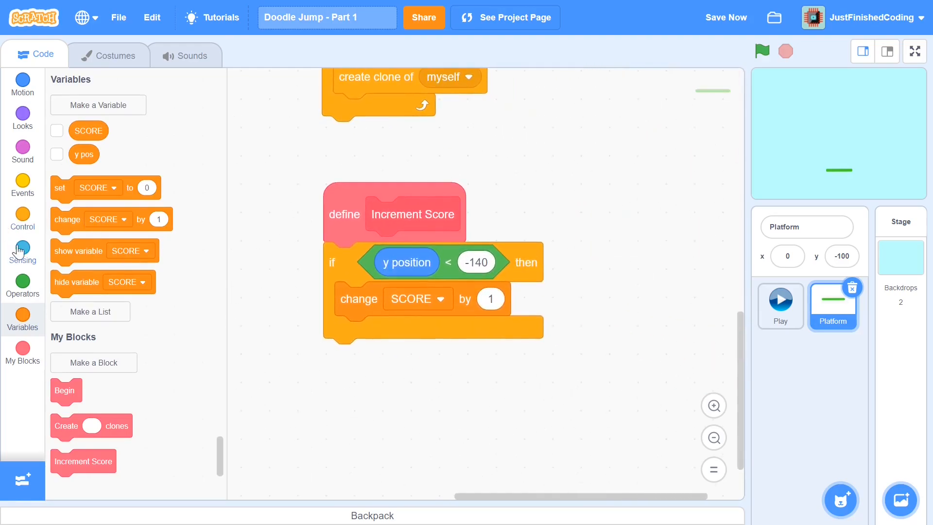
Change SCORE by 'pick random 20 to 30' inside the if and add a wait block after it.
left_click(22, 285)
type("20")
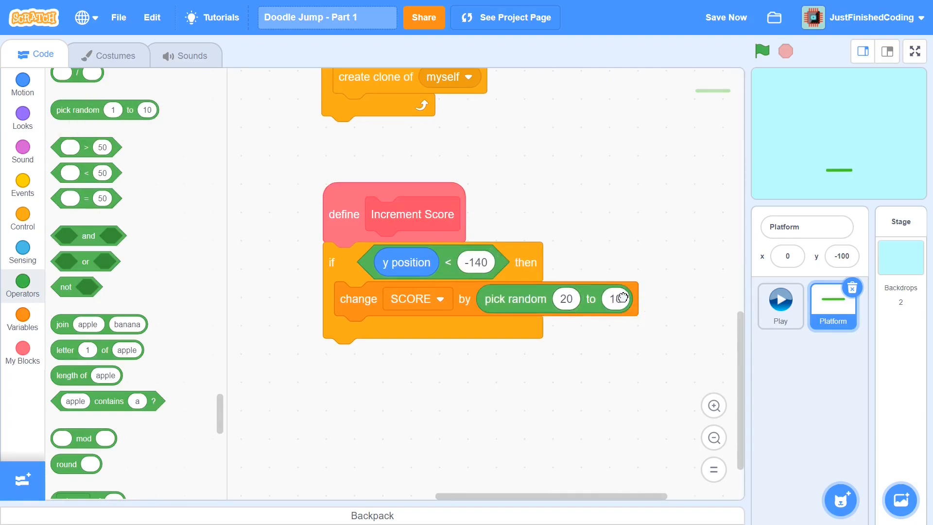
type("30")
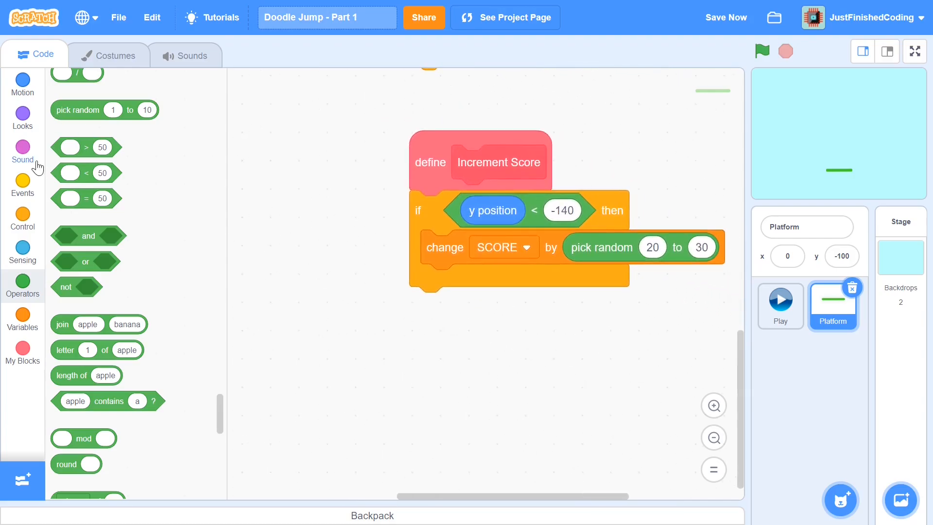
left_click(22, 218)
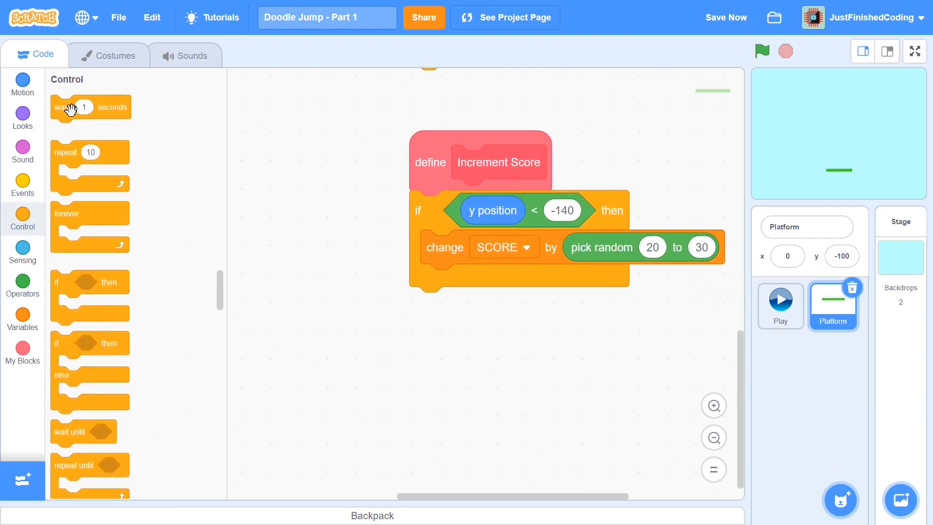
left_click_drag(89, 107, 468, 281)
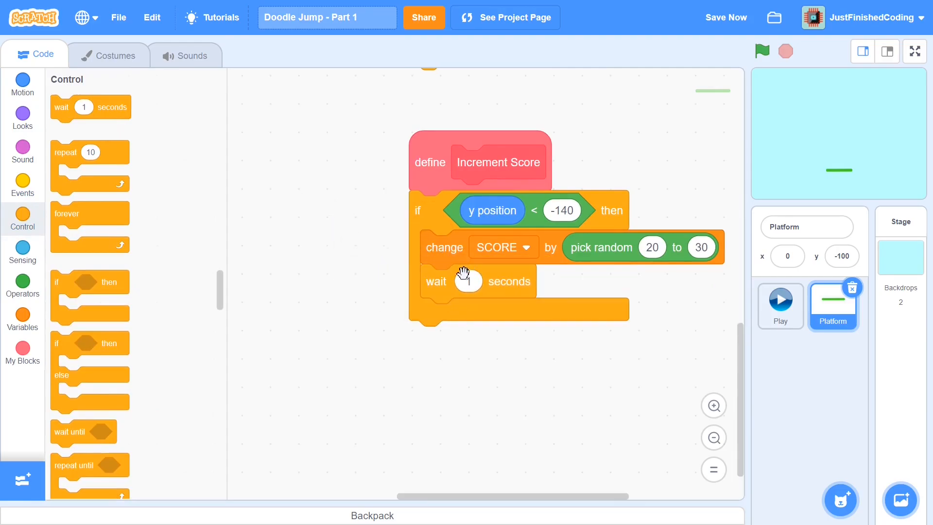
type("0.")
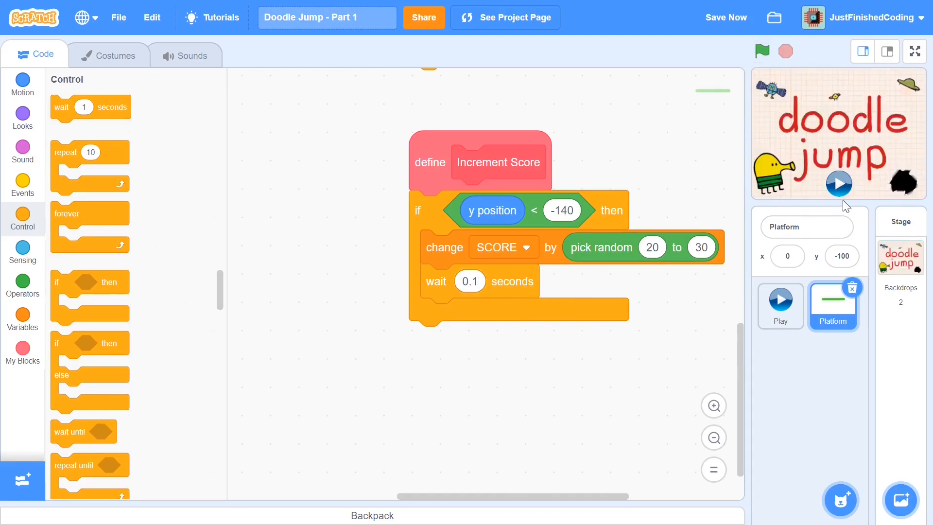
Run the project with the green flag to test the platforms, then stop it on the title screen.
left_click(763, 51)
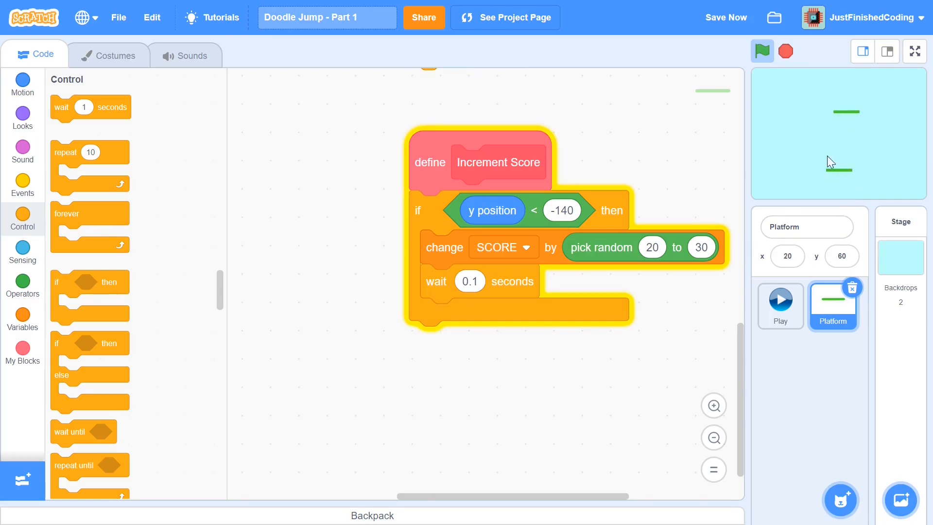
left_click(762, 50)
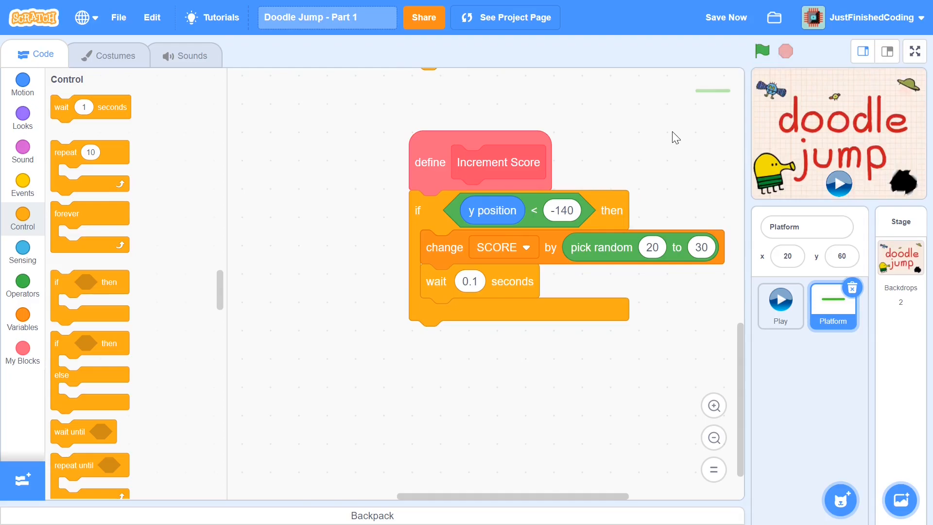